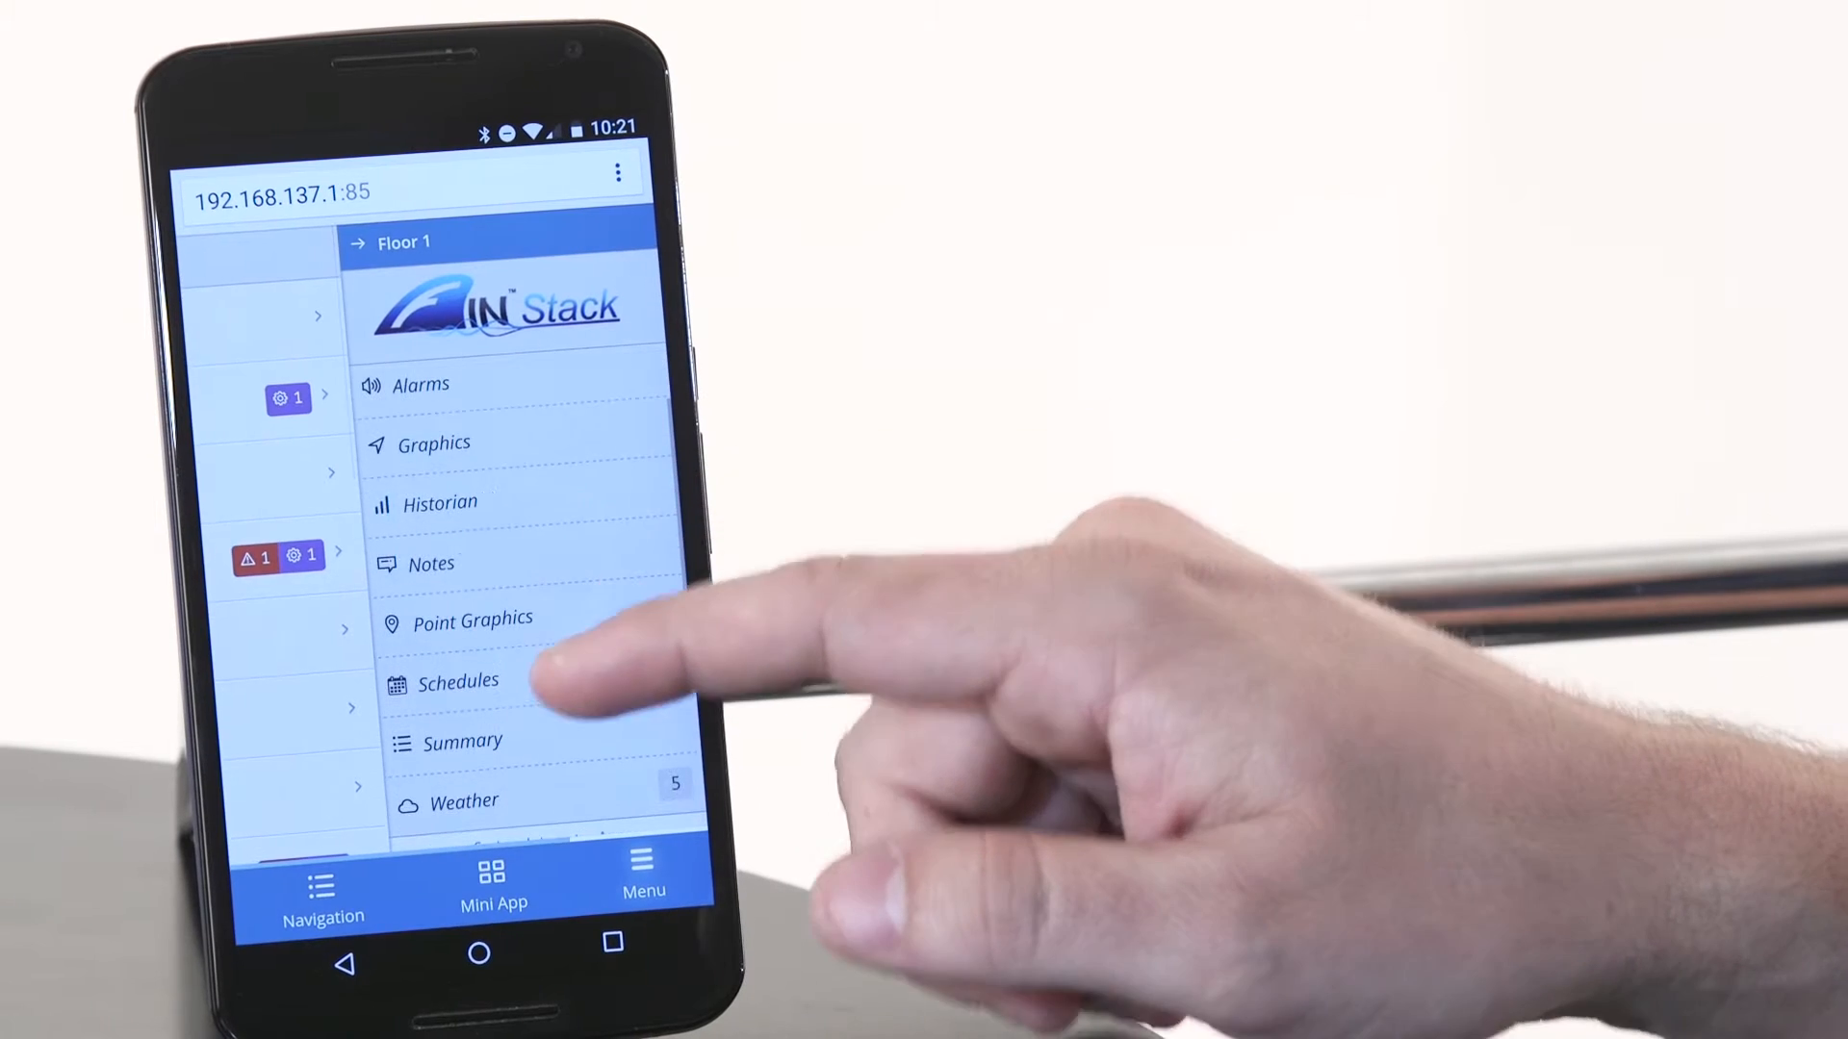
# - Open City Center Vav-01's Schedules, then its Points list showing Room Temp 76.72 °F
pyautogui.click(460, 681)
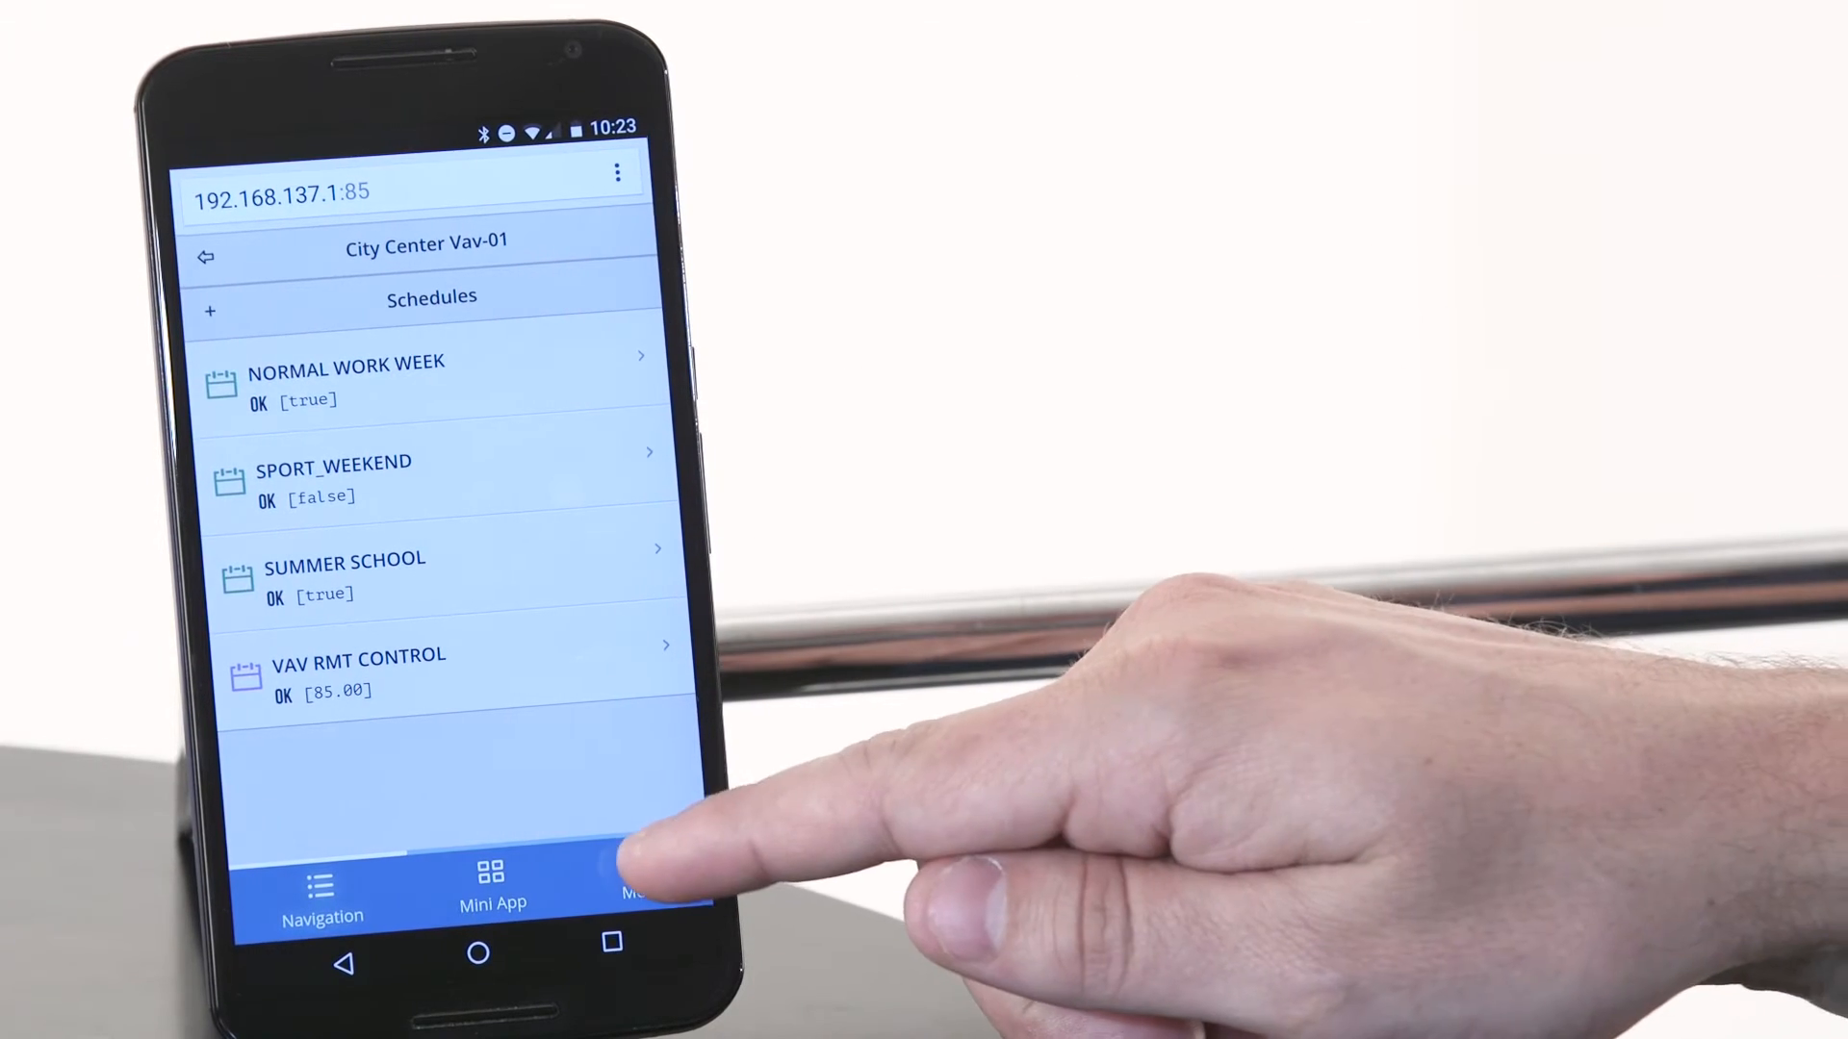
pyautogui.click(646, 878)
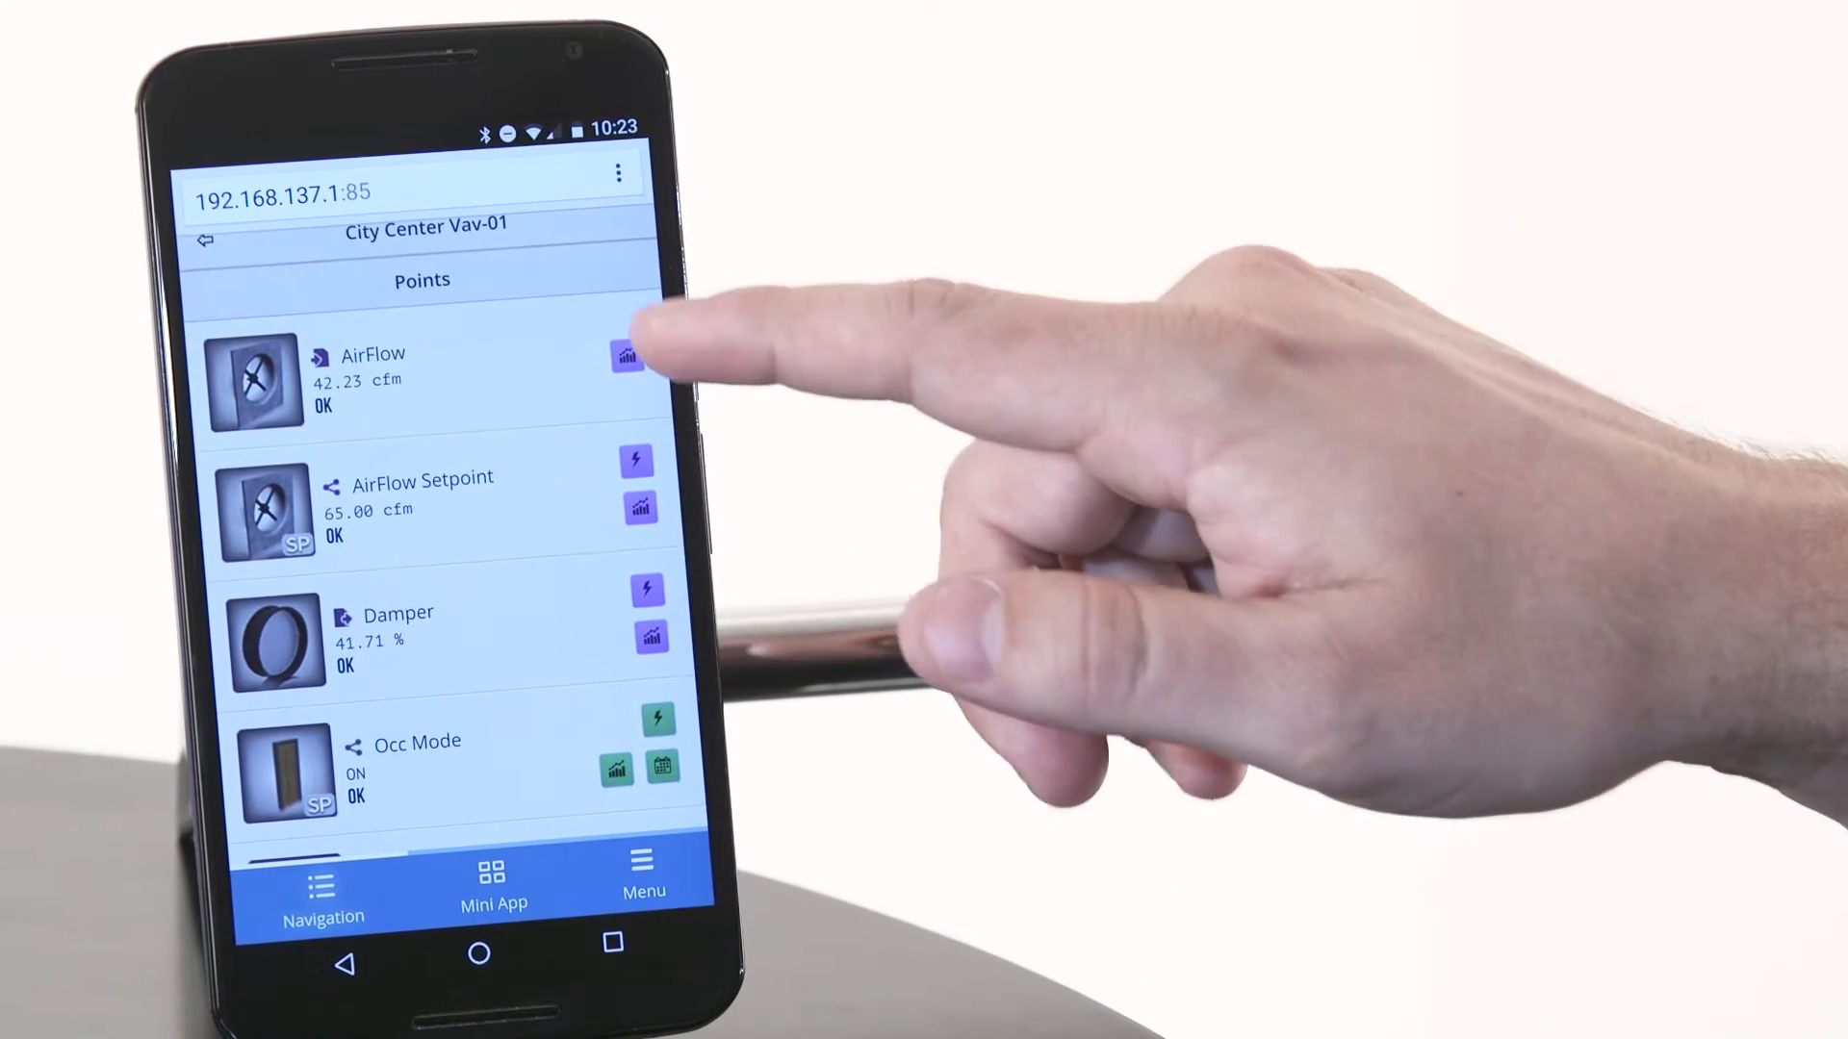
pyautogui.click(625, 356)
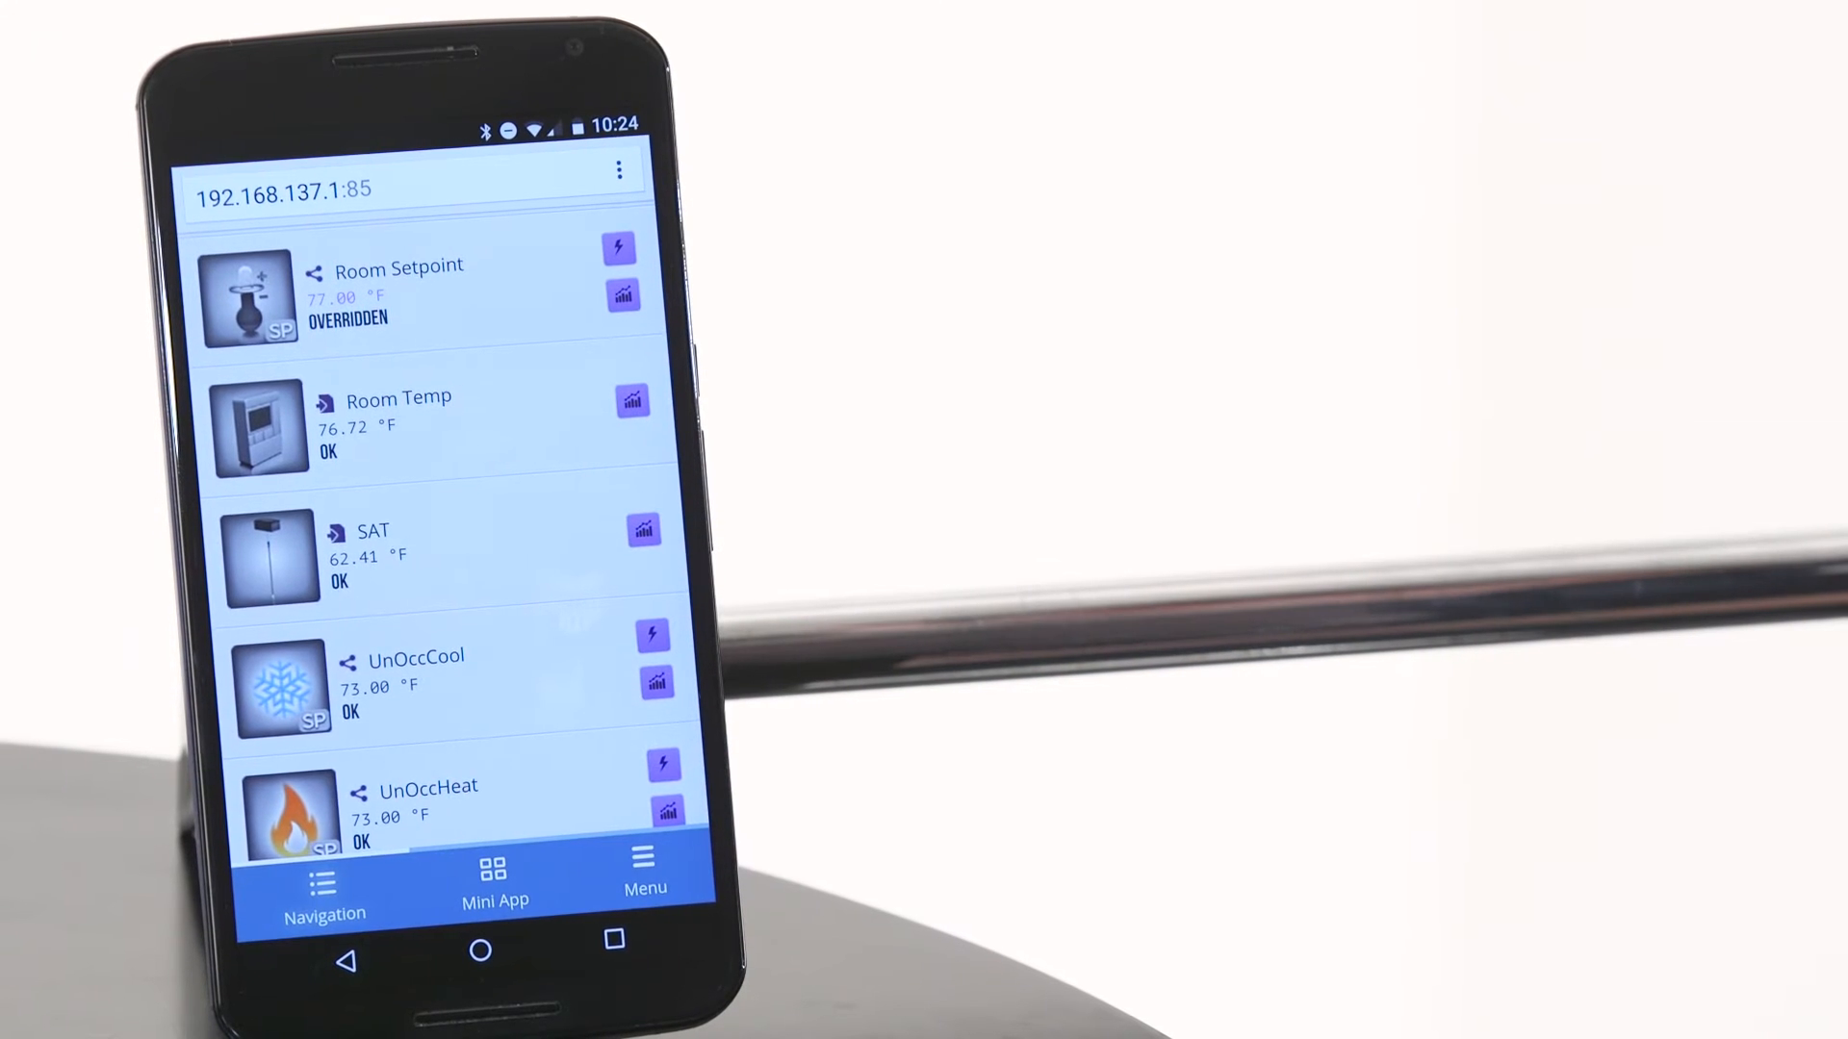
# - Switch to City Center AHU-1 from the Menu and open its Notes app
pyautogui.click(642, 872)
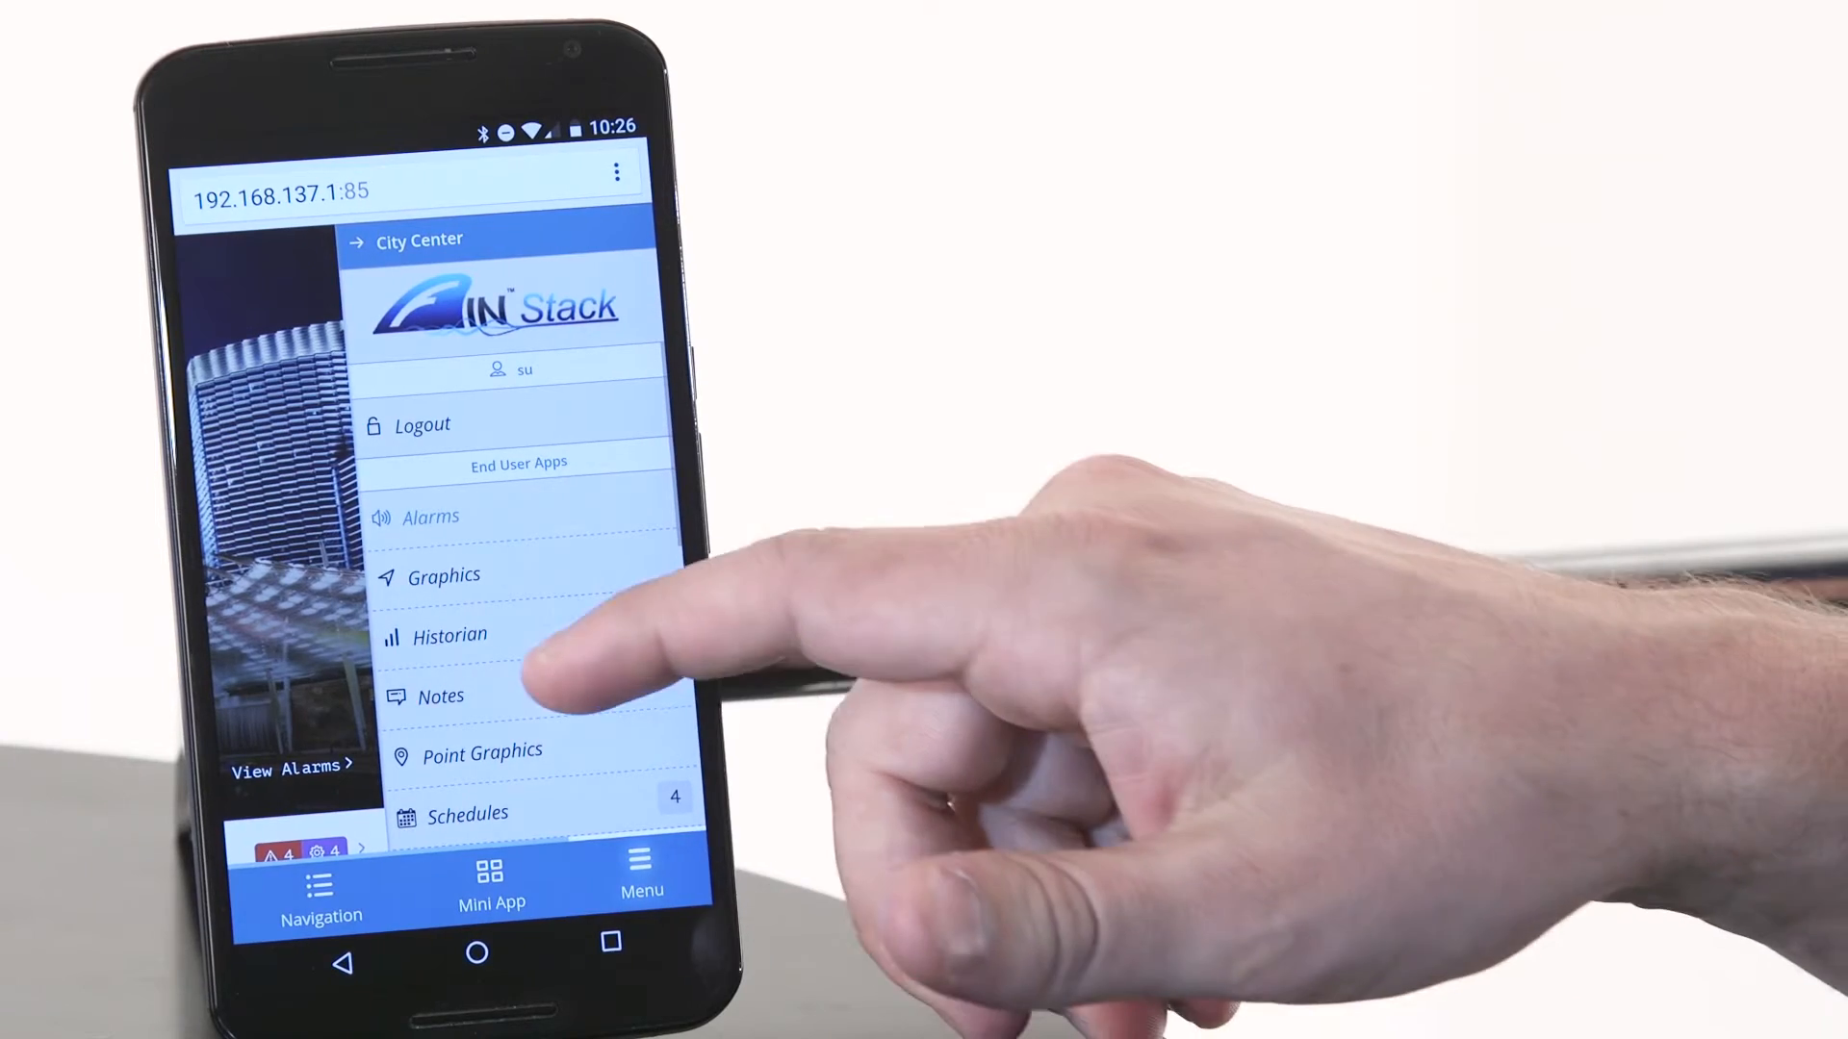
pyautogui.click(441, 695)
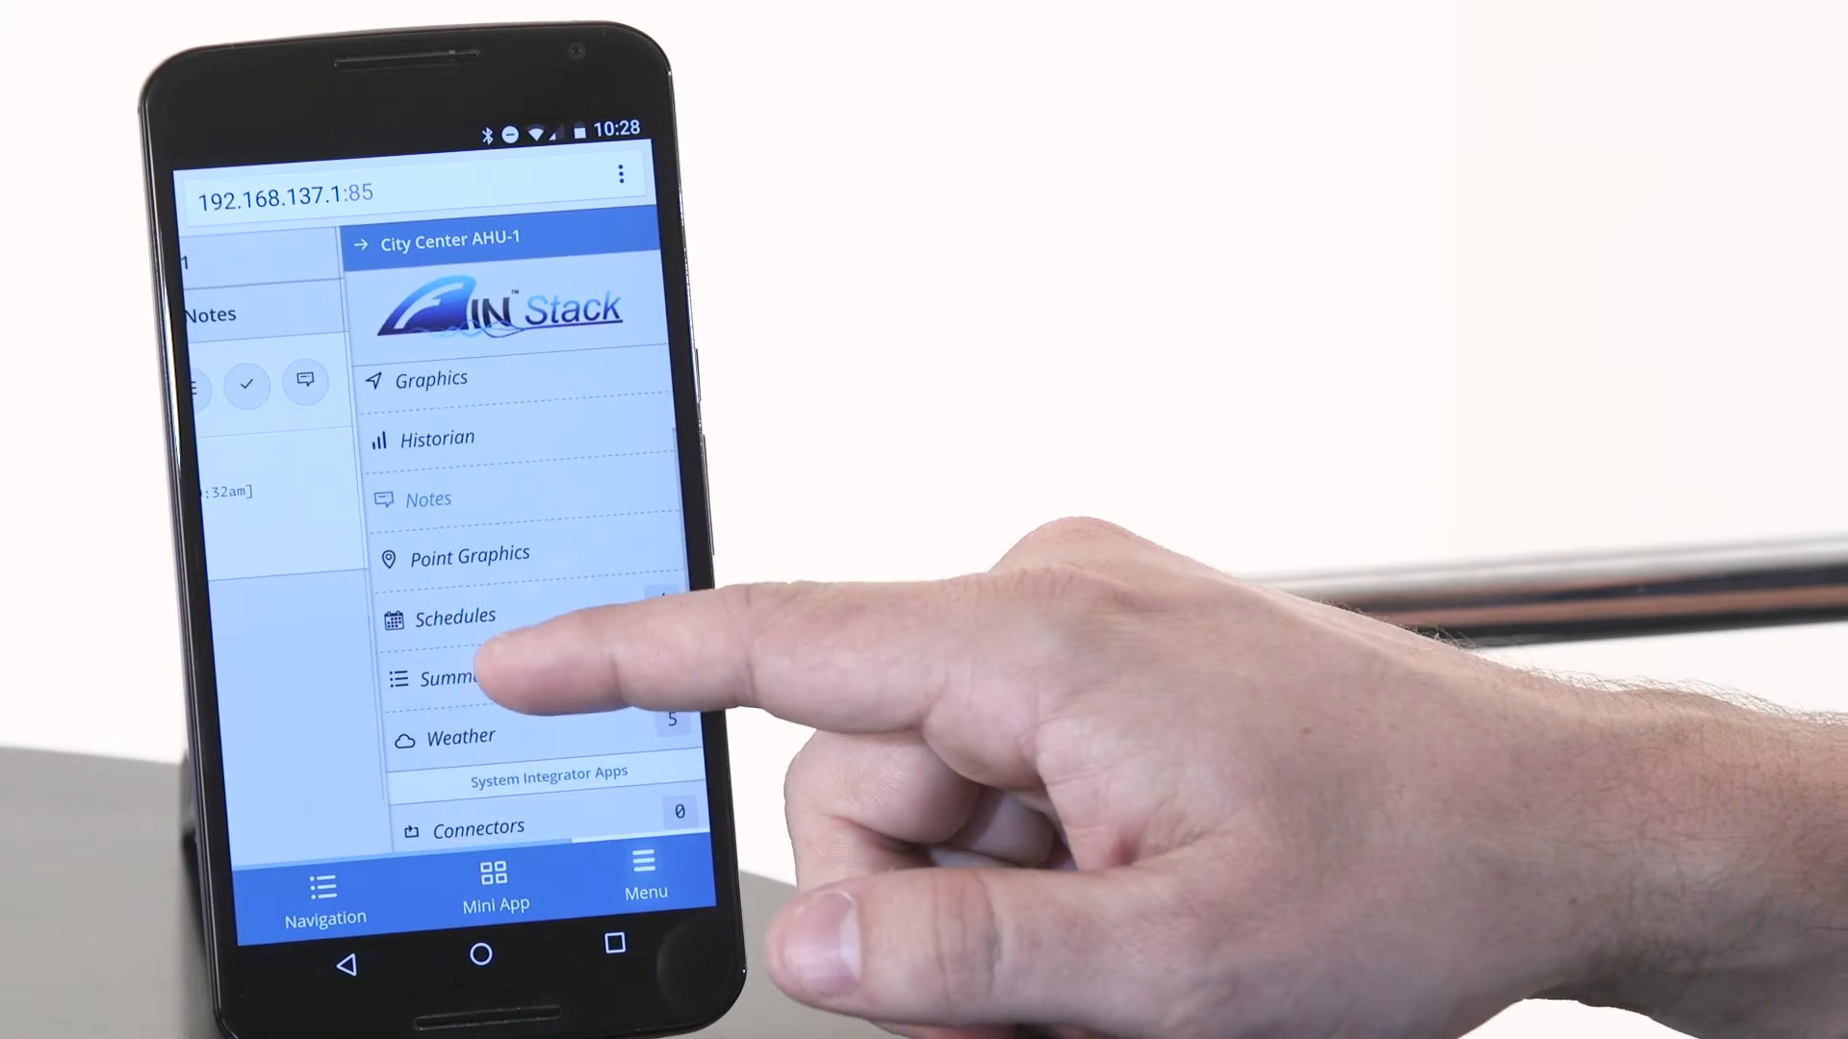
# - Open AHU-1's AHU VAV SUMMARY and list Room Temp for every VAV
pyautogui.click(460, 677)
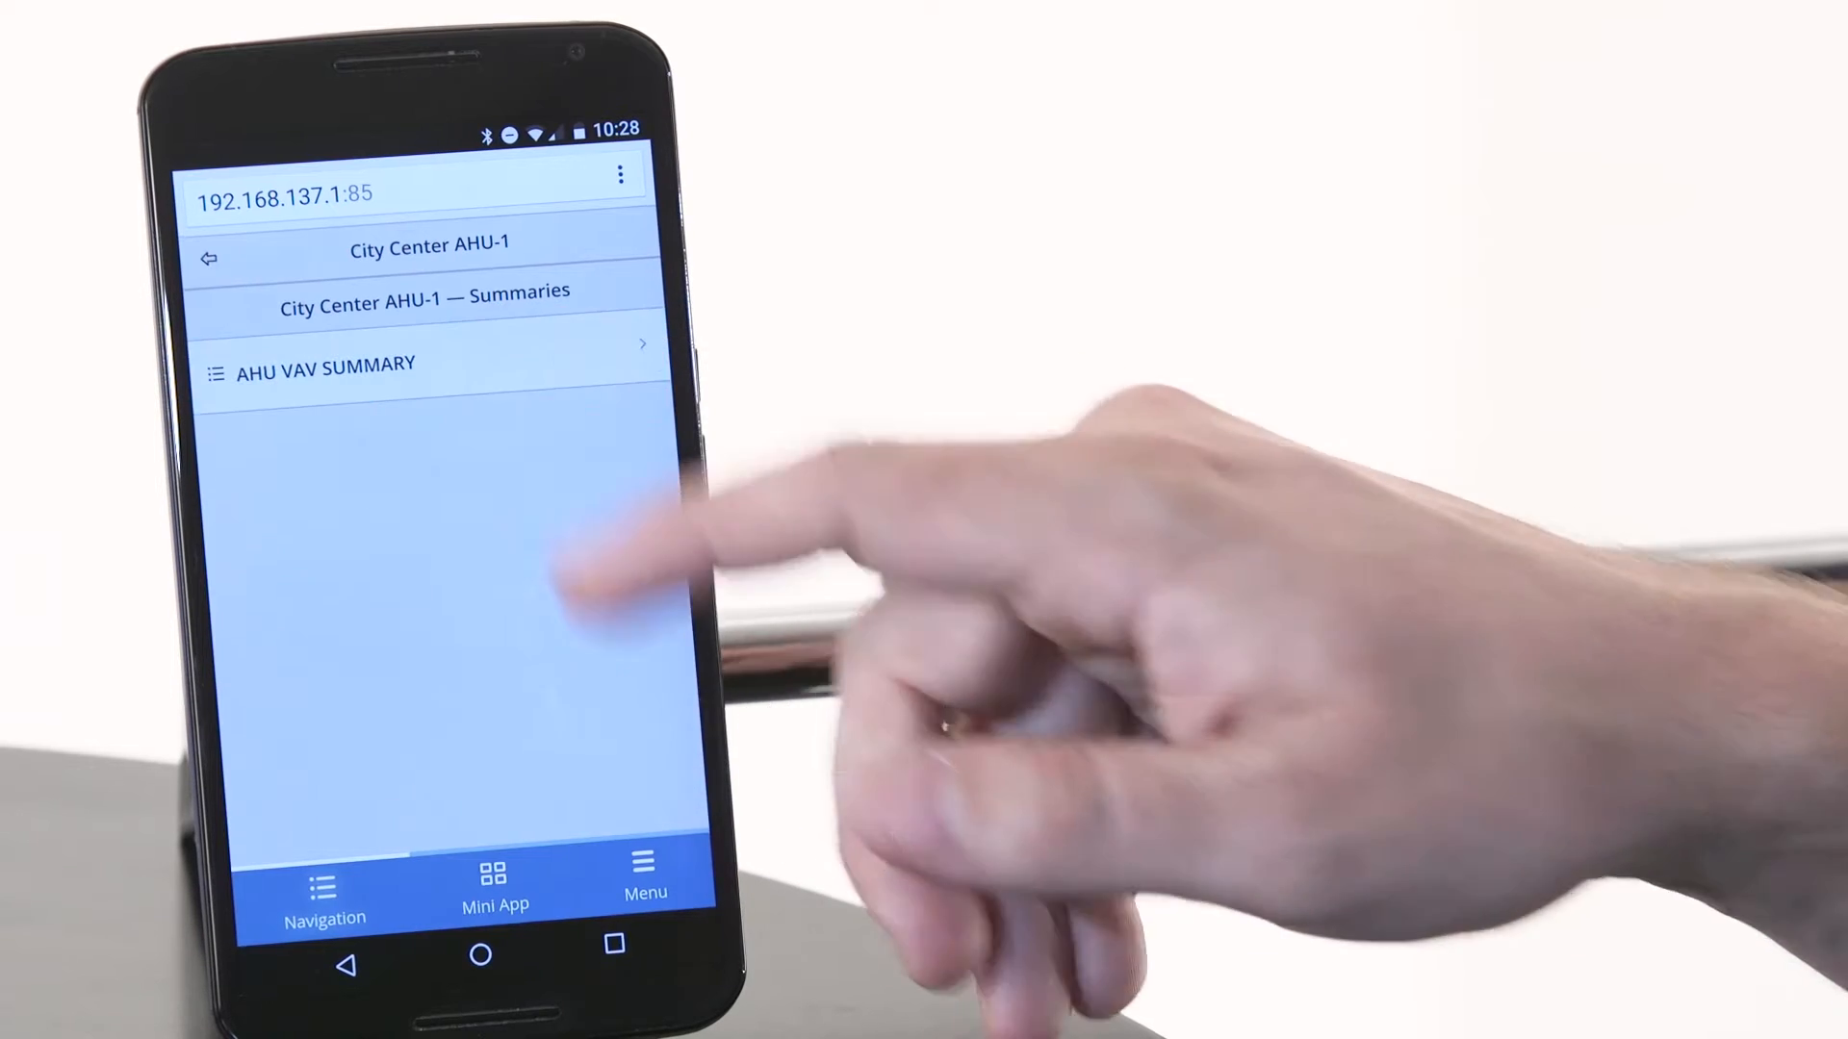
pyautogui.click(324, 365)
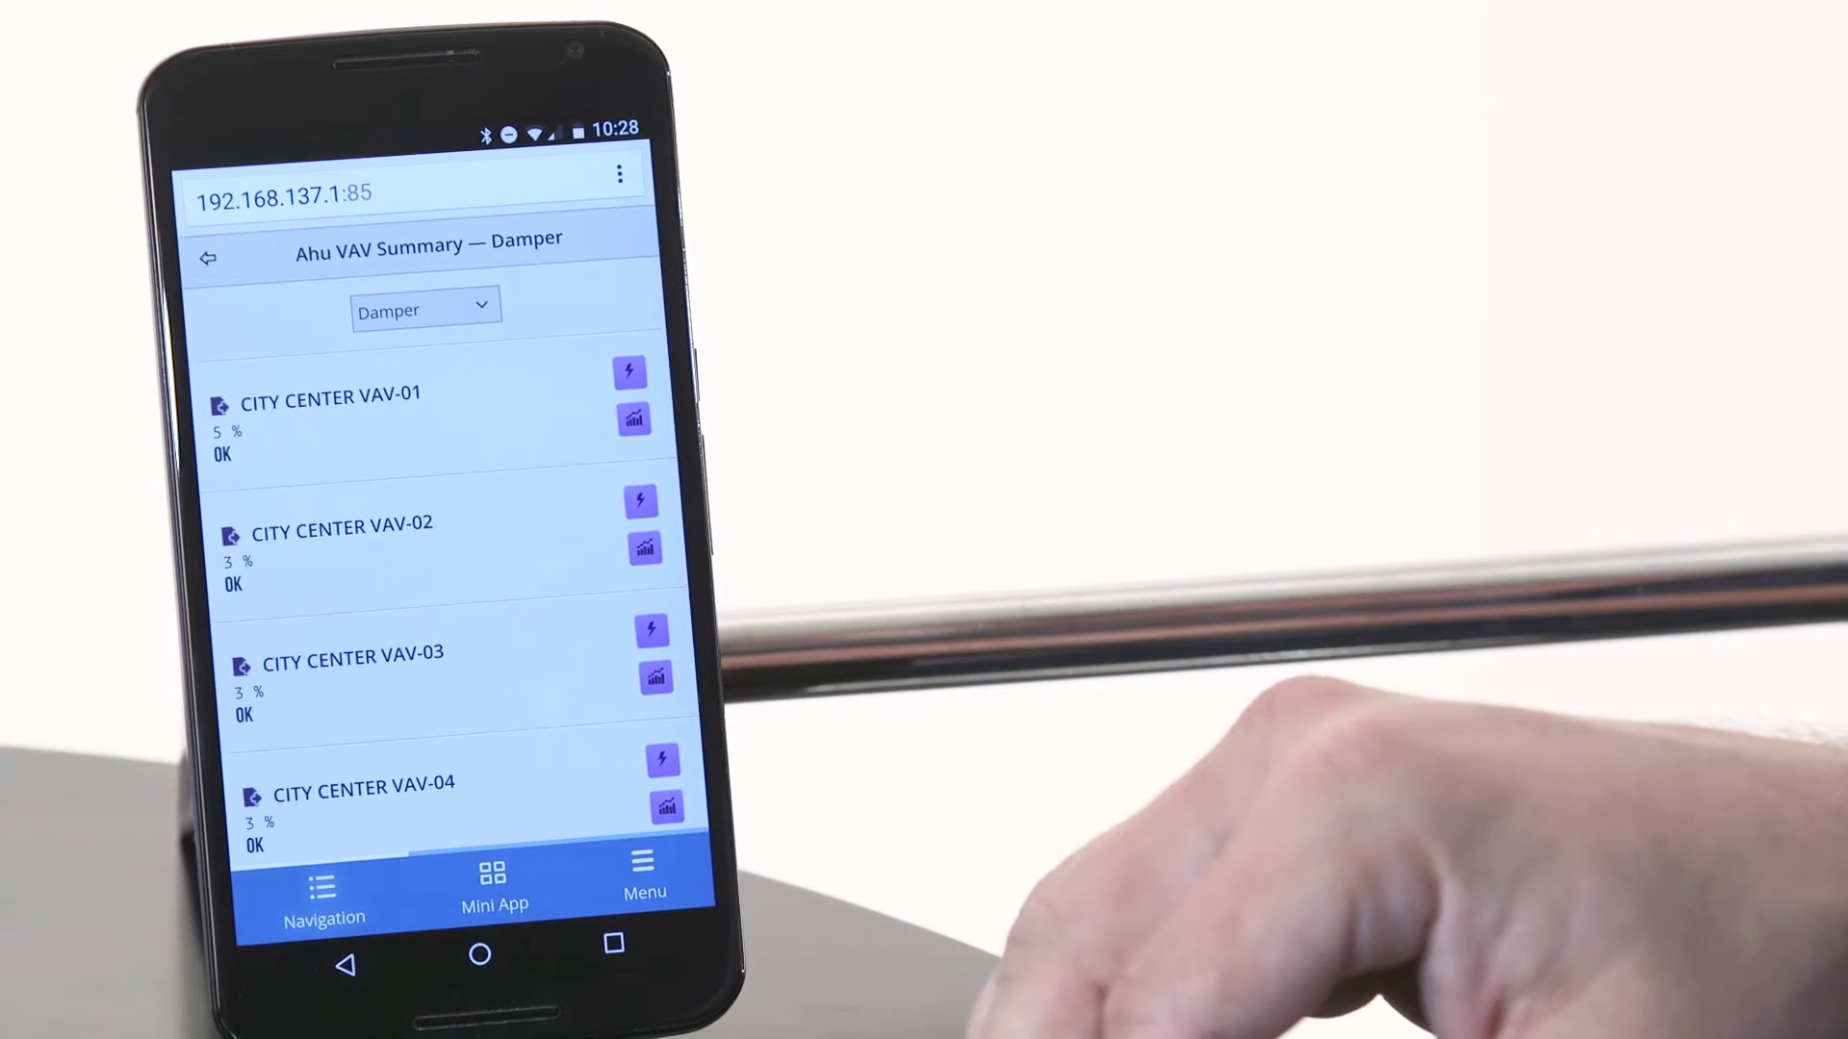
pyautogui.scroll(-3)
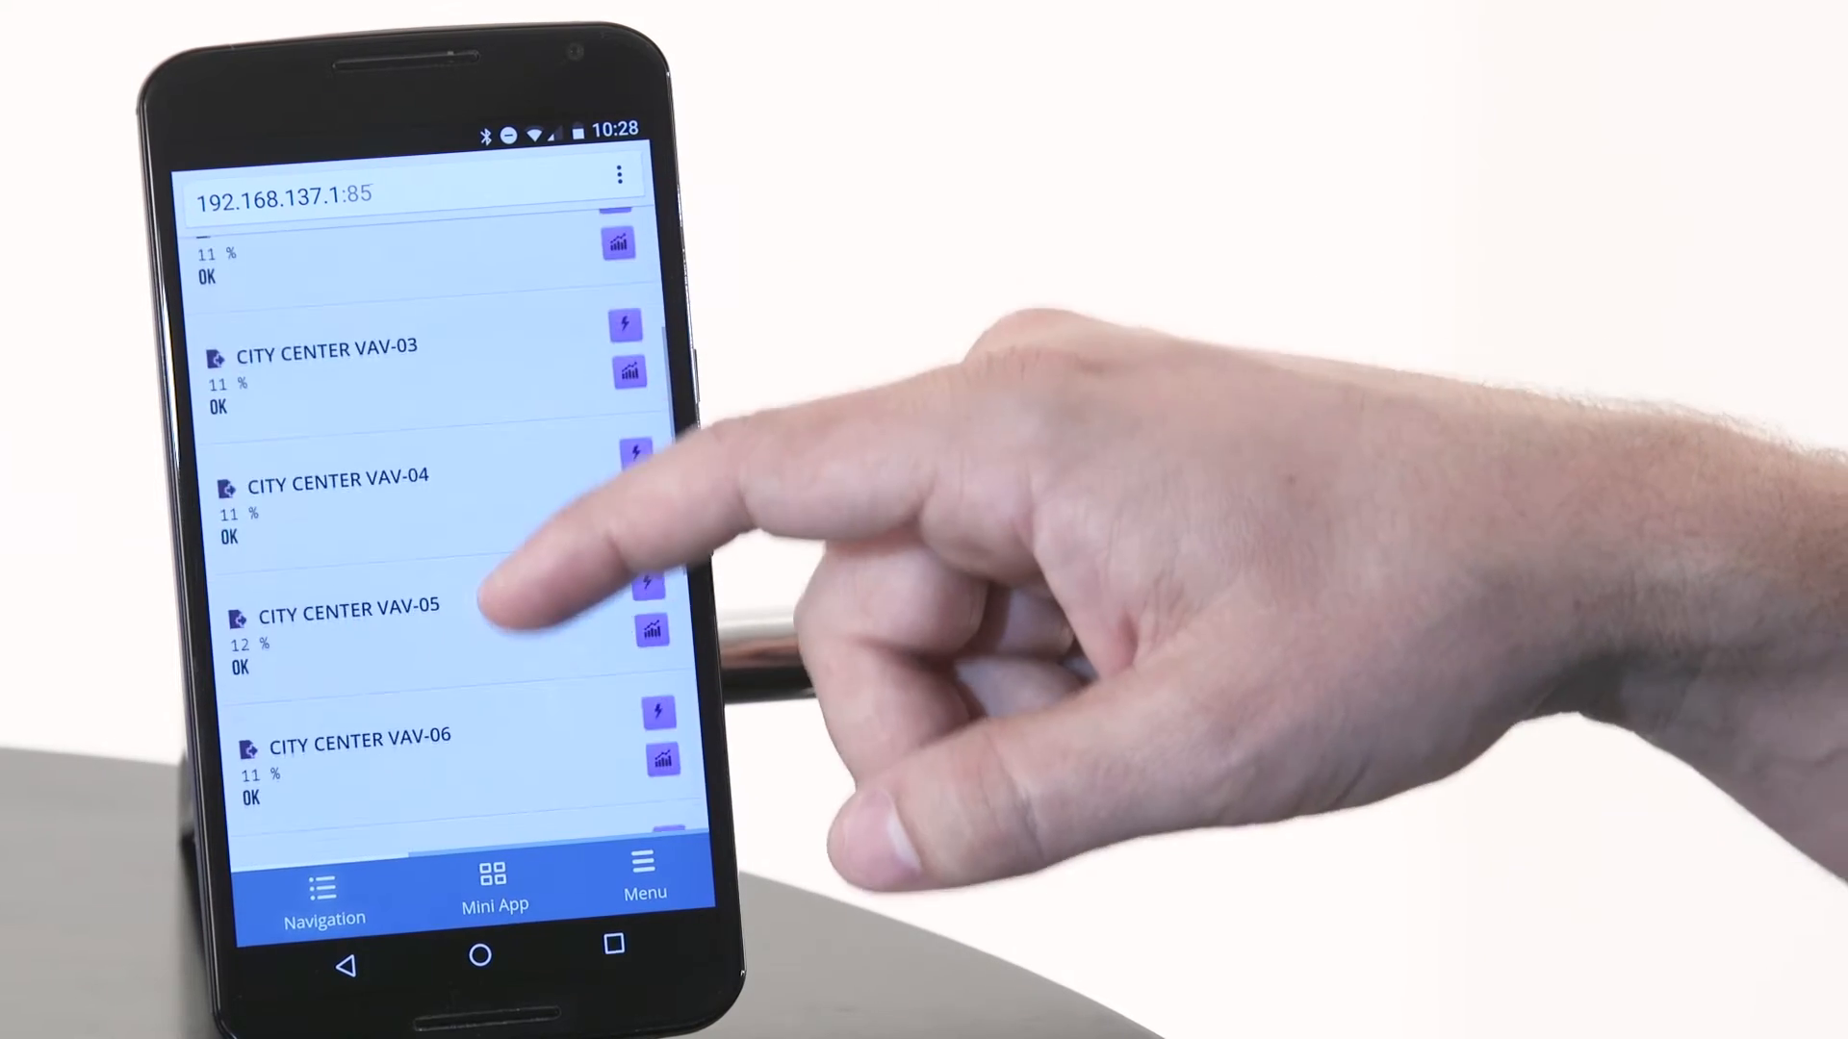
pyautogui.scroll(-3)
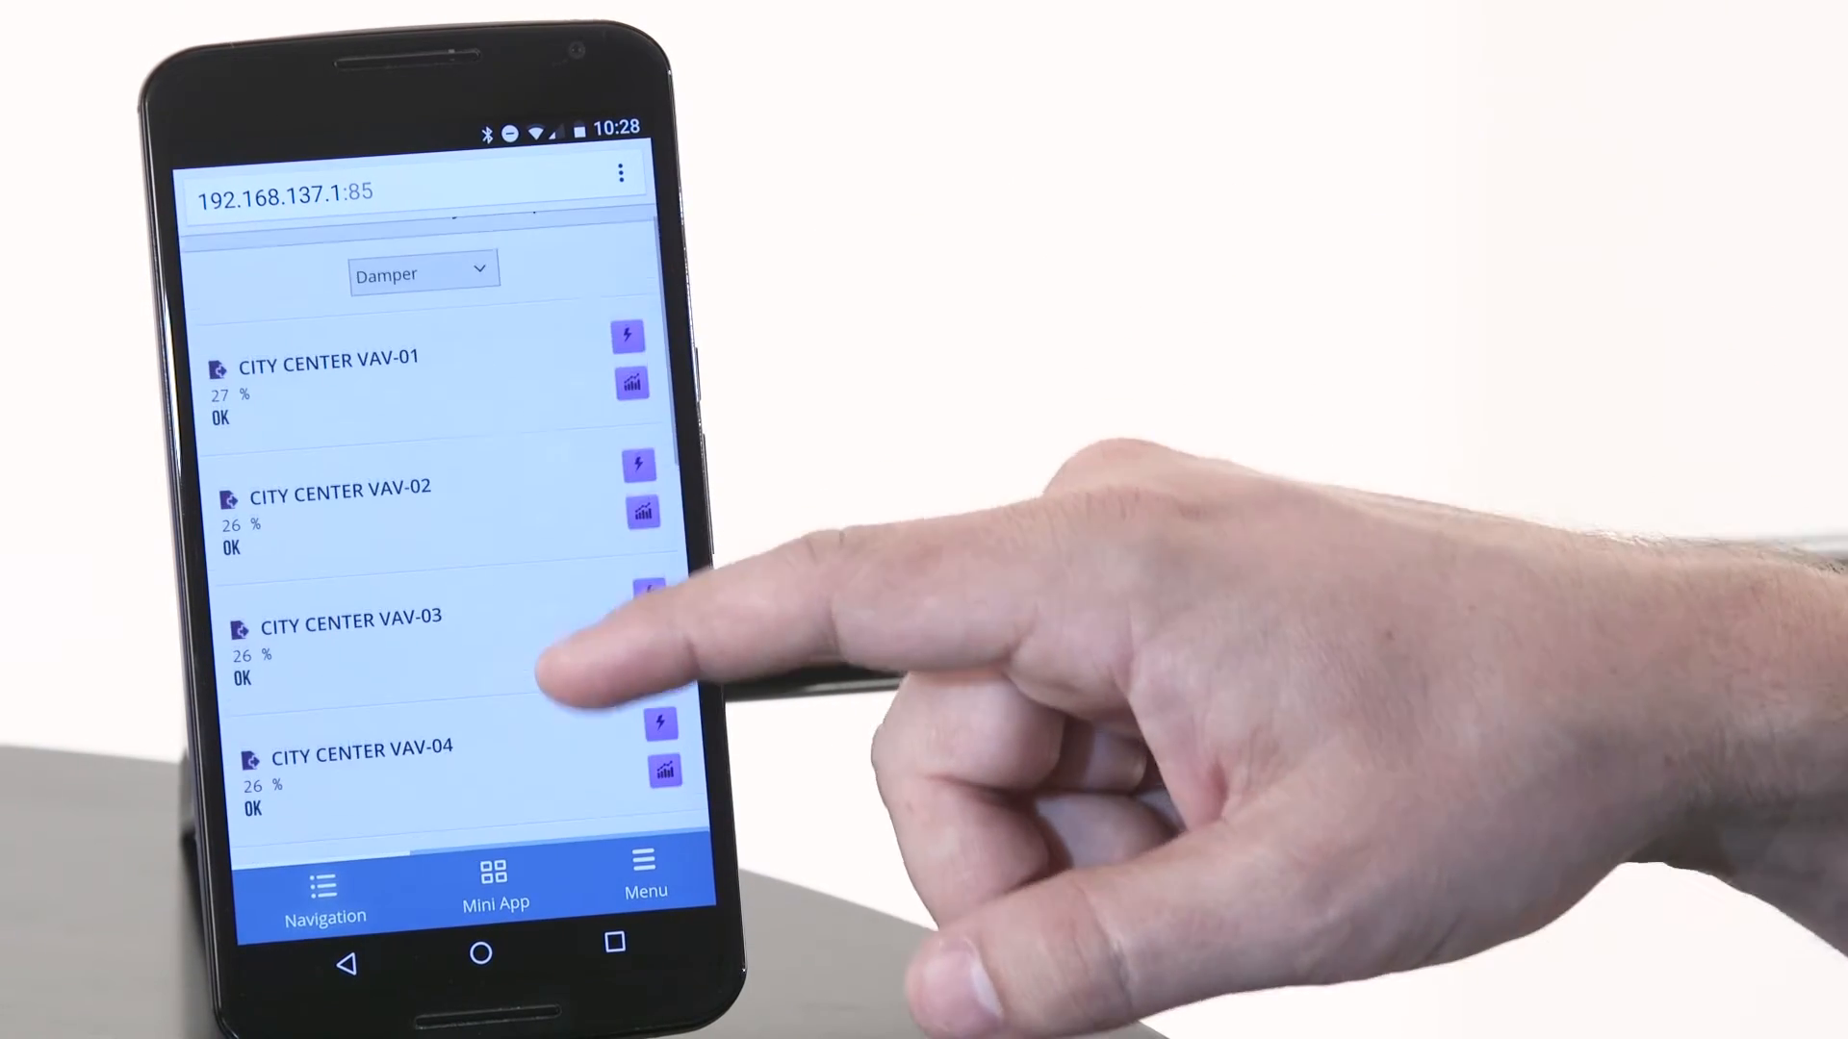
pyautogui.click(422, 273)
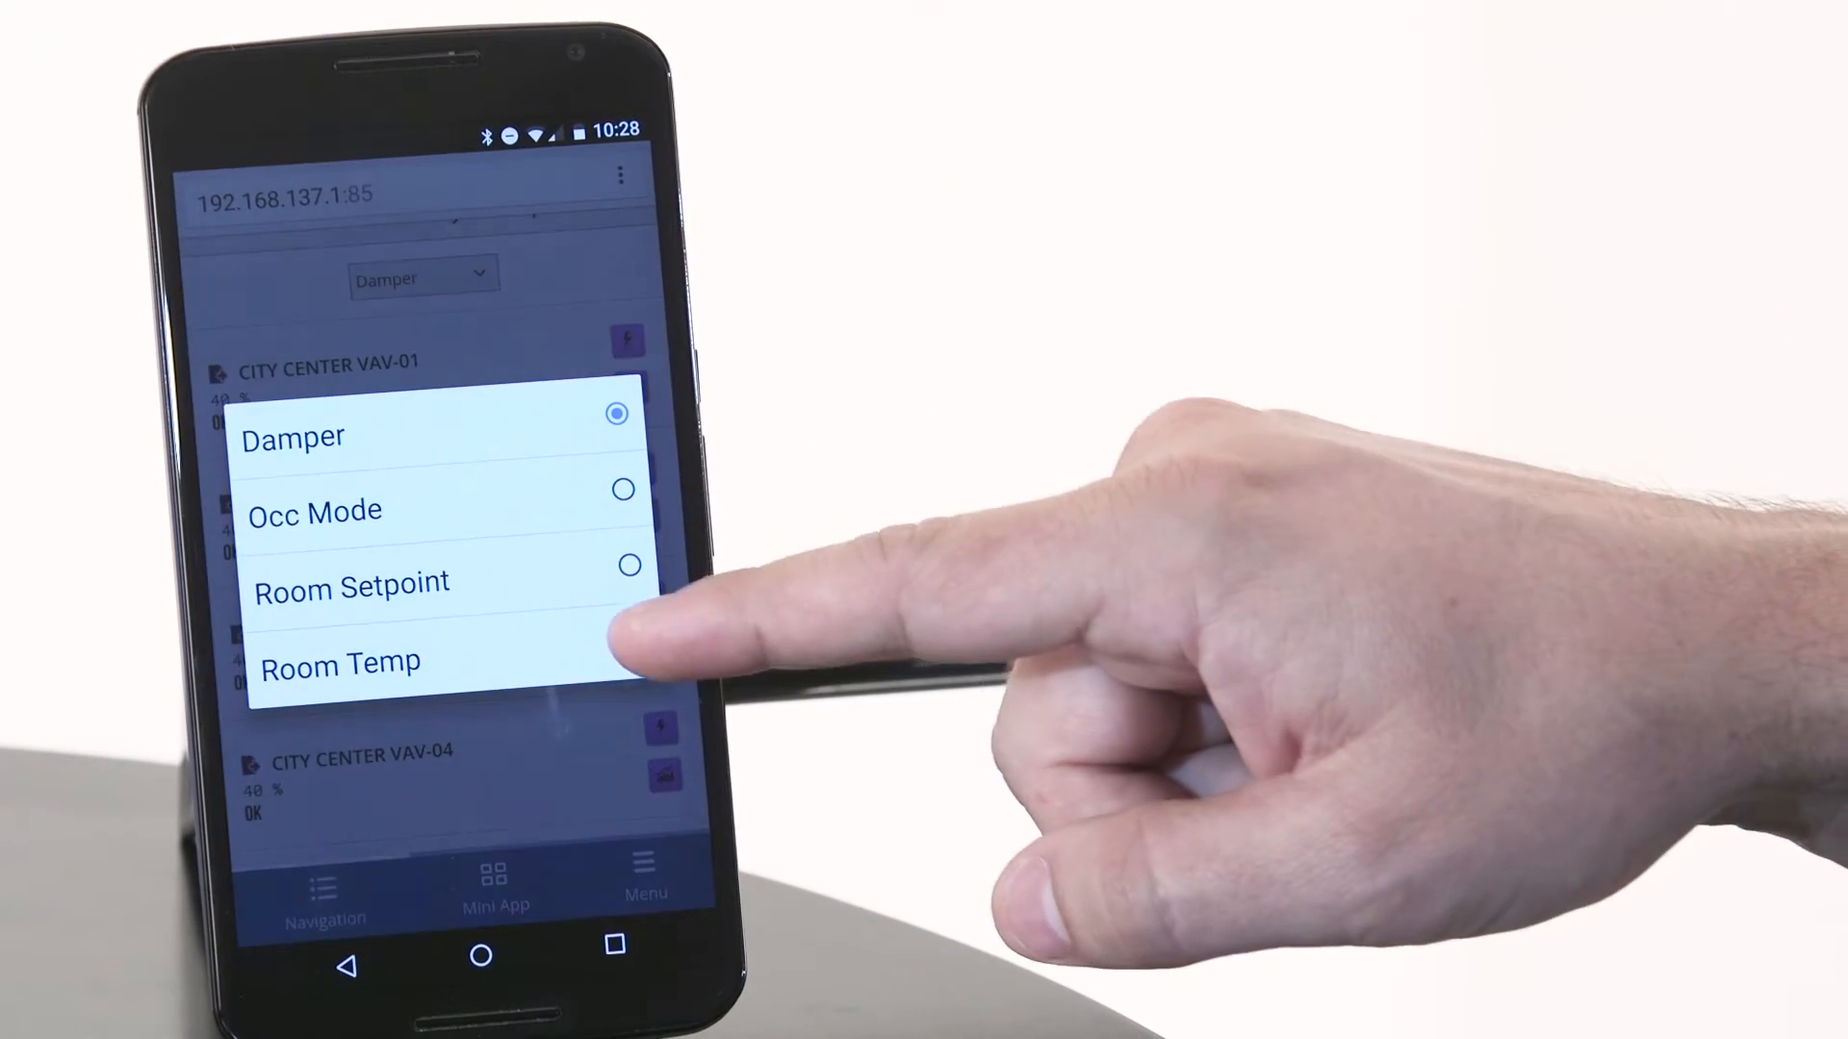
pyautogui.click(340, 661)
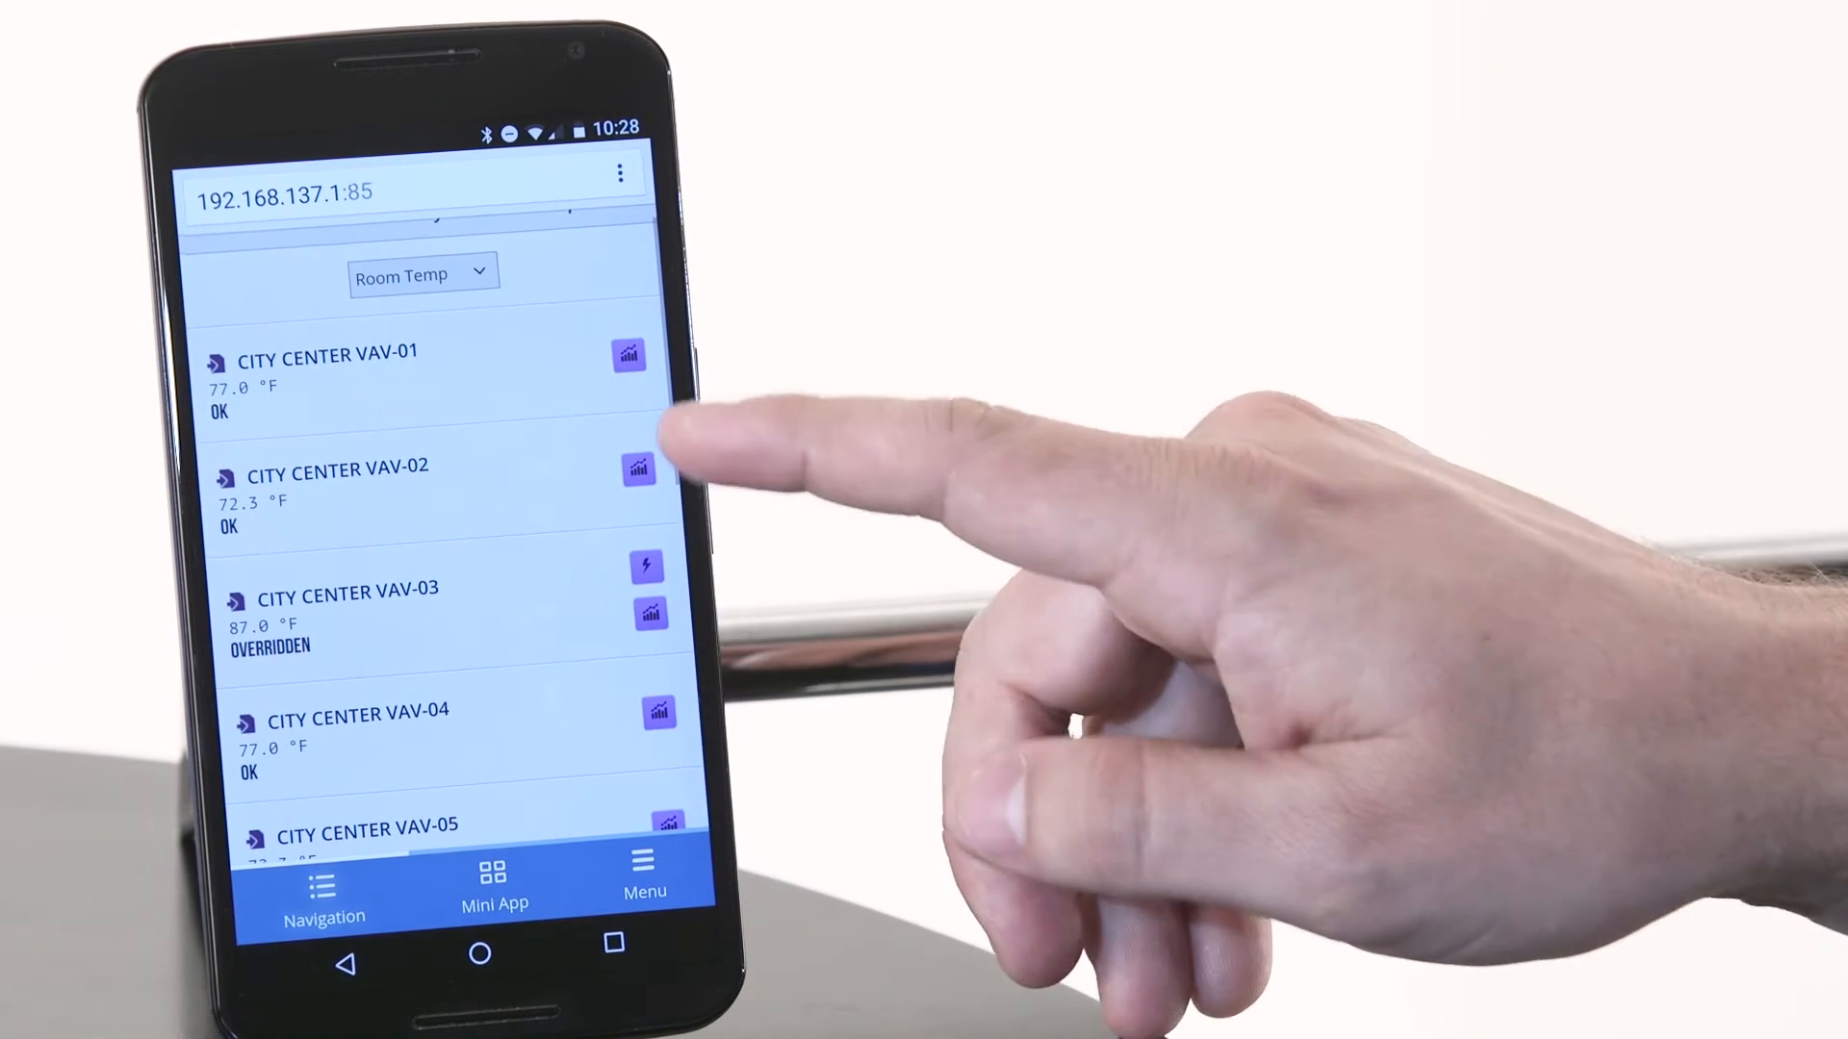
pyautogui.click(628, 355)
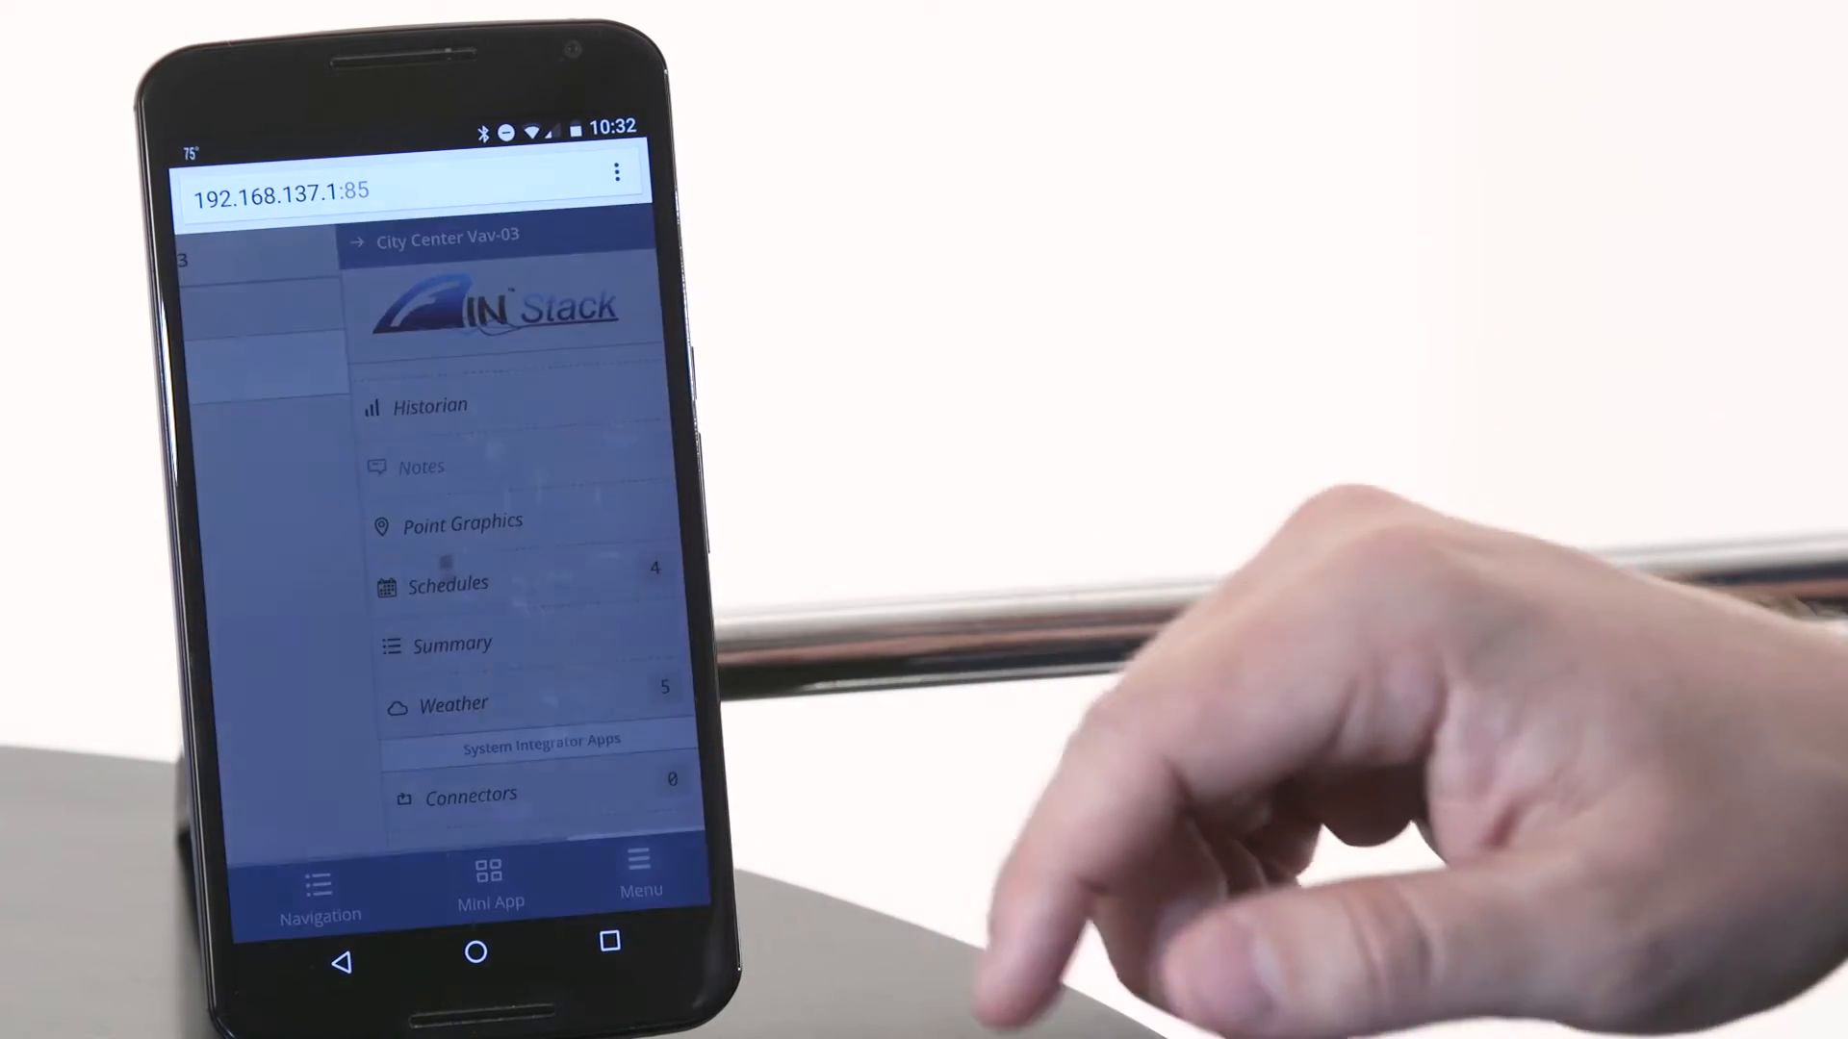
# - Select City Center VAV-03 from the summary and open its menu
pyautogui.click(452, 704)
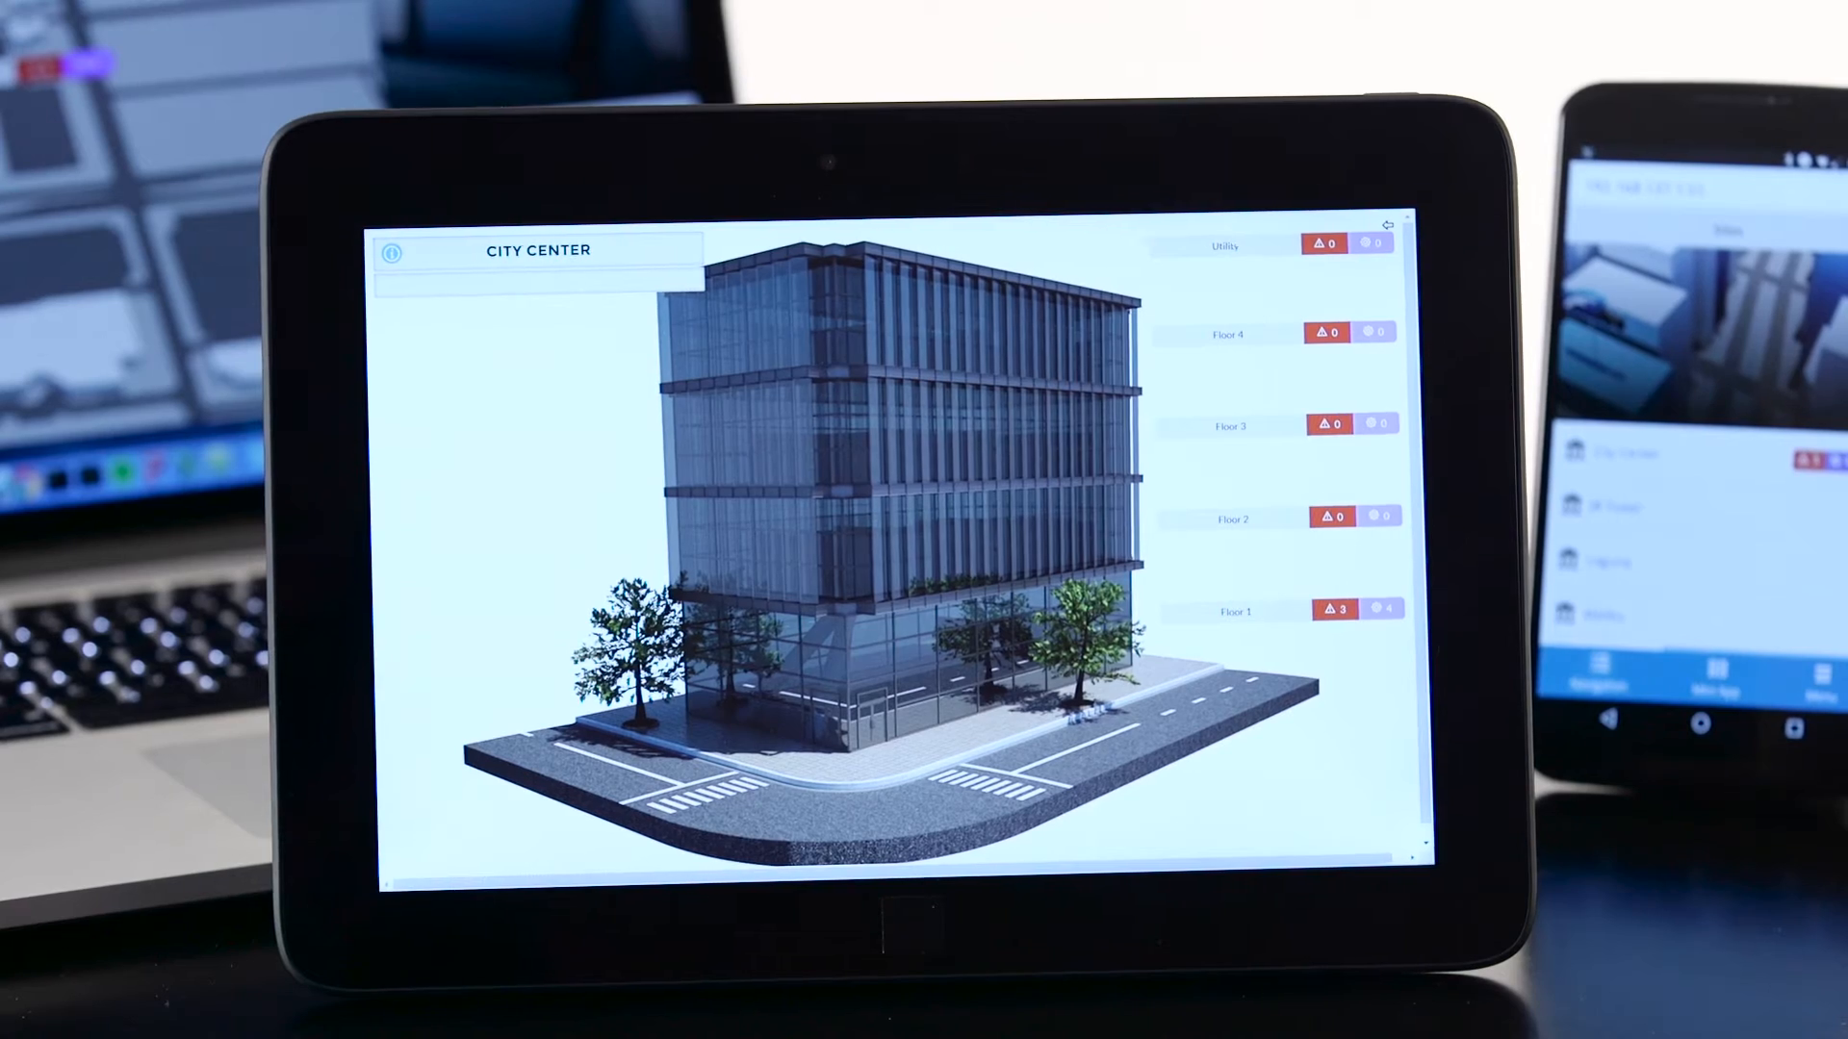
# - Launch the City Center building graphic from Graphics on the tablet
pyautogui.click(1234, 612)
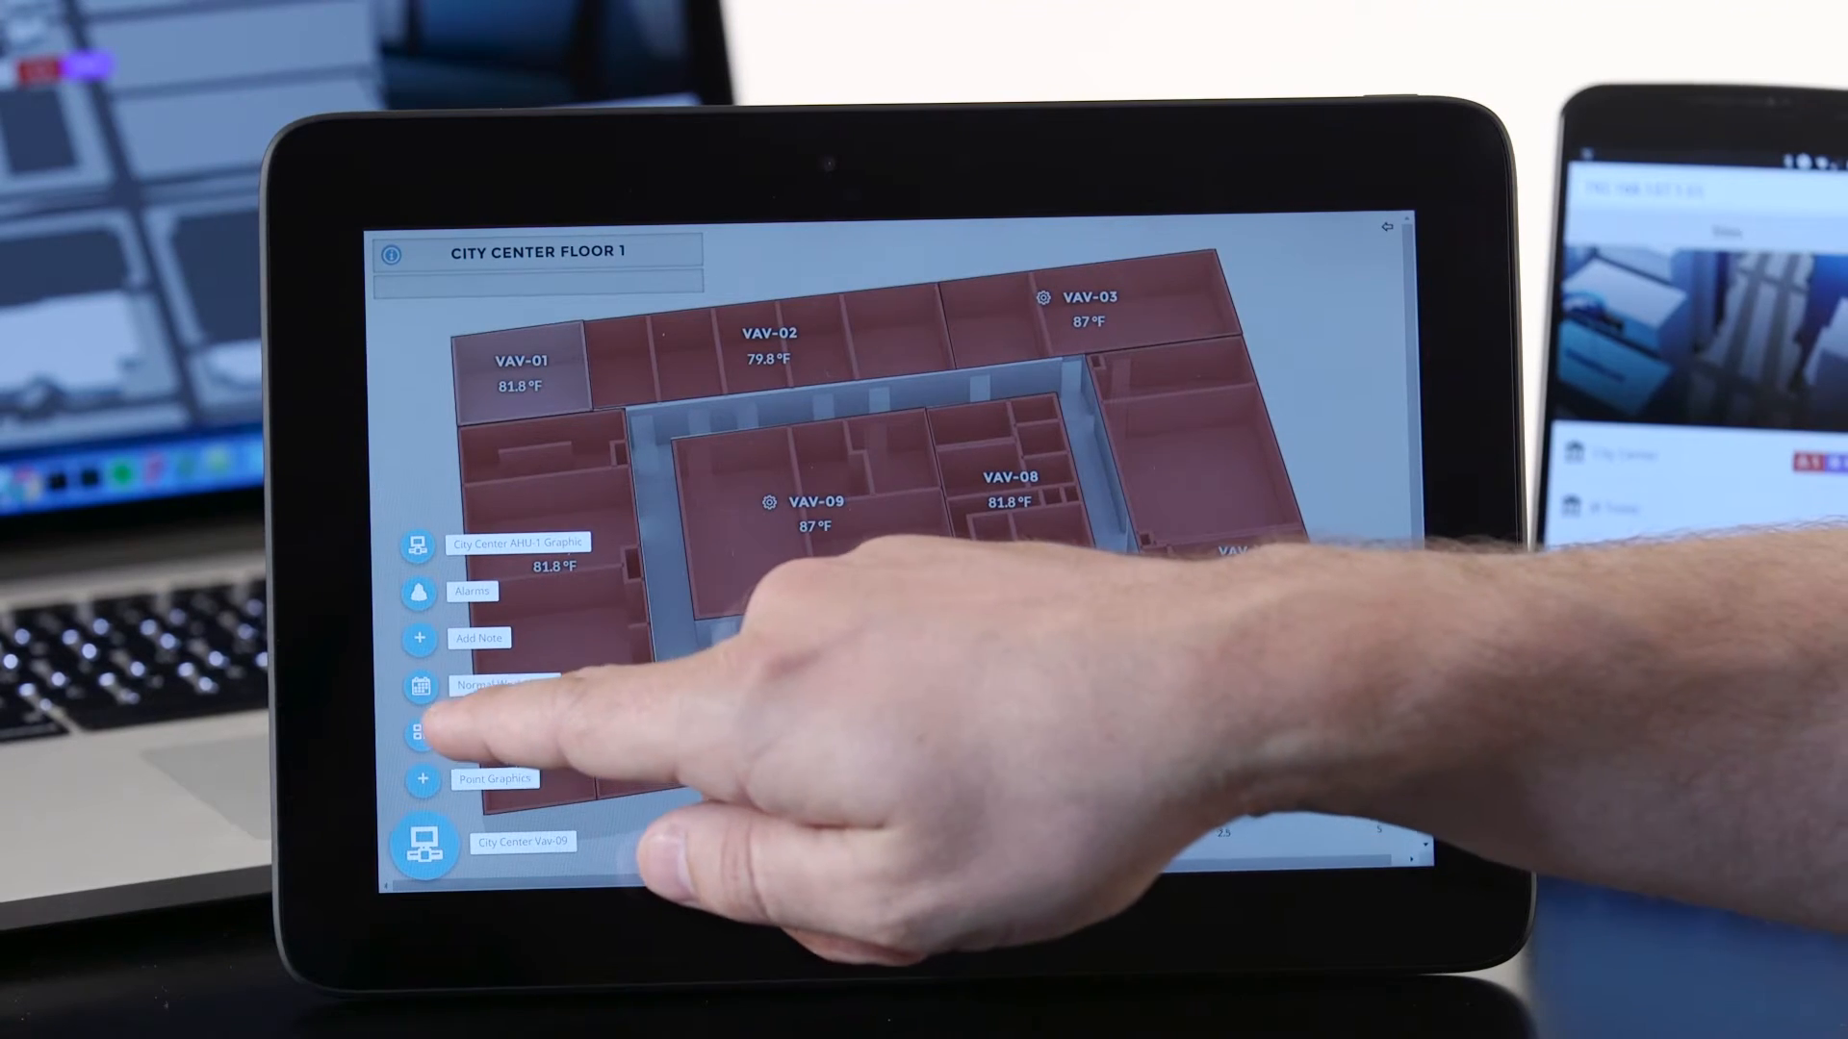
# - Open the Normal Work Week schedule from Floor 1 and view its Weekly, Events and Points tabs
pyautogui.click(419, 731)
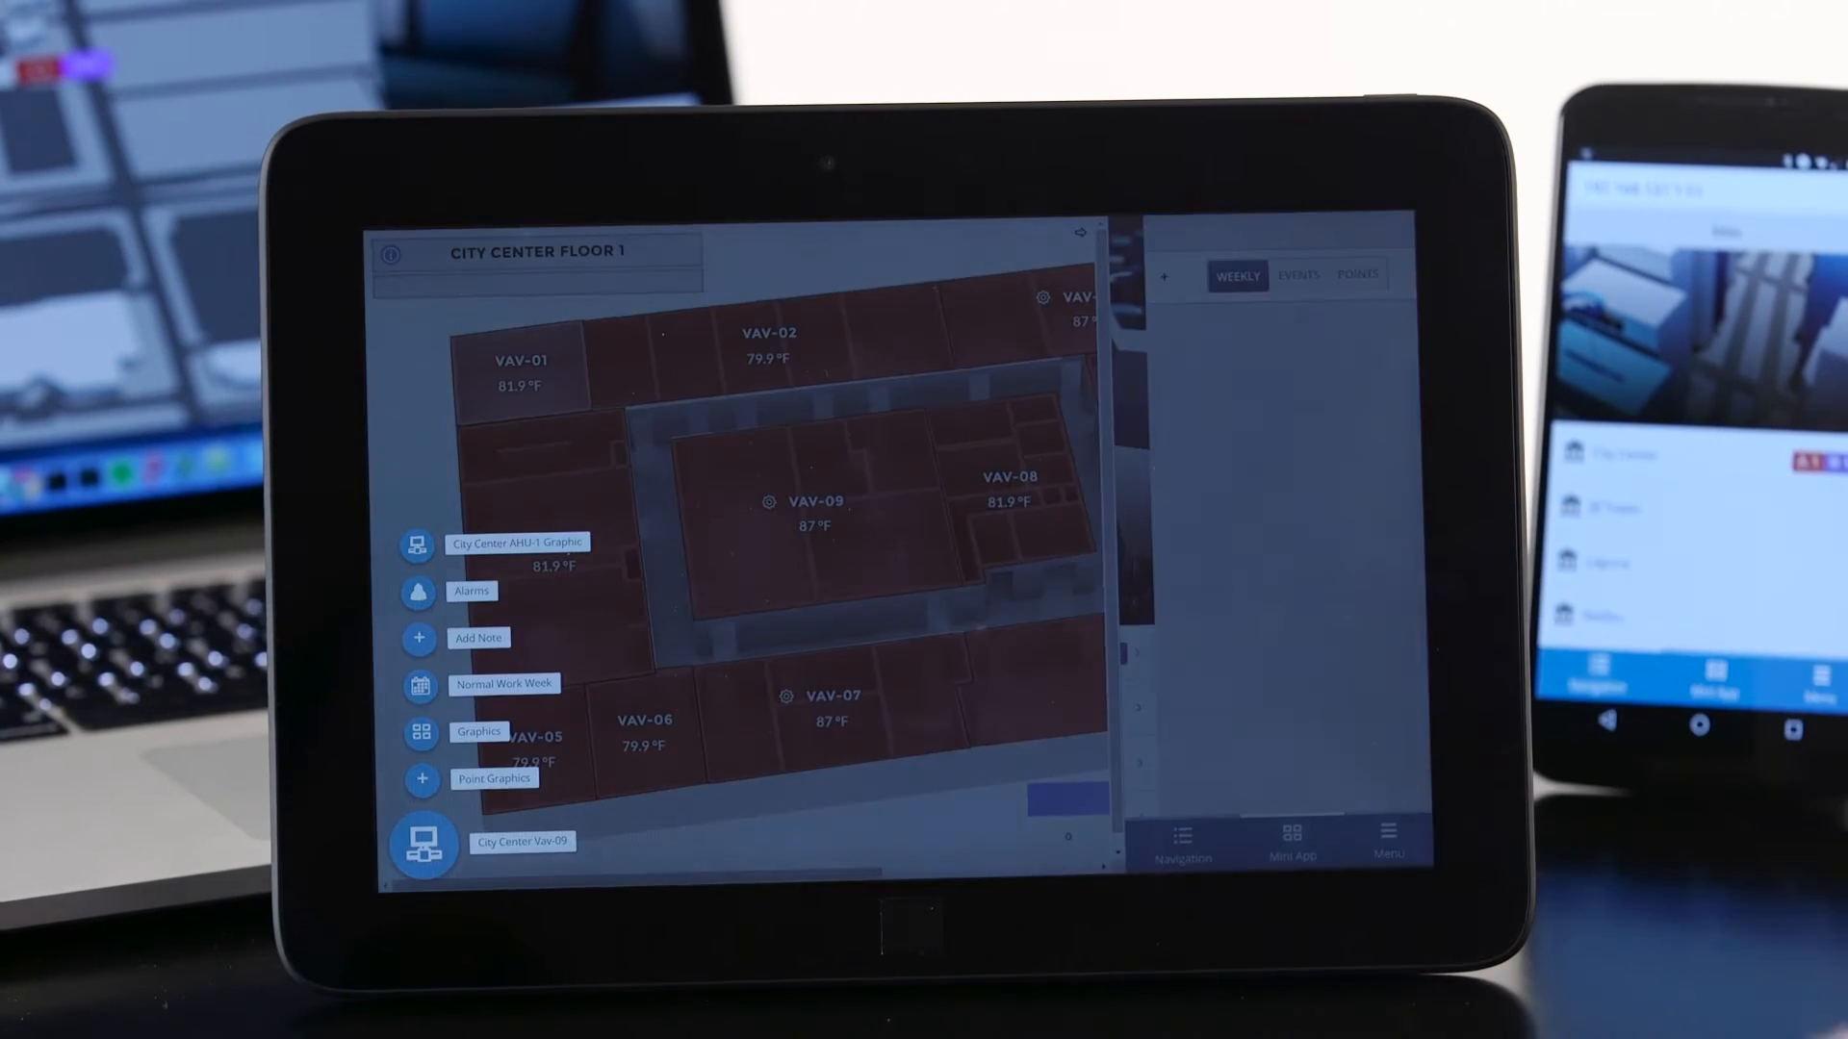
pyautogui.click(504, 684)
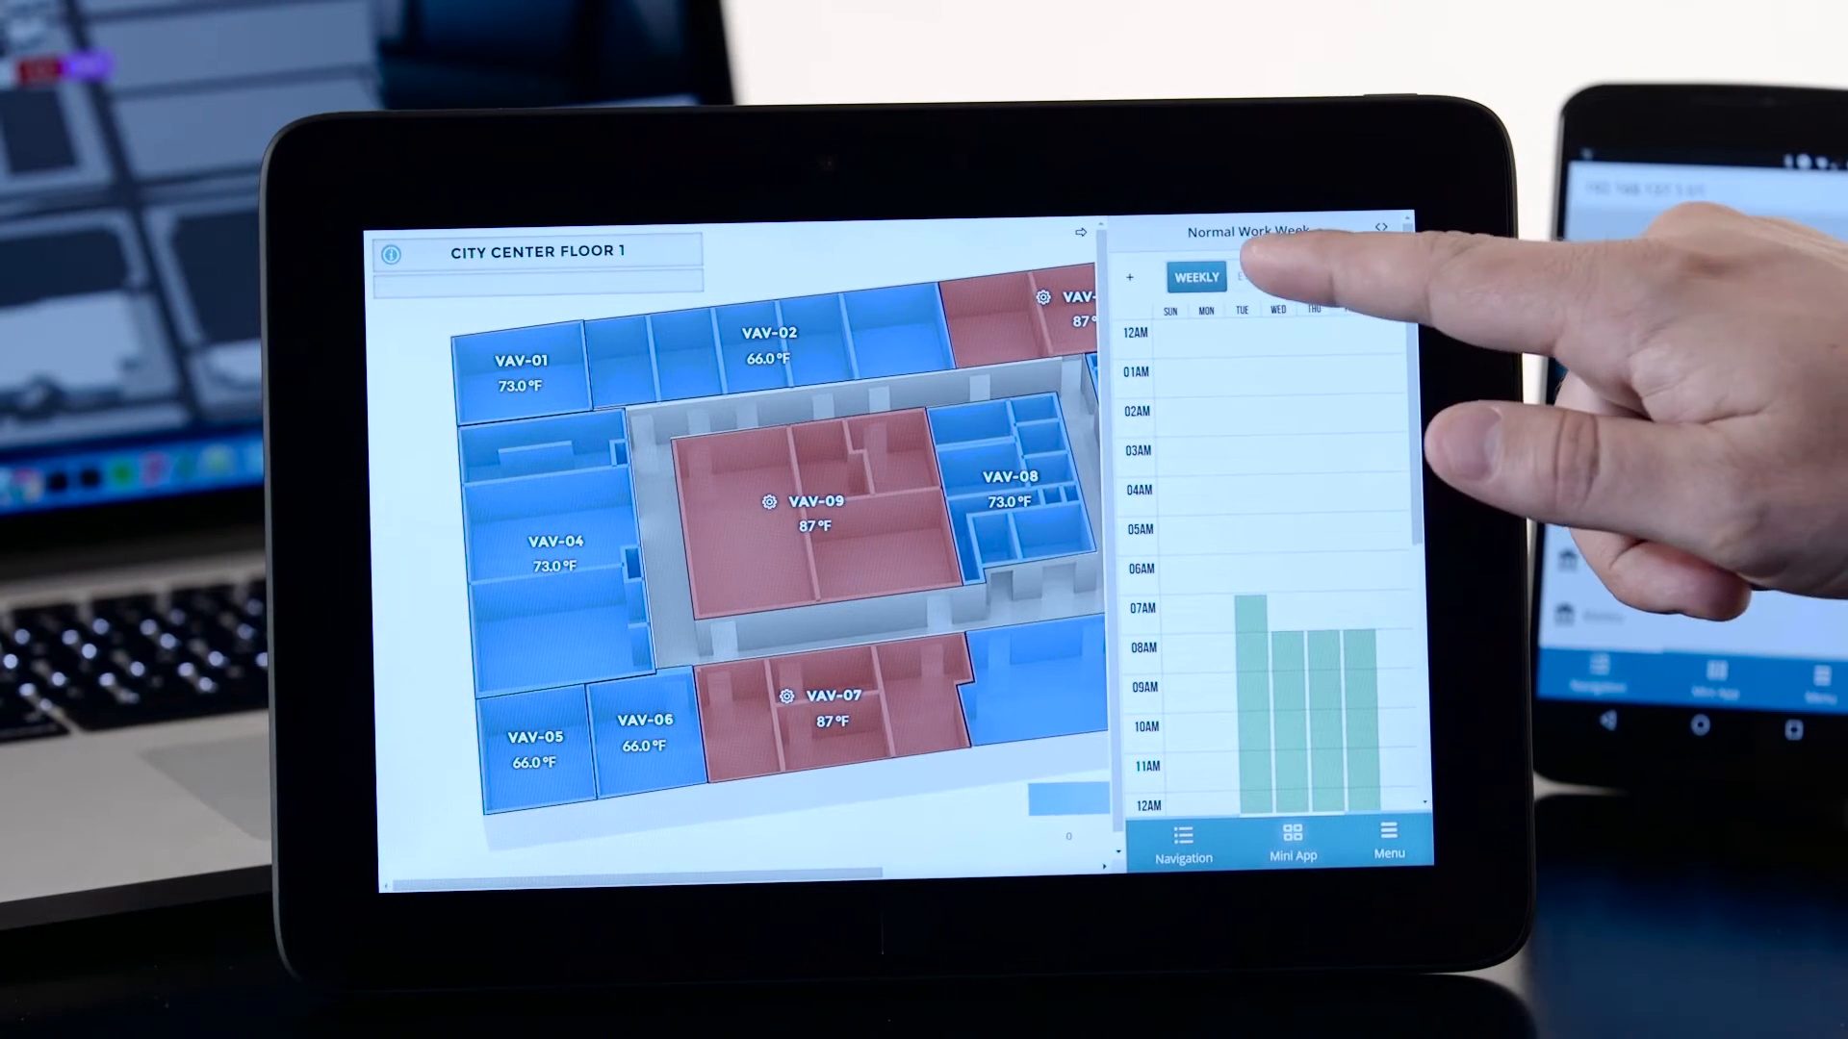
pyautogui.click(1256, 273)
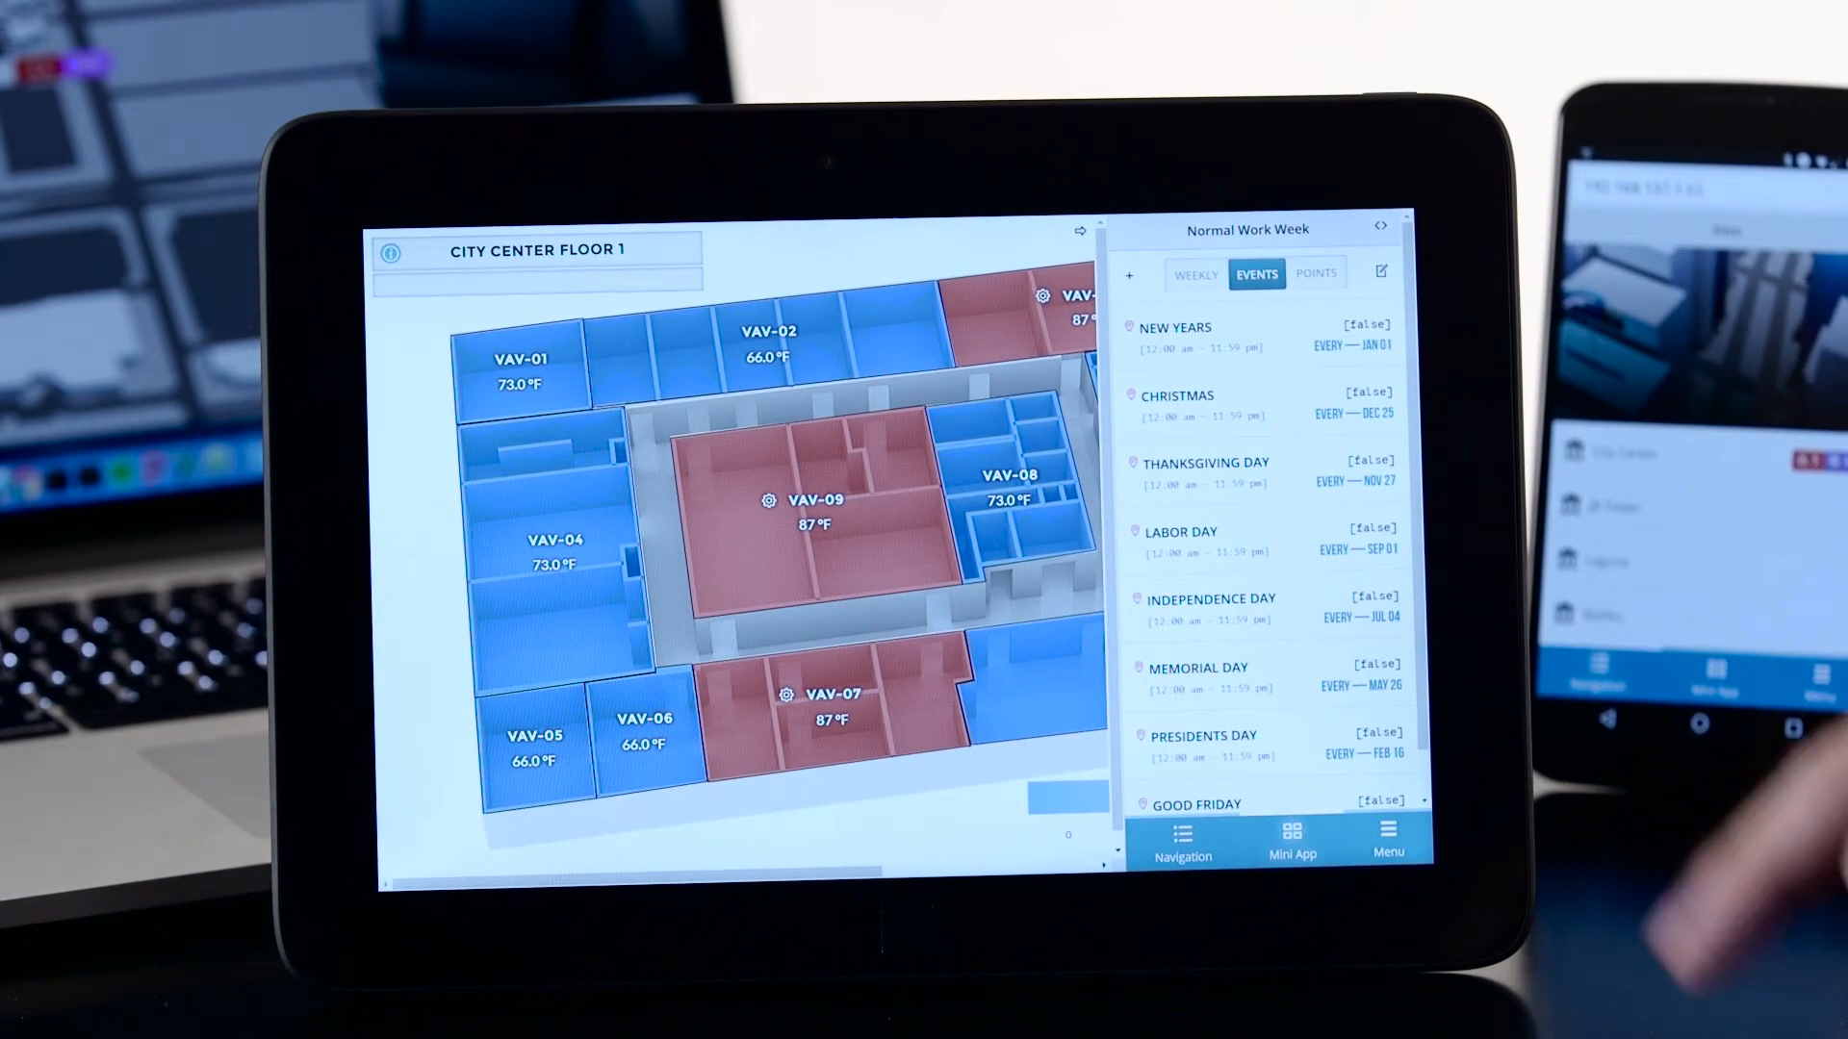
pyautogui.click(1322, 273)
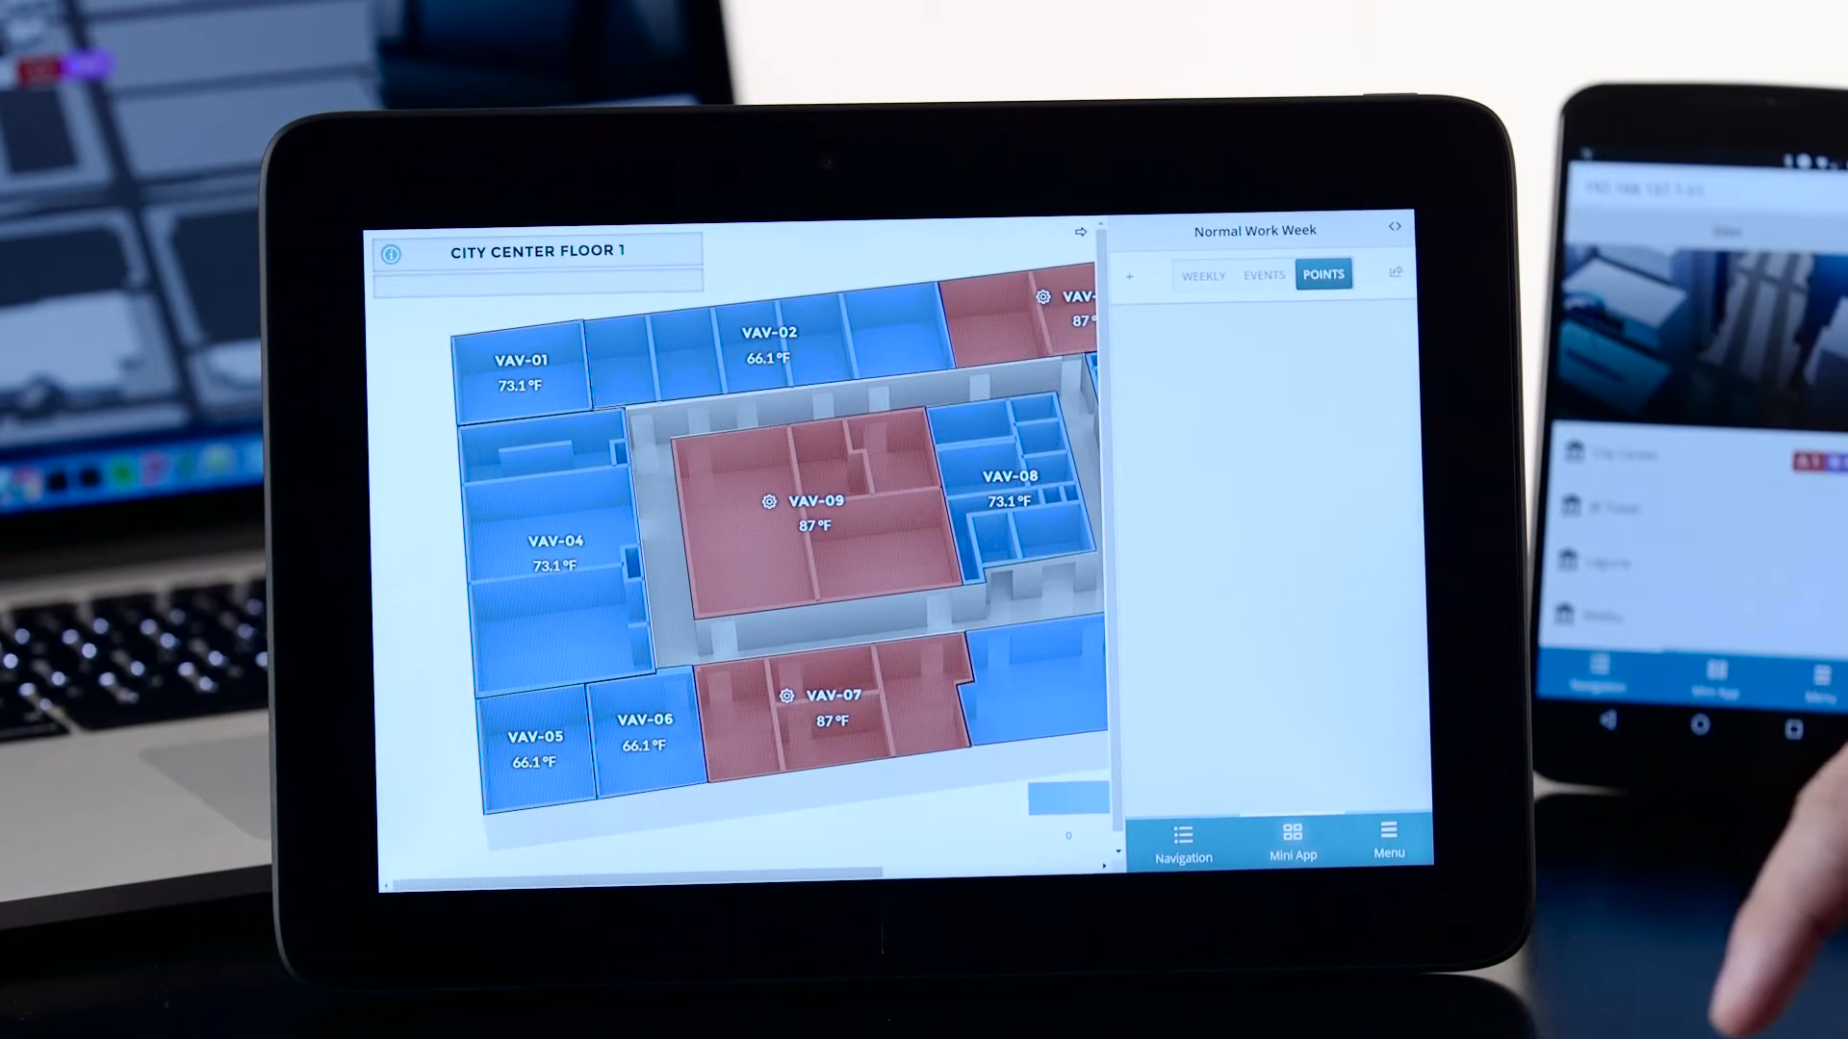
pyautogui.click(1321, 273)
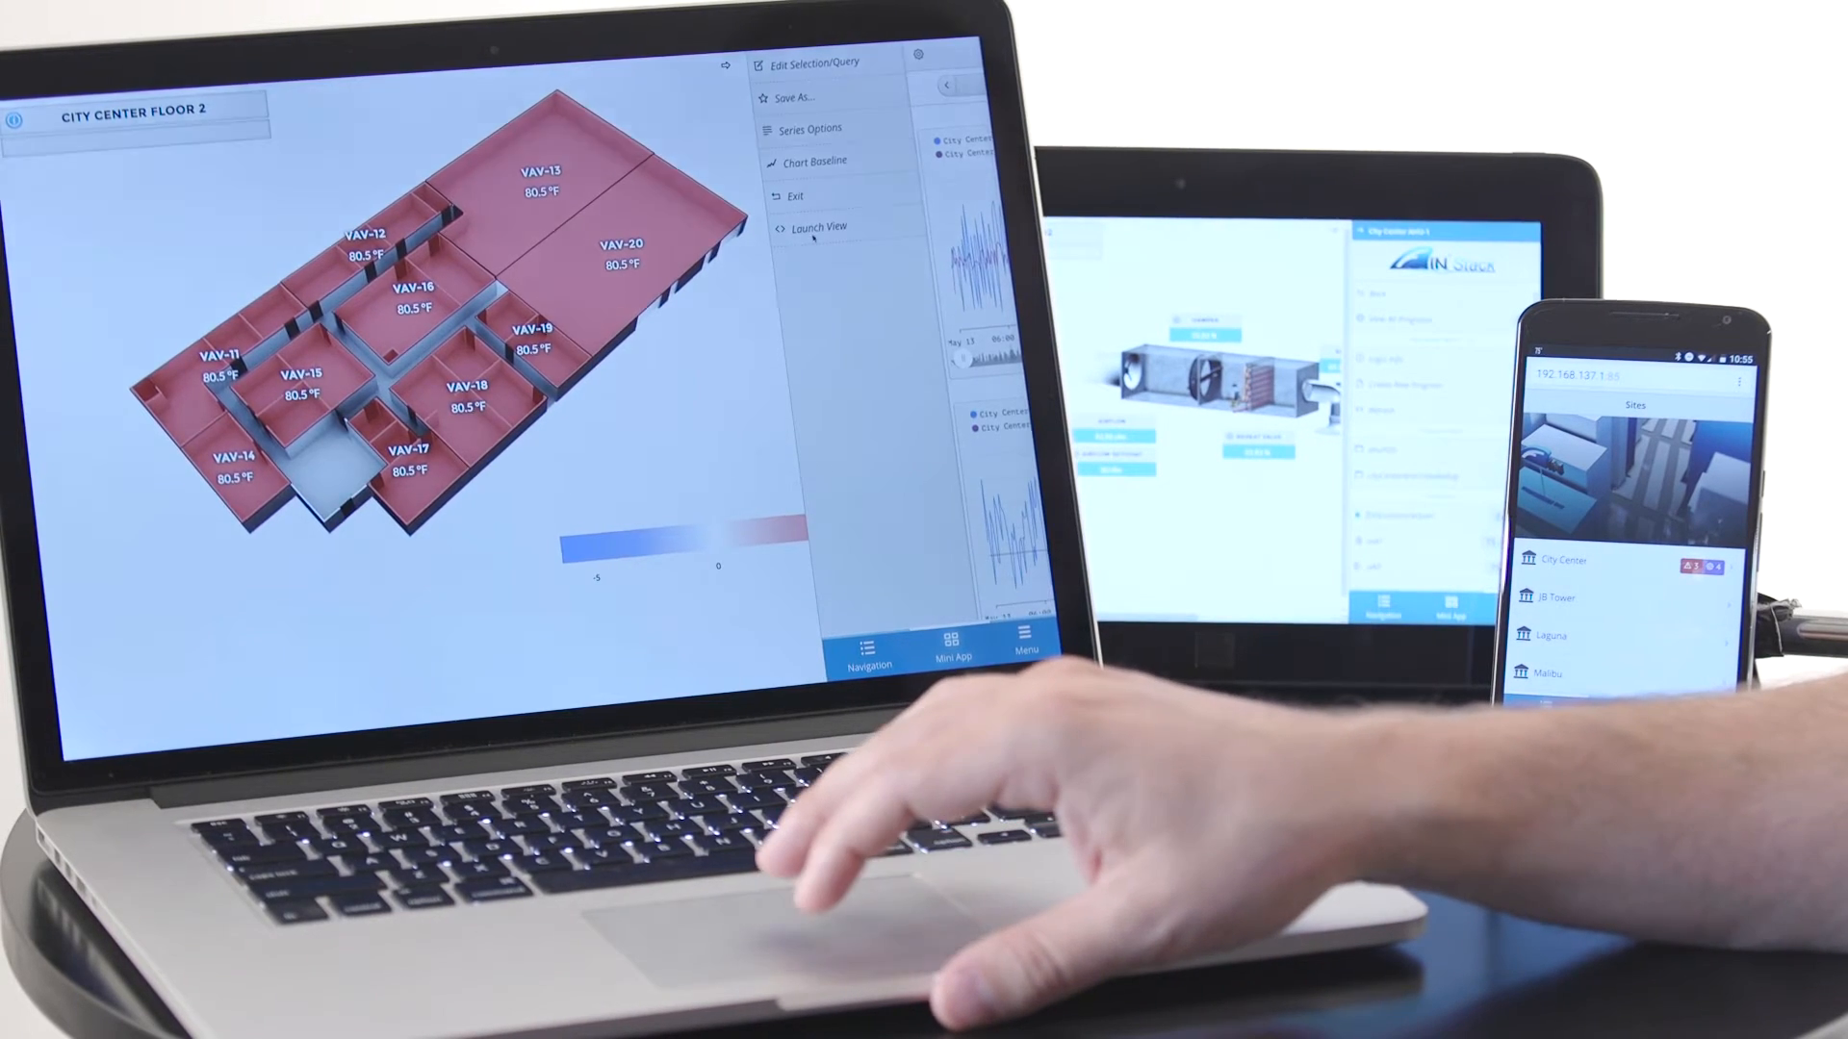
# - Leave the chart options and return to the Sites graphic
pyautogui.click(819, 226)
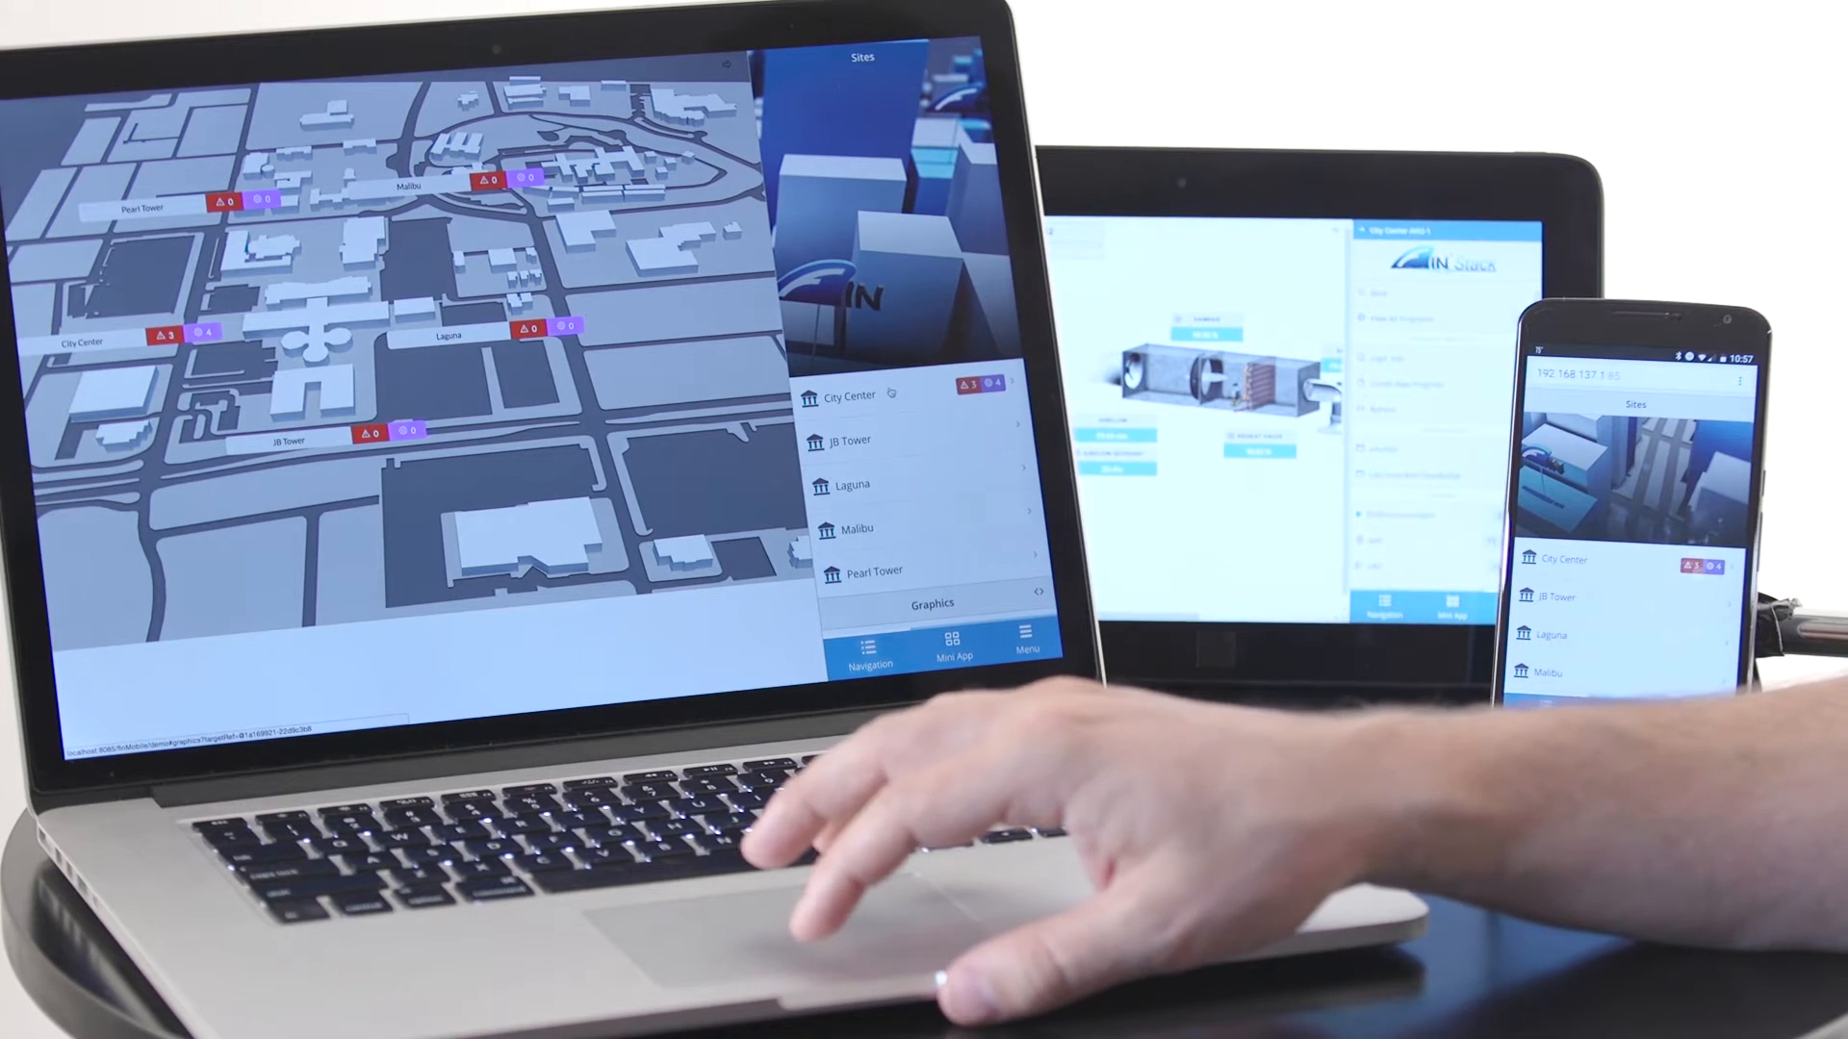
# - Open the app list from Menu and launch Alarms
pyautogui.click(854, 395)
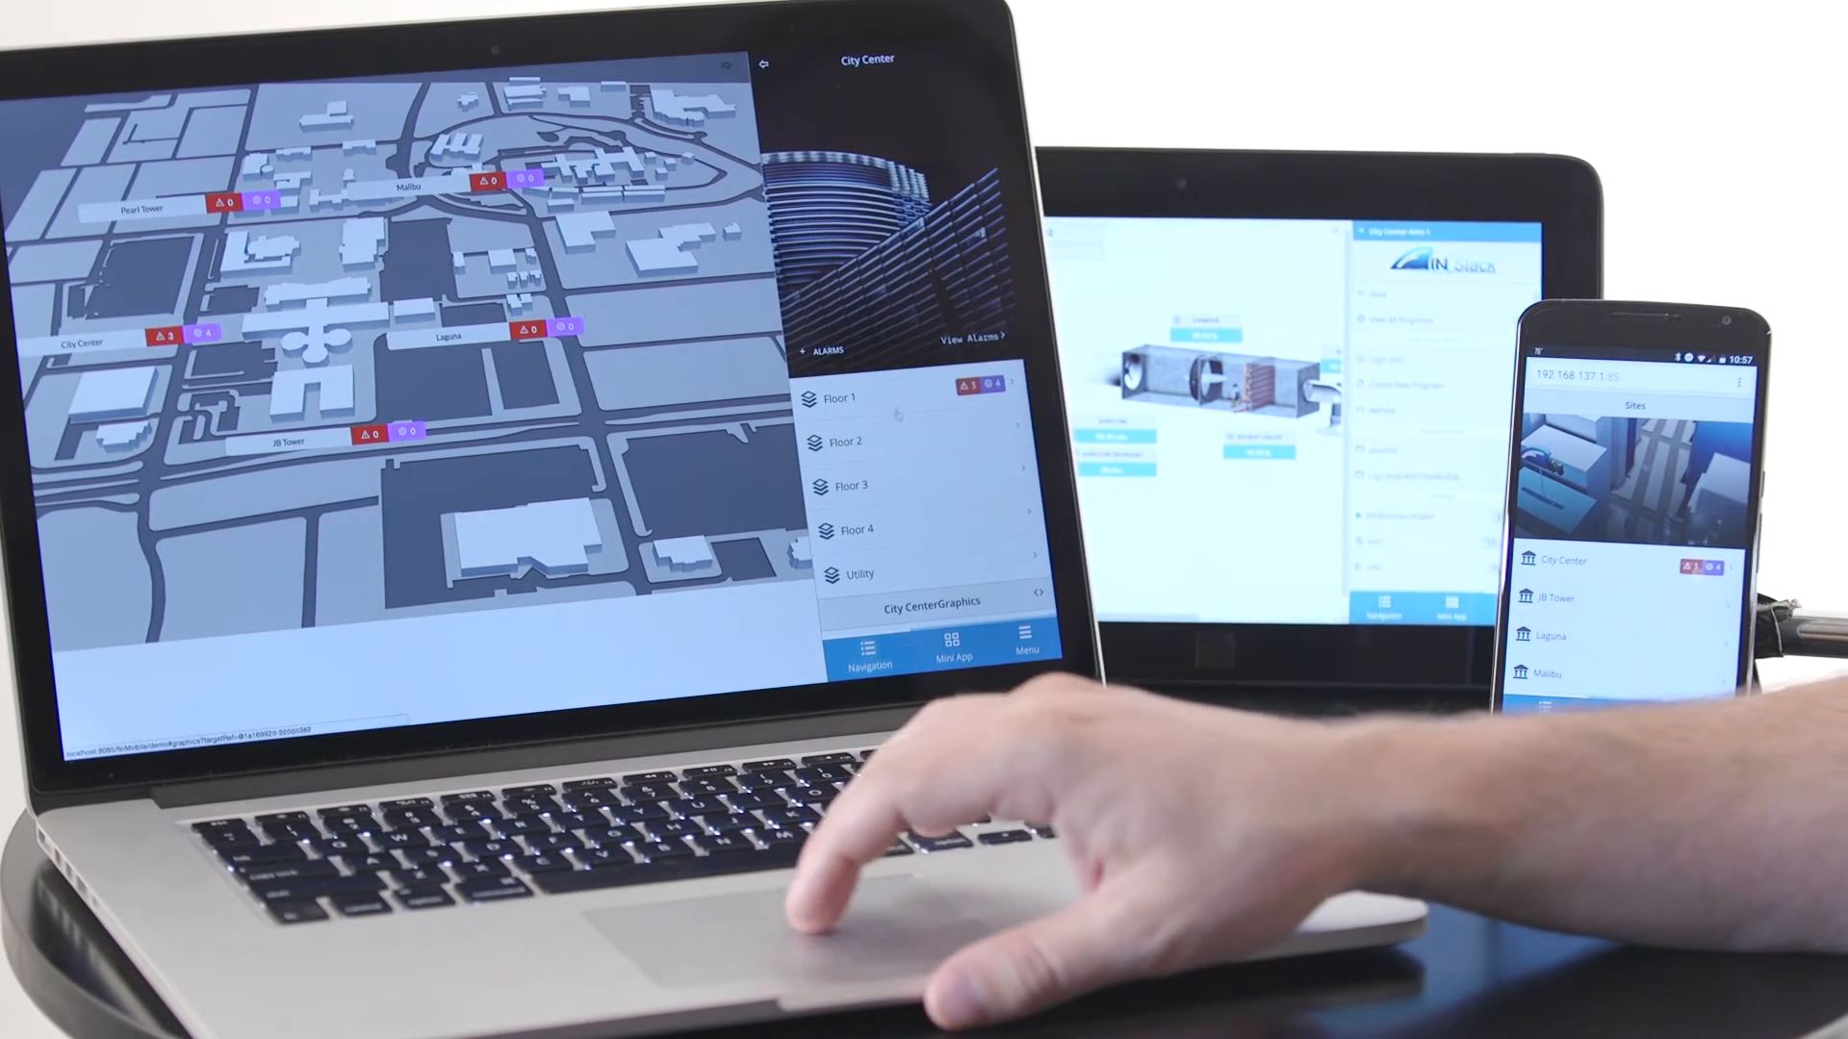
pyautogui.click(1025, 642)
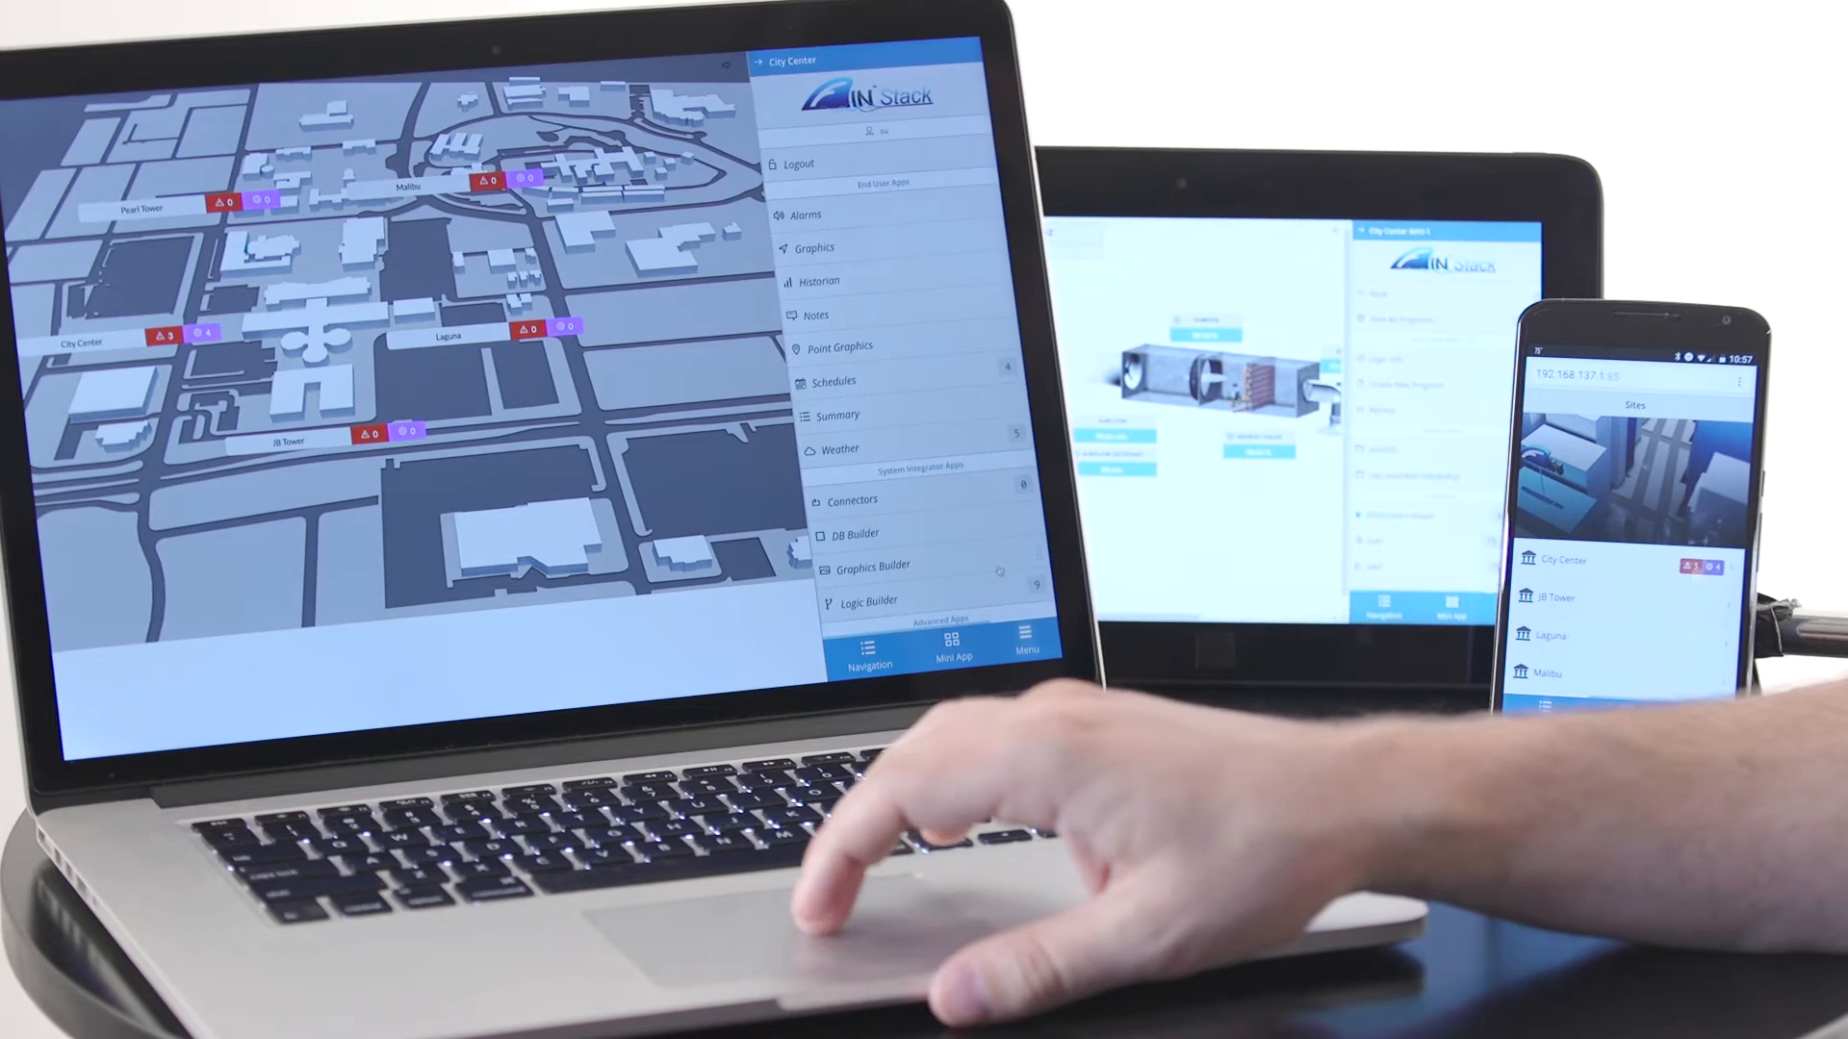
pyautogui.moveTo(943, 849)
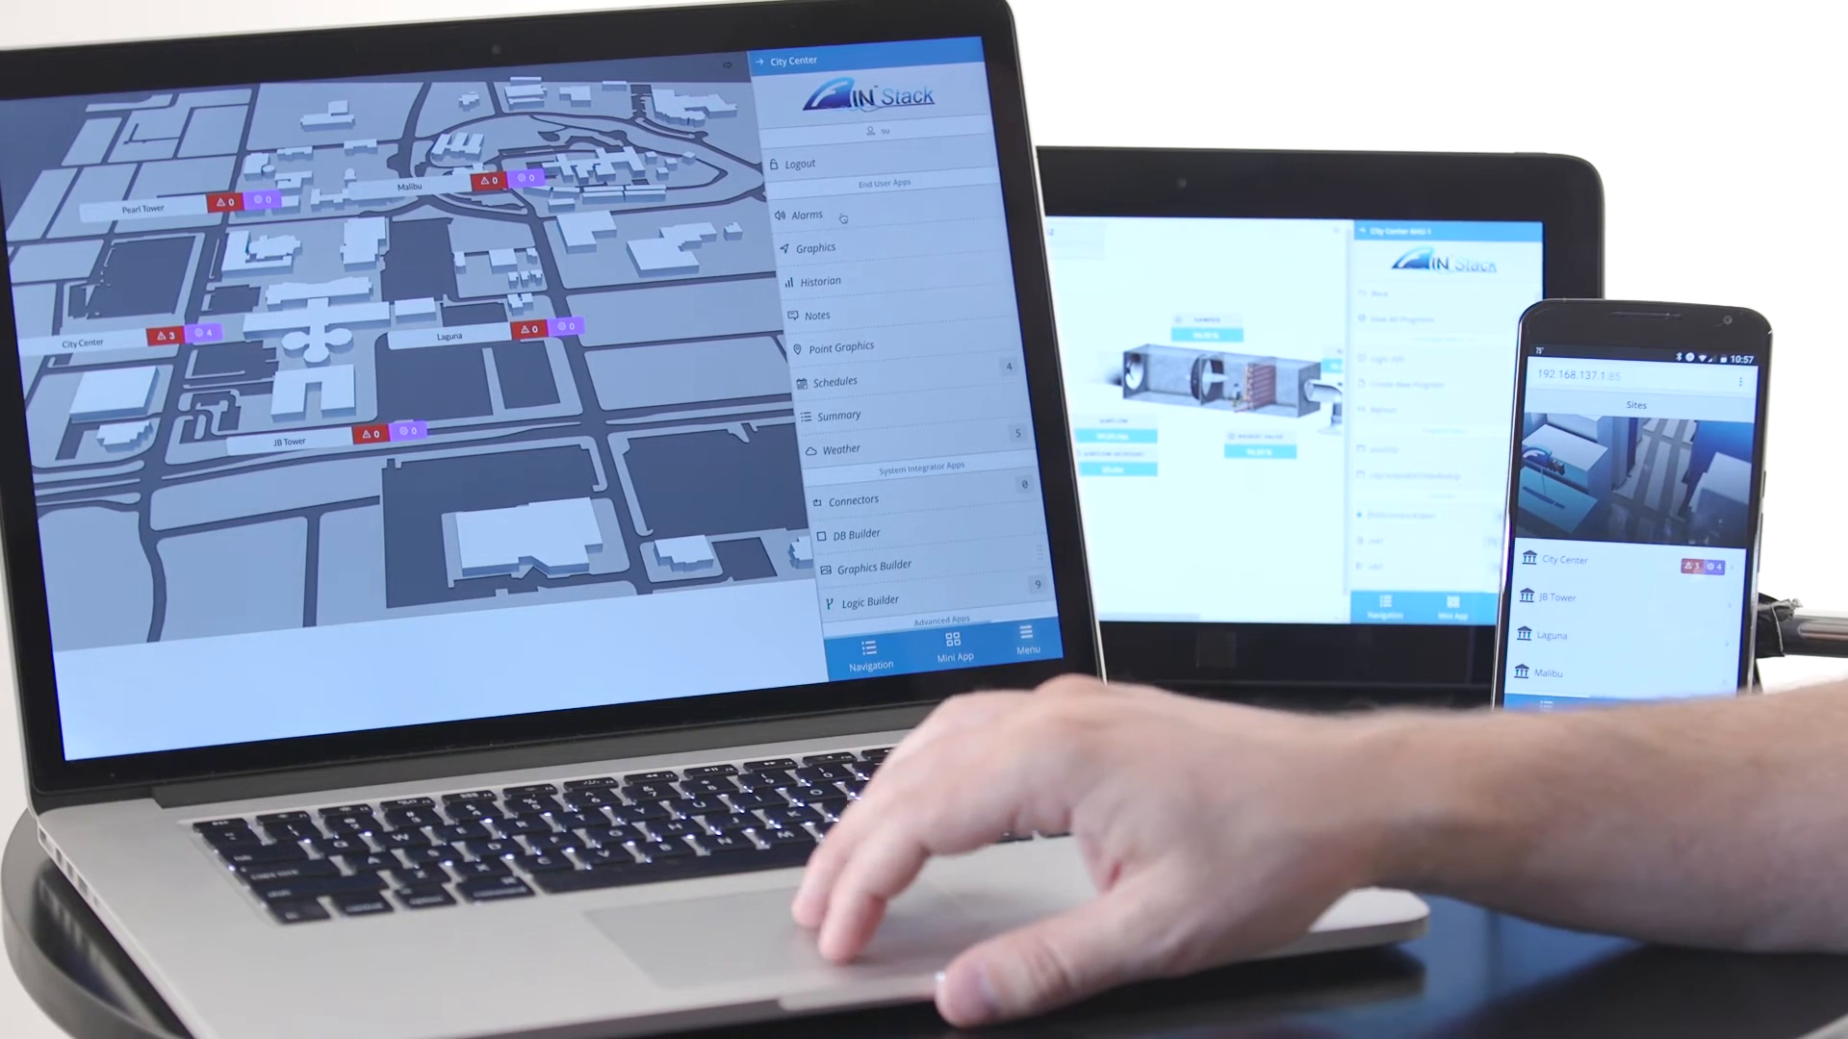
pyautogui.click(807, 215)
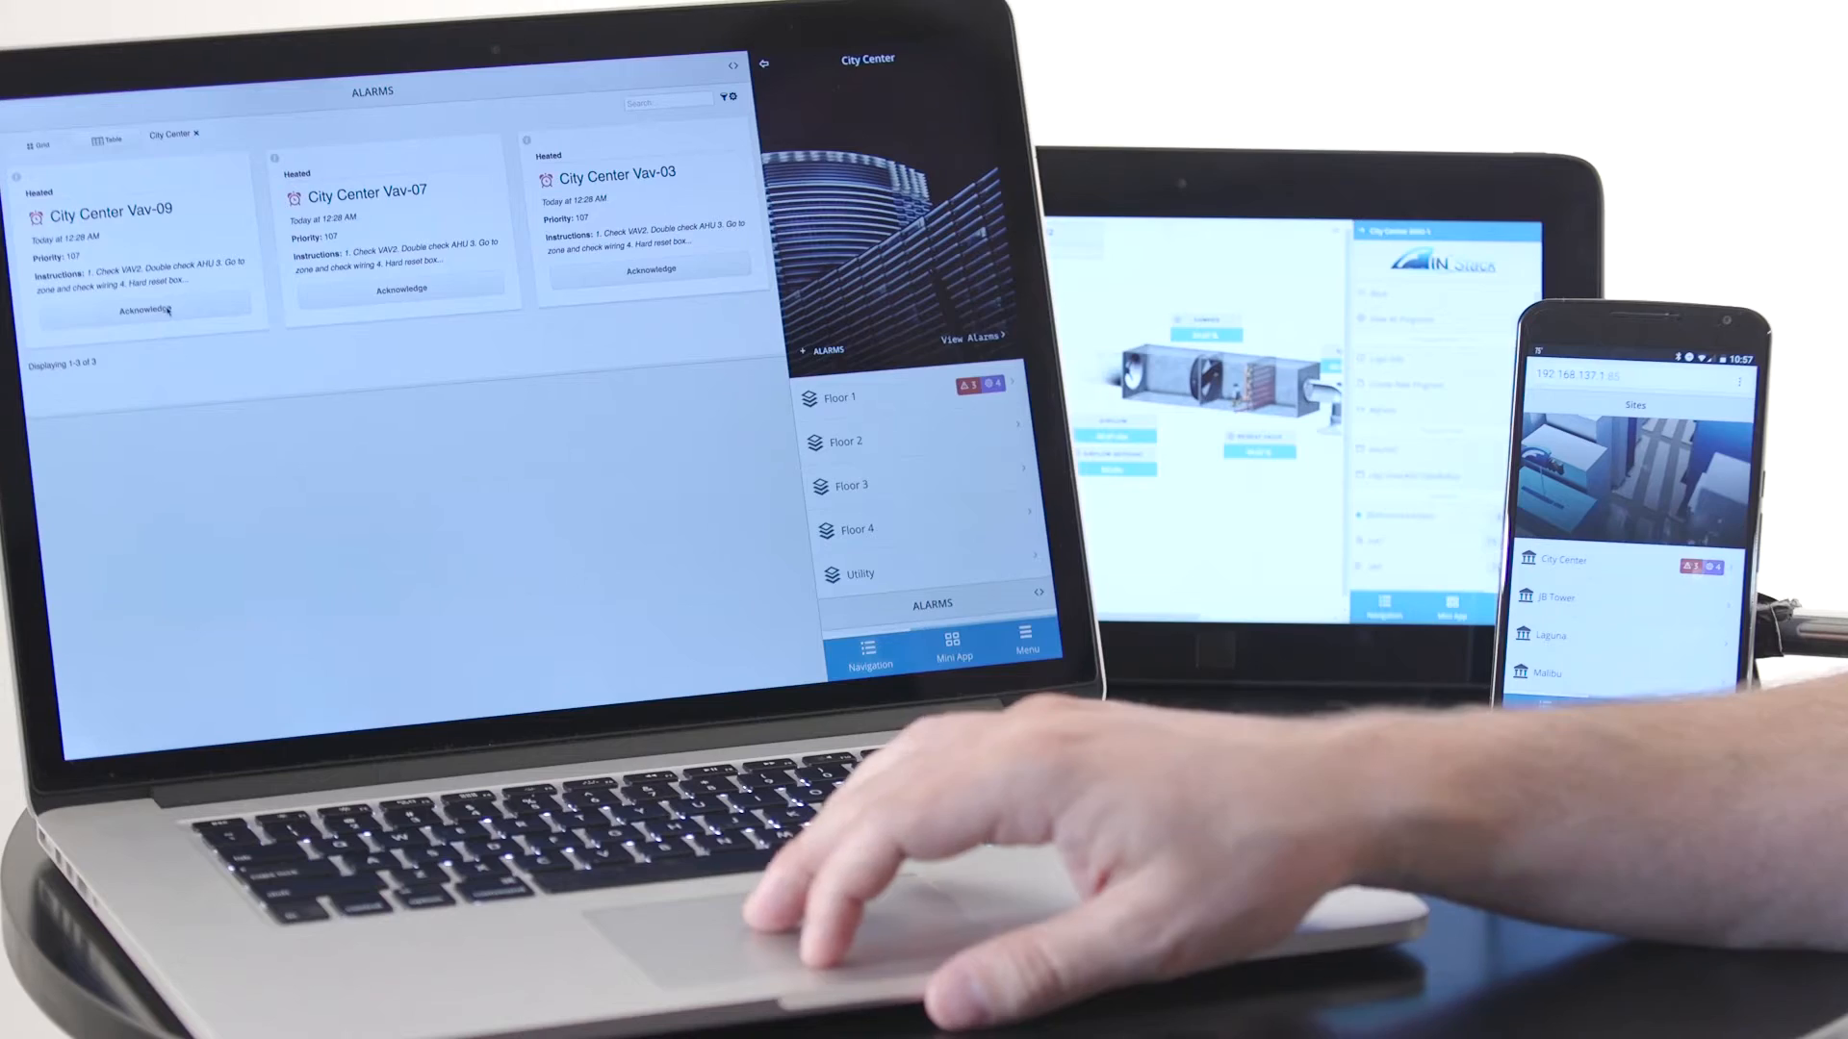
# - Acknowledge the City Center Vav-09 heated alarm
pyautogui.click(146, 309)
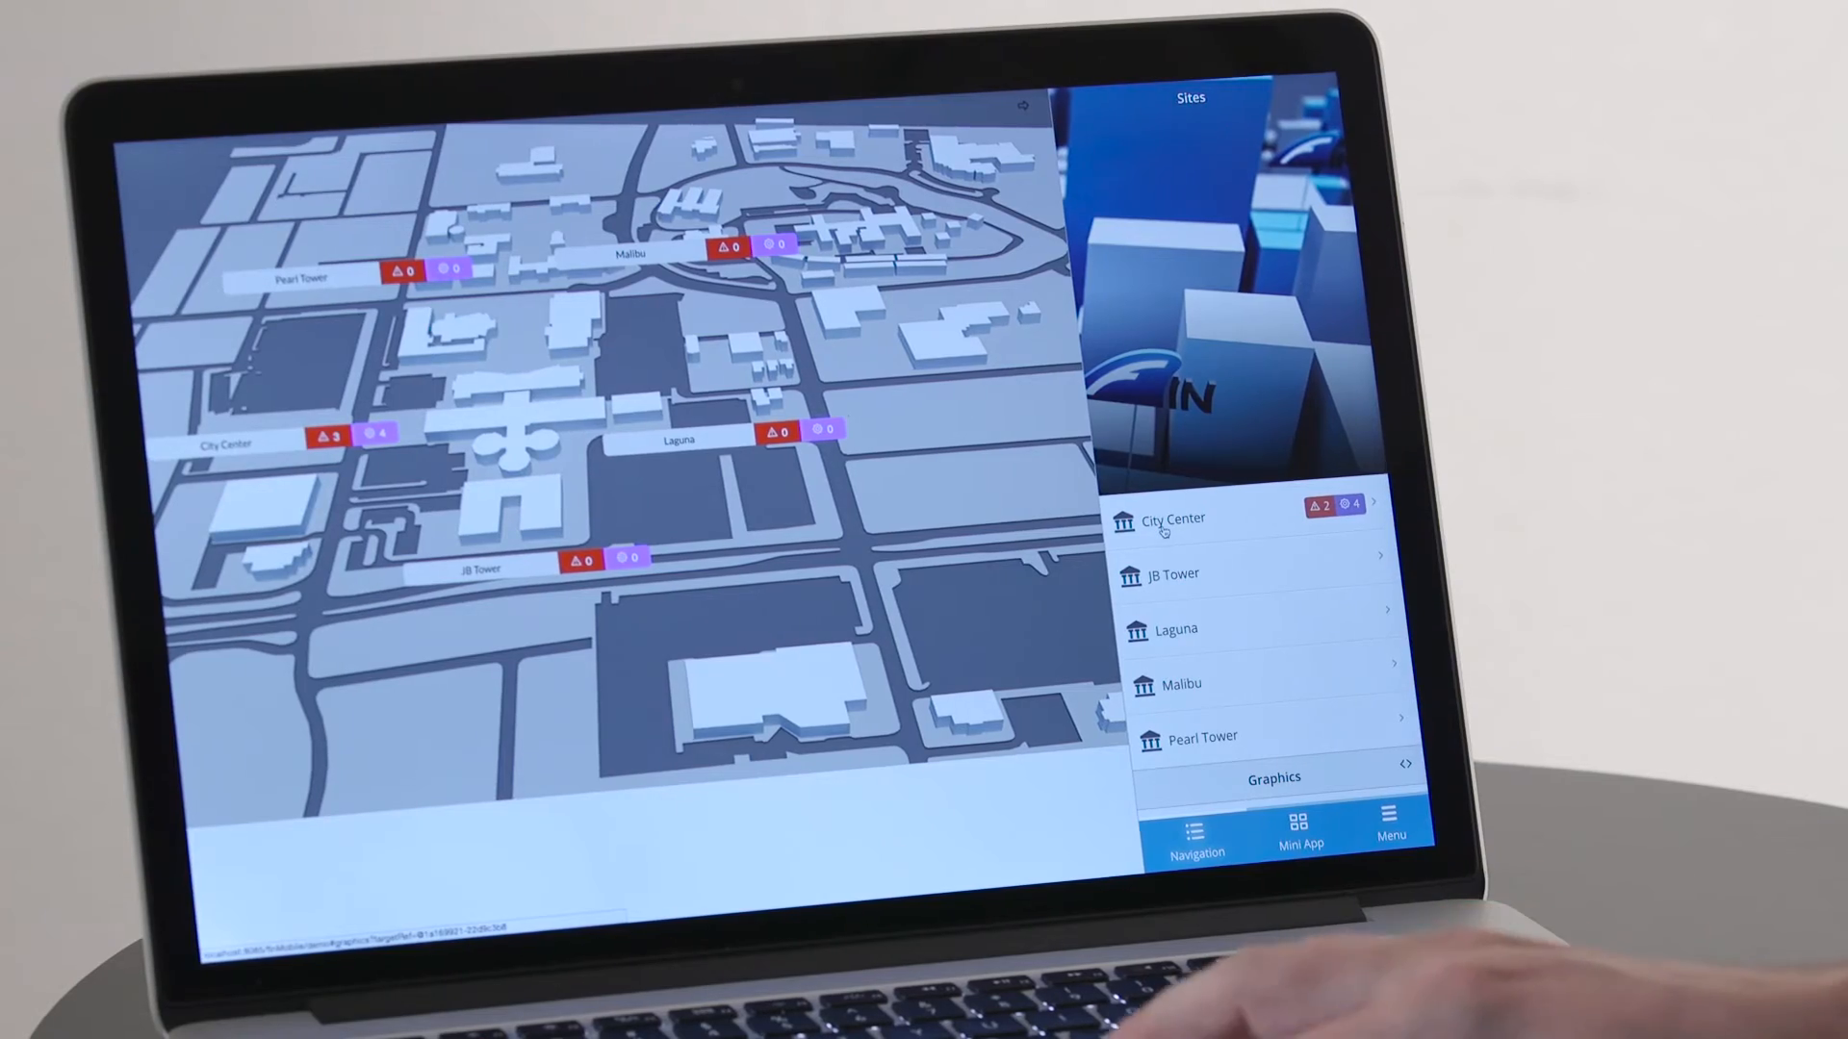
# - Drill into City Center's AHU-1 and open its app menu
pyautogui.click(1171, 519)
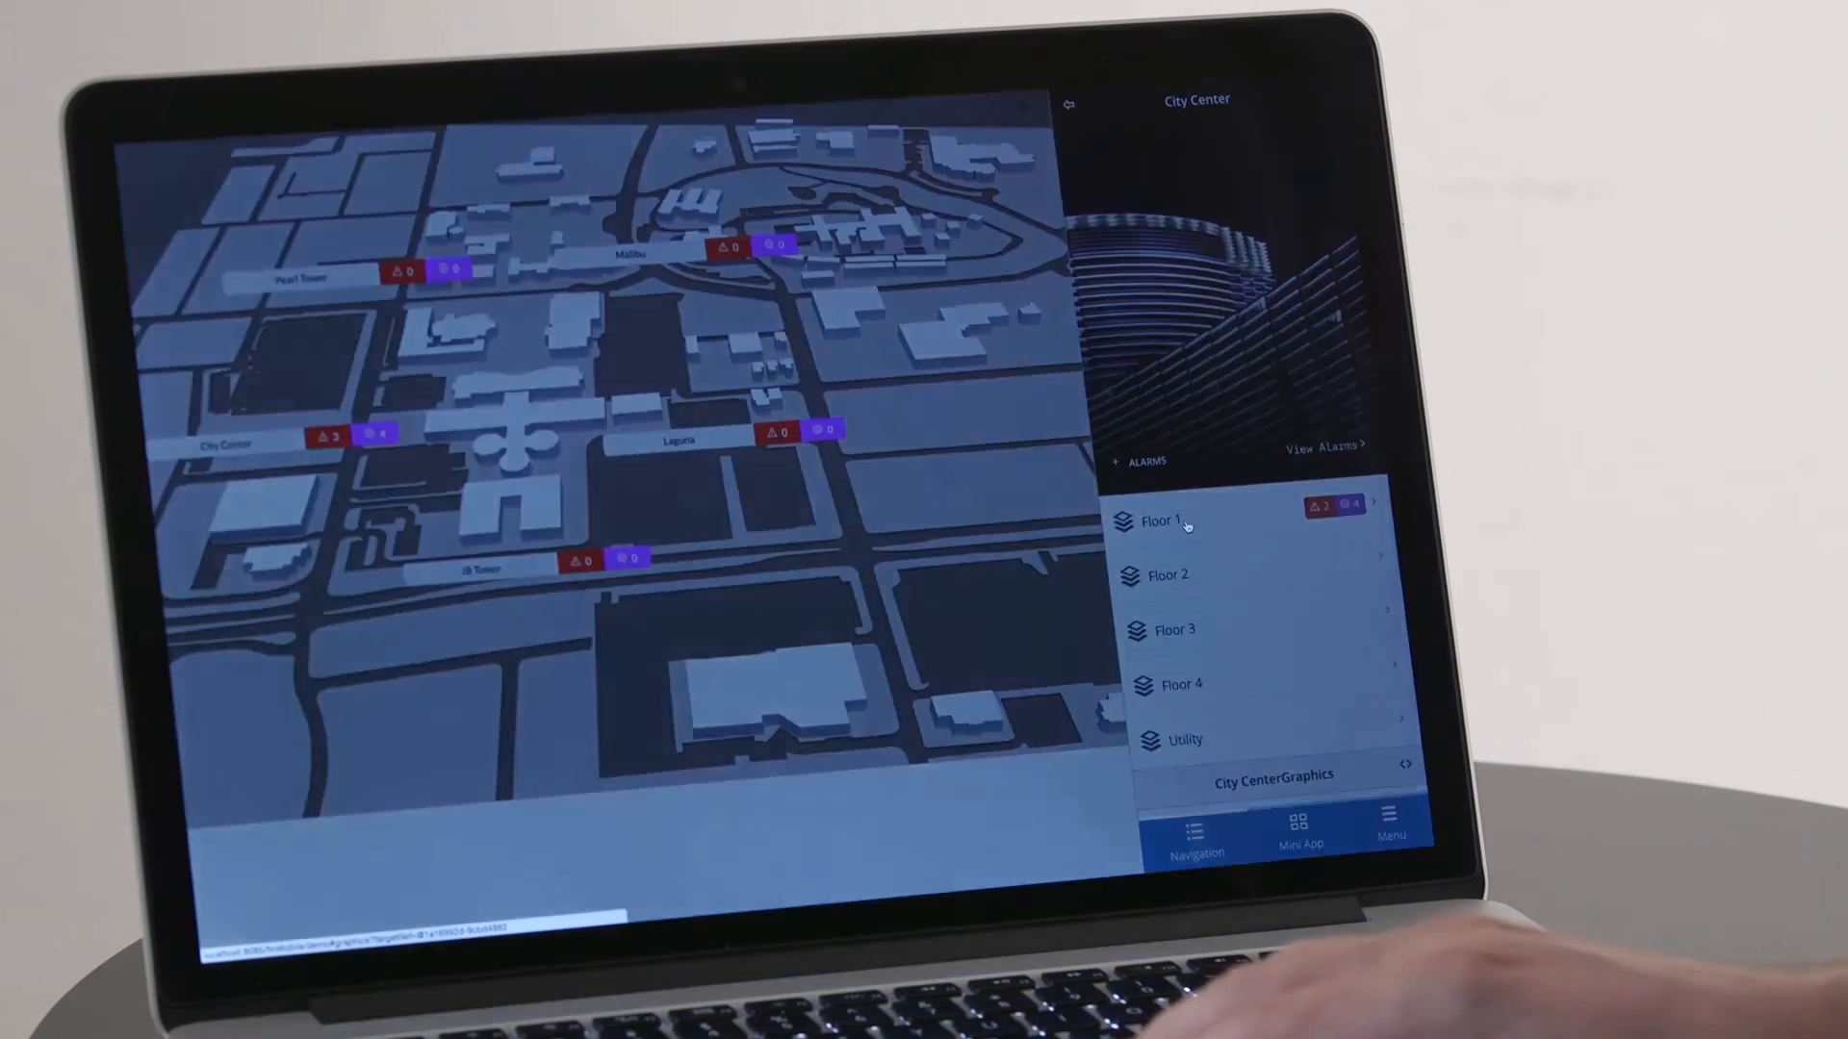
pyautogui.click(1185, 521)
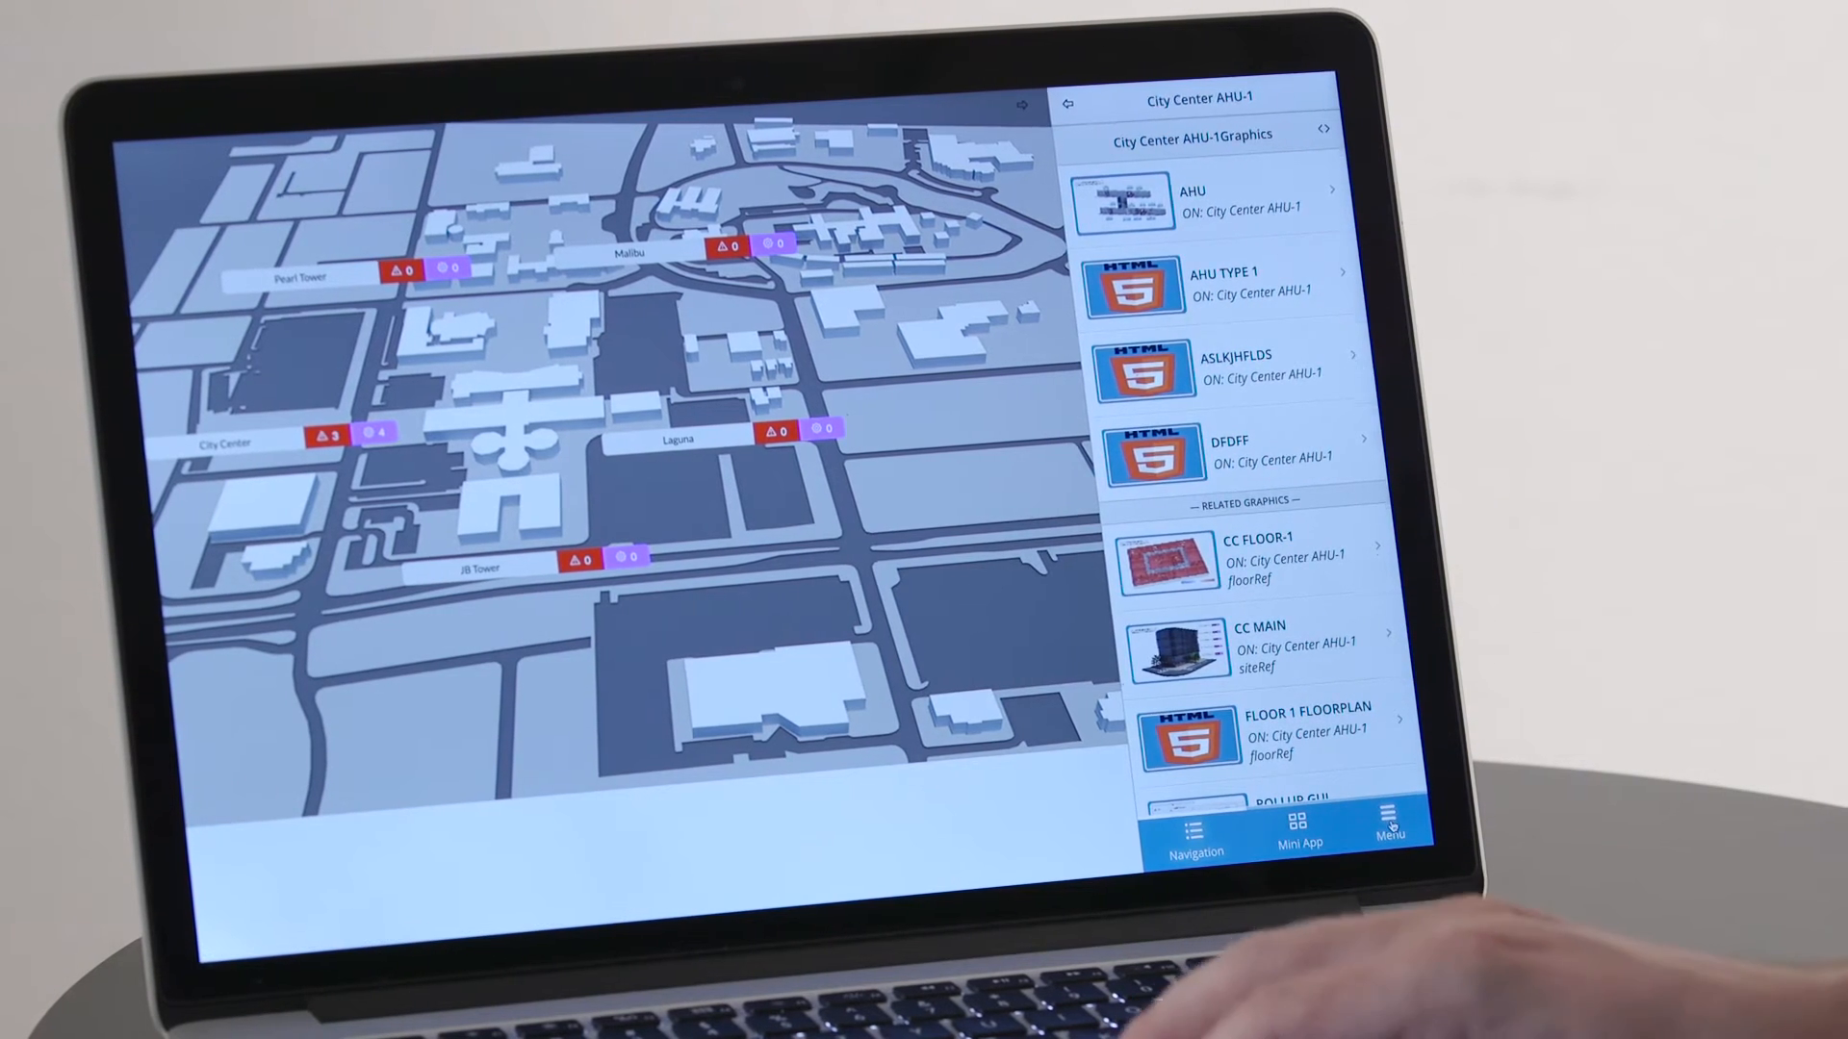
pyautogui.click(1390, 825)
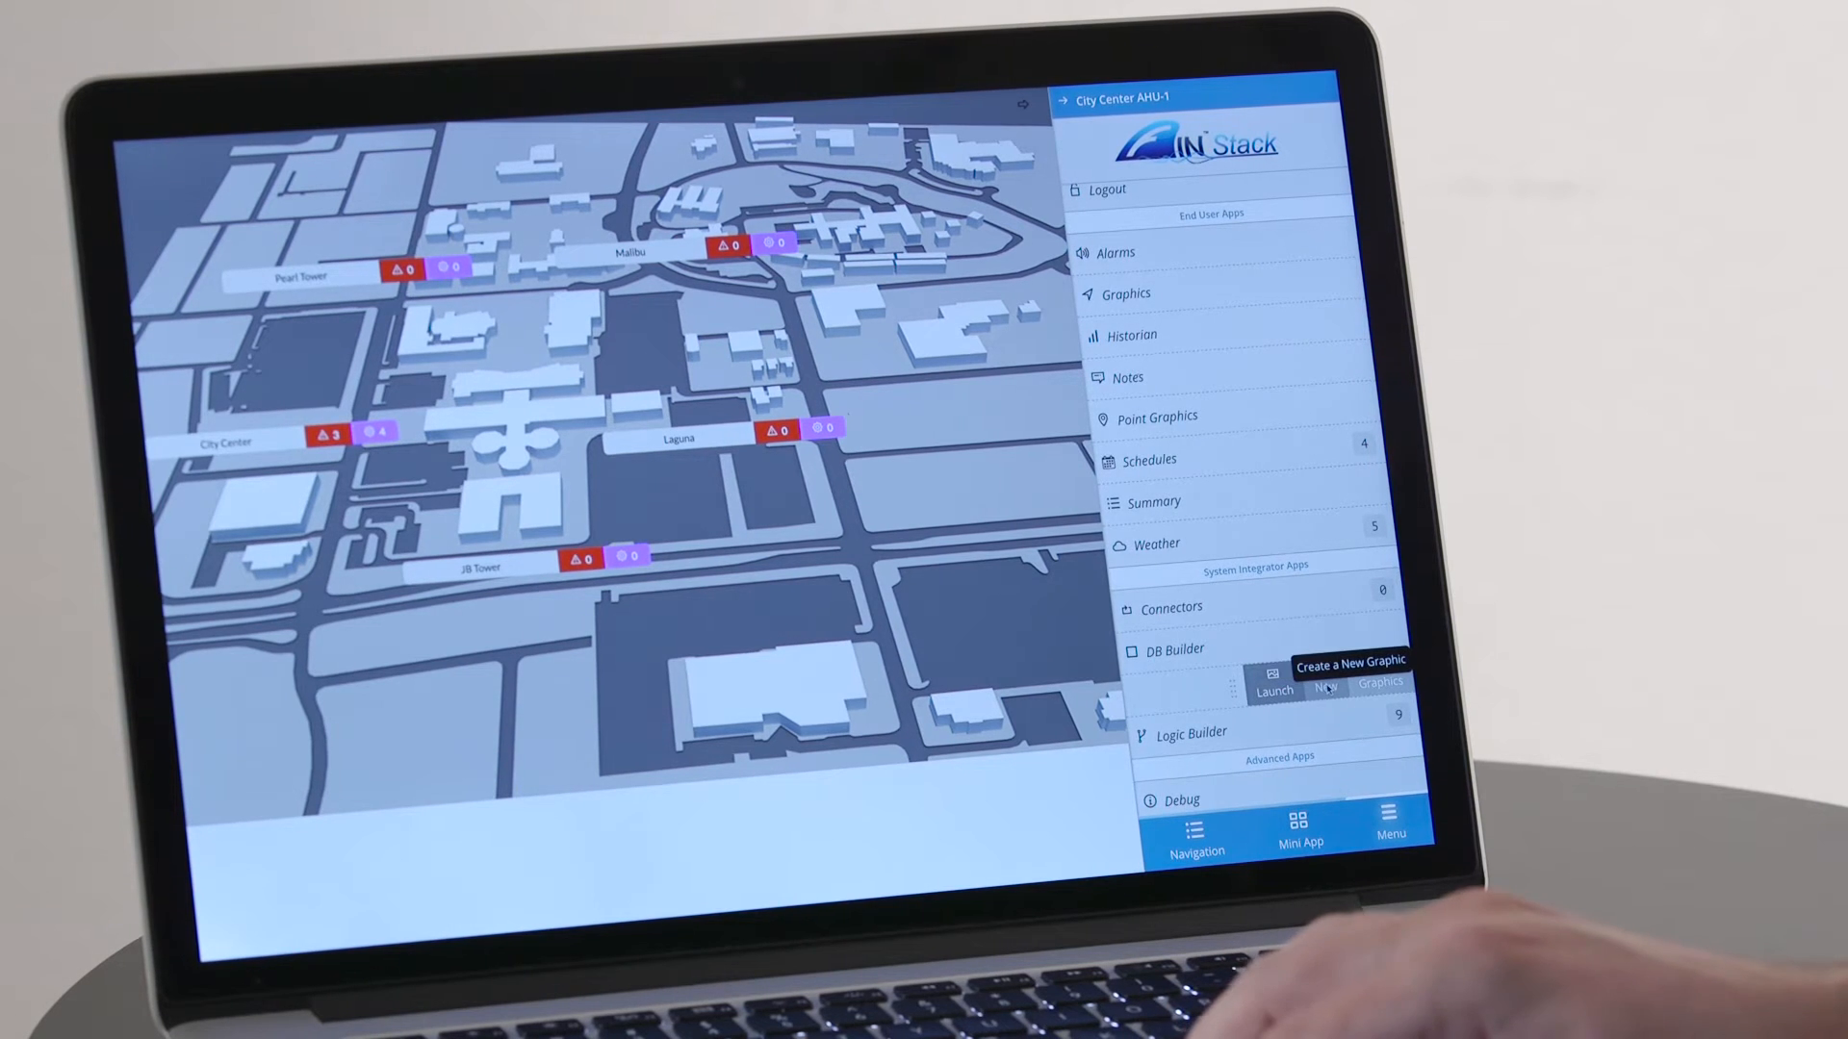
# - Create the AHU Type1 graphic from the AHU Template and open it for editing
pyautogui.click(1322, 687)
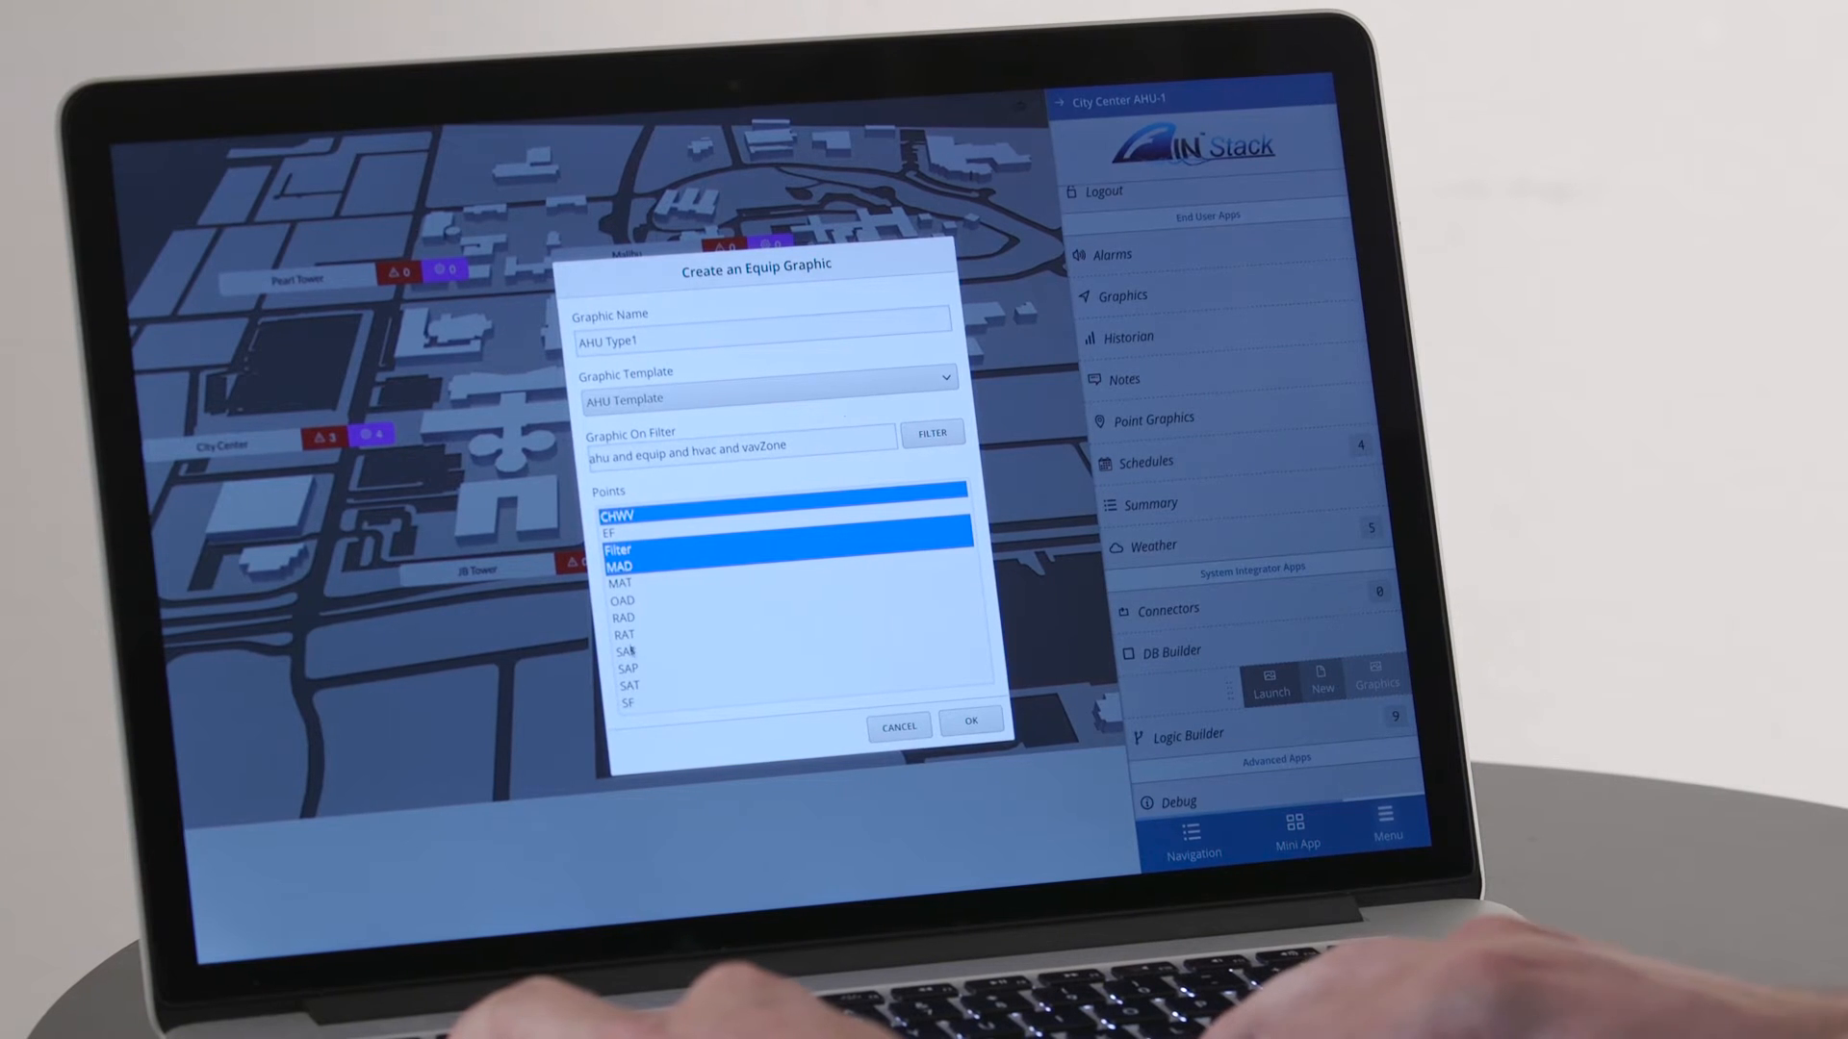
pyautogui.click(971, 720)
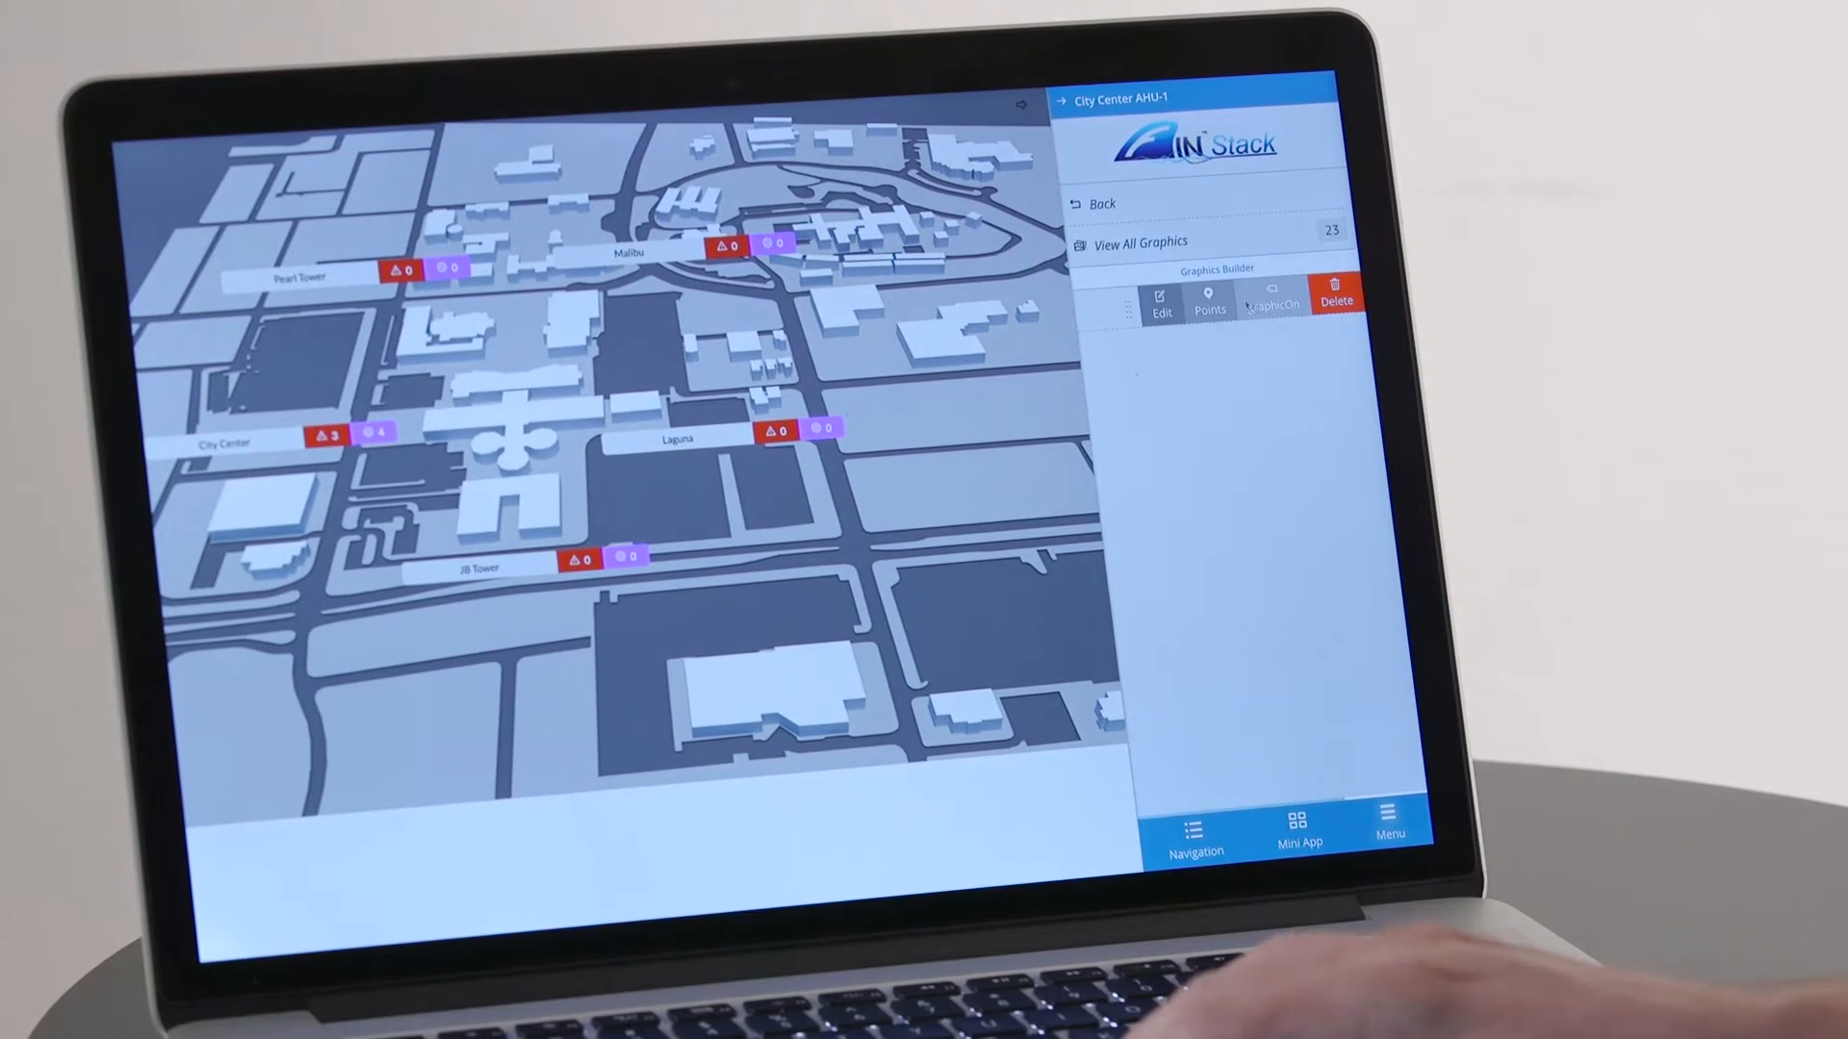
pyautogui.click(1162, 302)
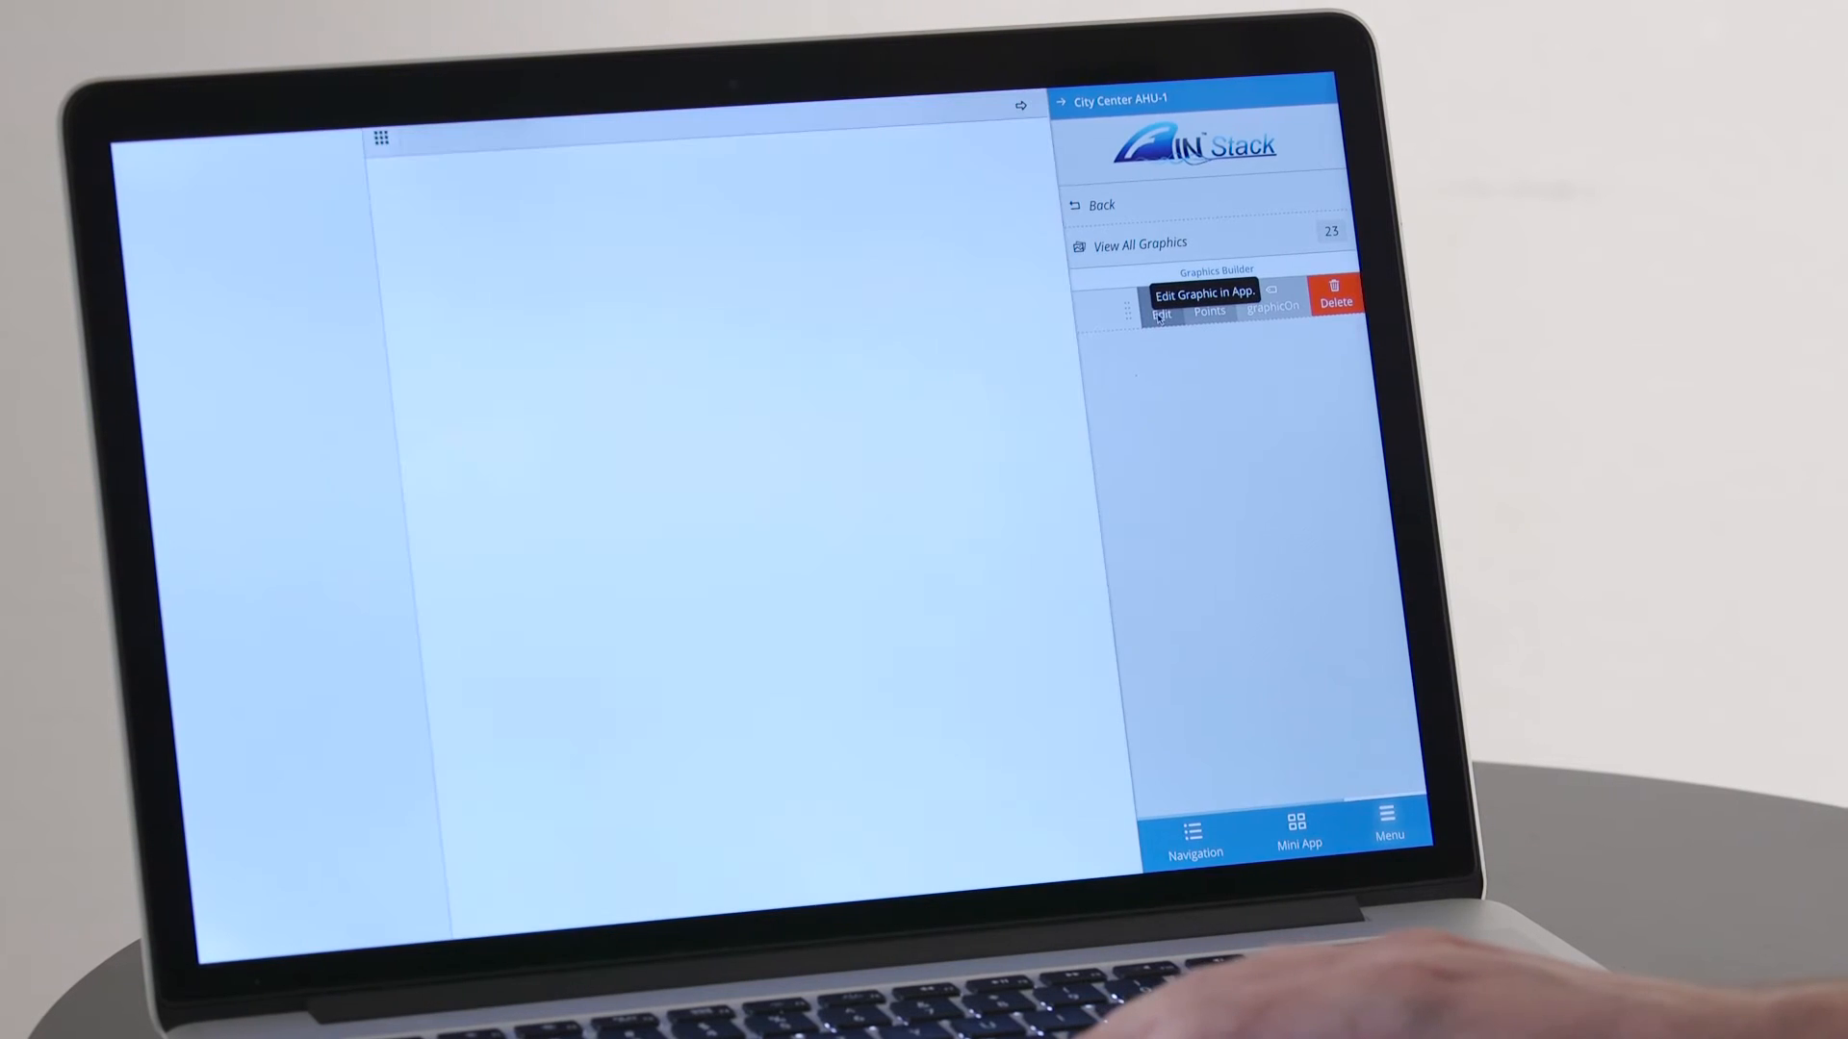
# - Place the supply fan, filter and damper models onto the AHU ductwork
pyautogui.click(1161, 312)
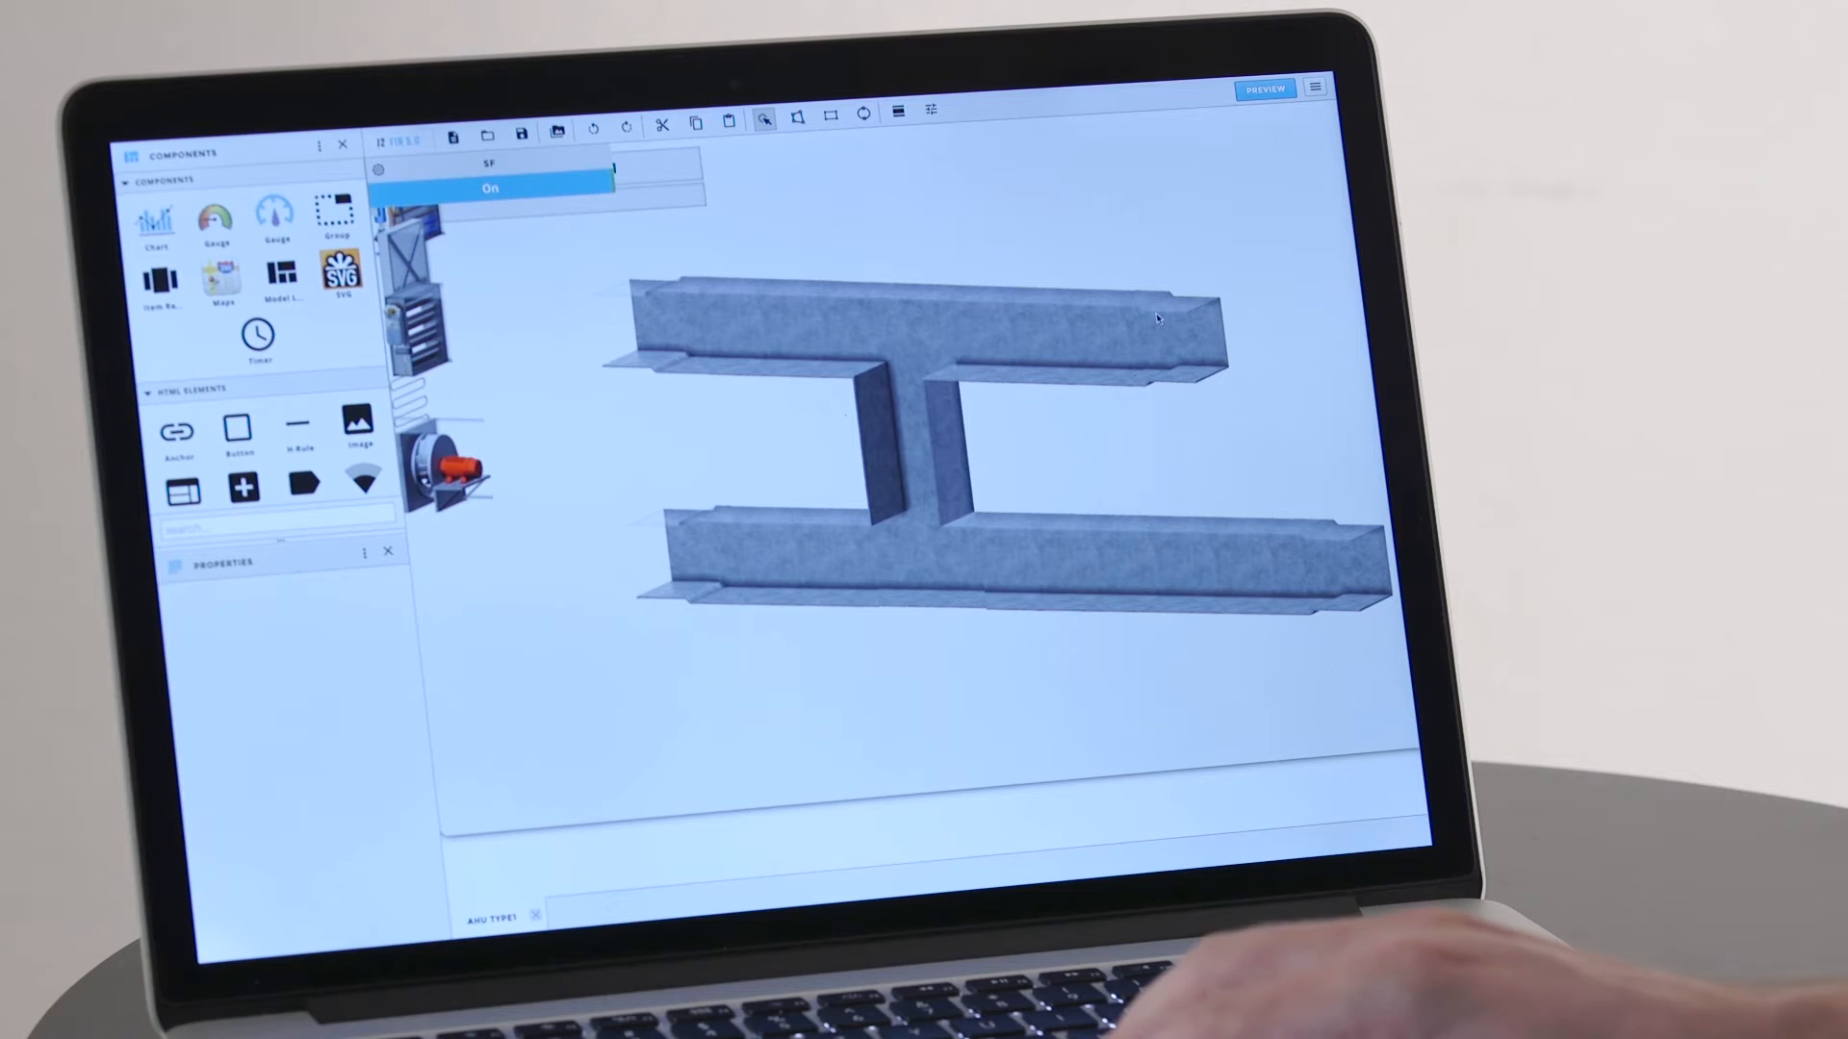
pyautogui.click(1150, 560)
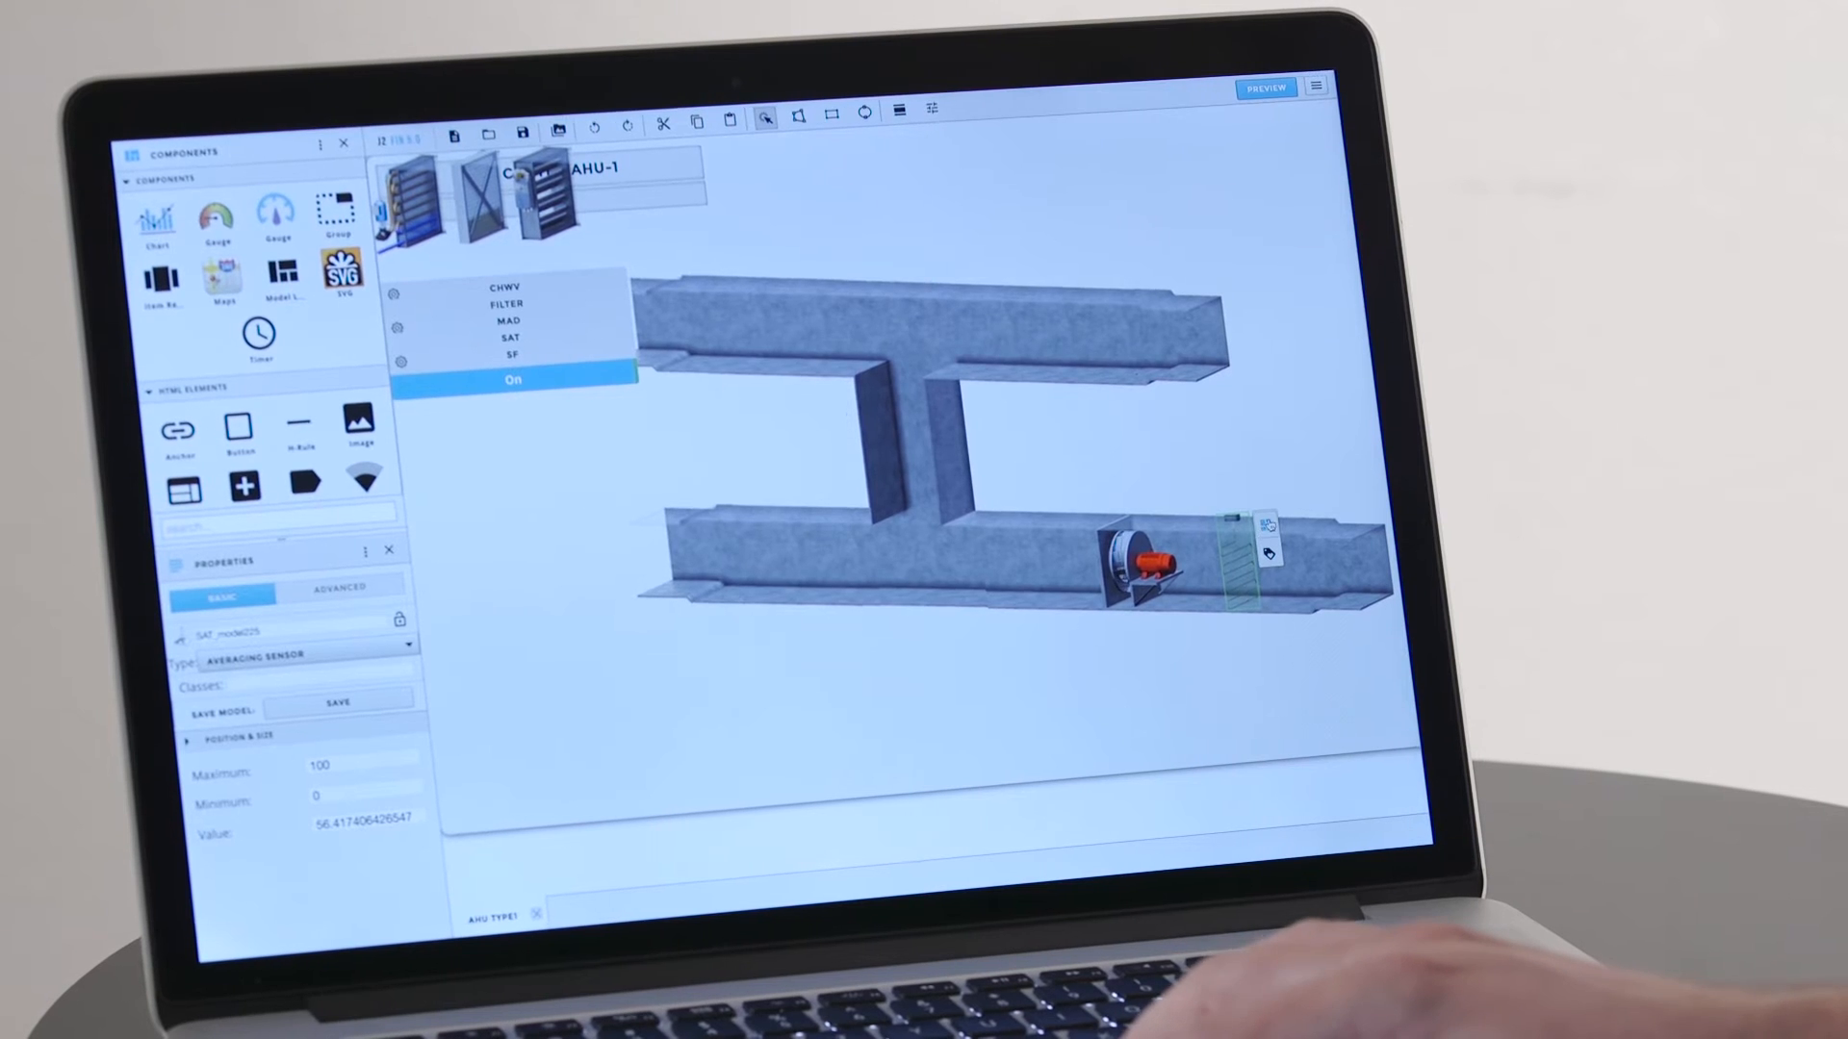
pyautogui.click(1268, 523)
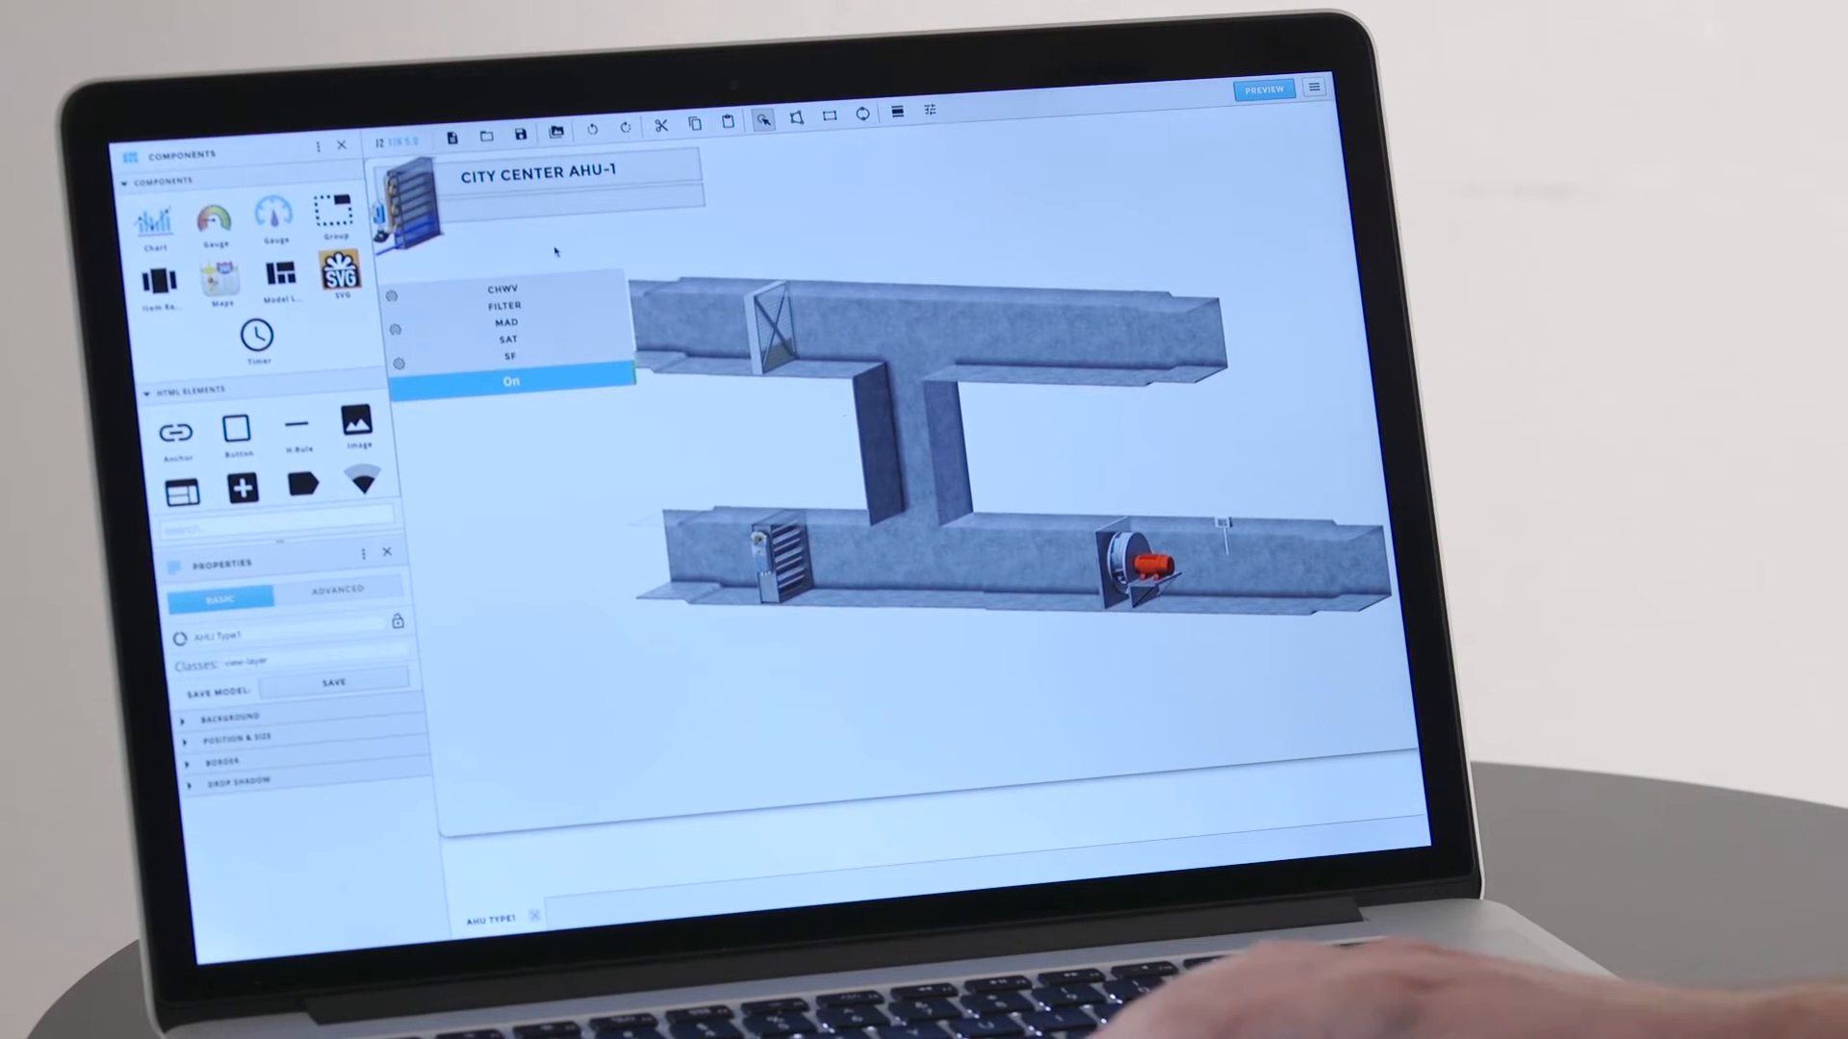
# - Add live CHWV, FILTER, MAD, SF and SAT labels plus an Overview points table
pyautogui.click(1261, 88)
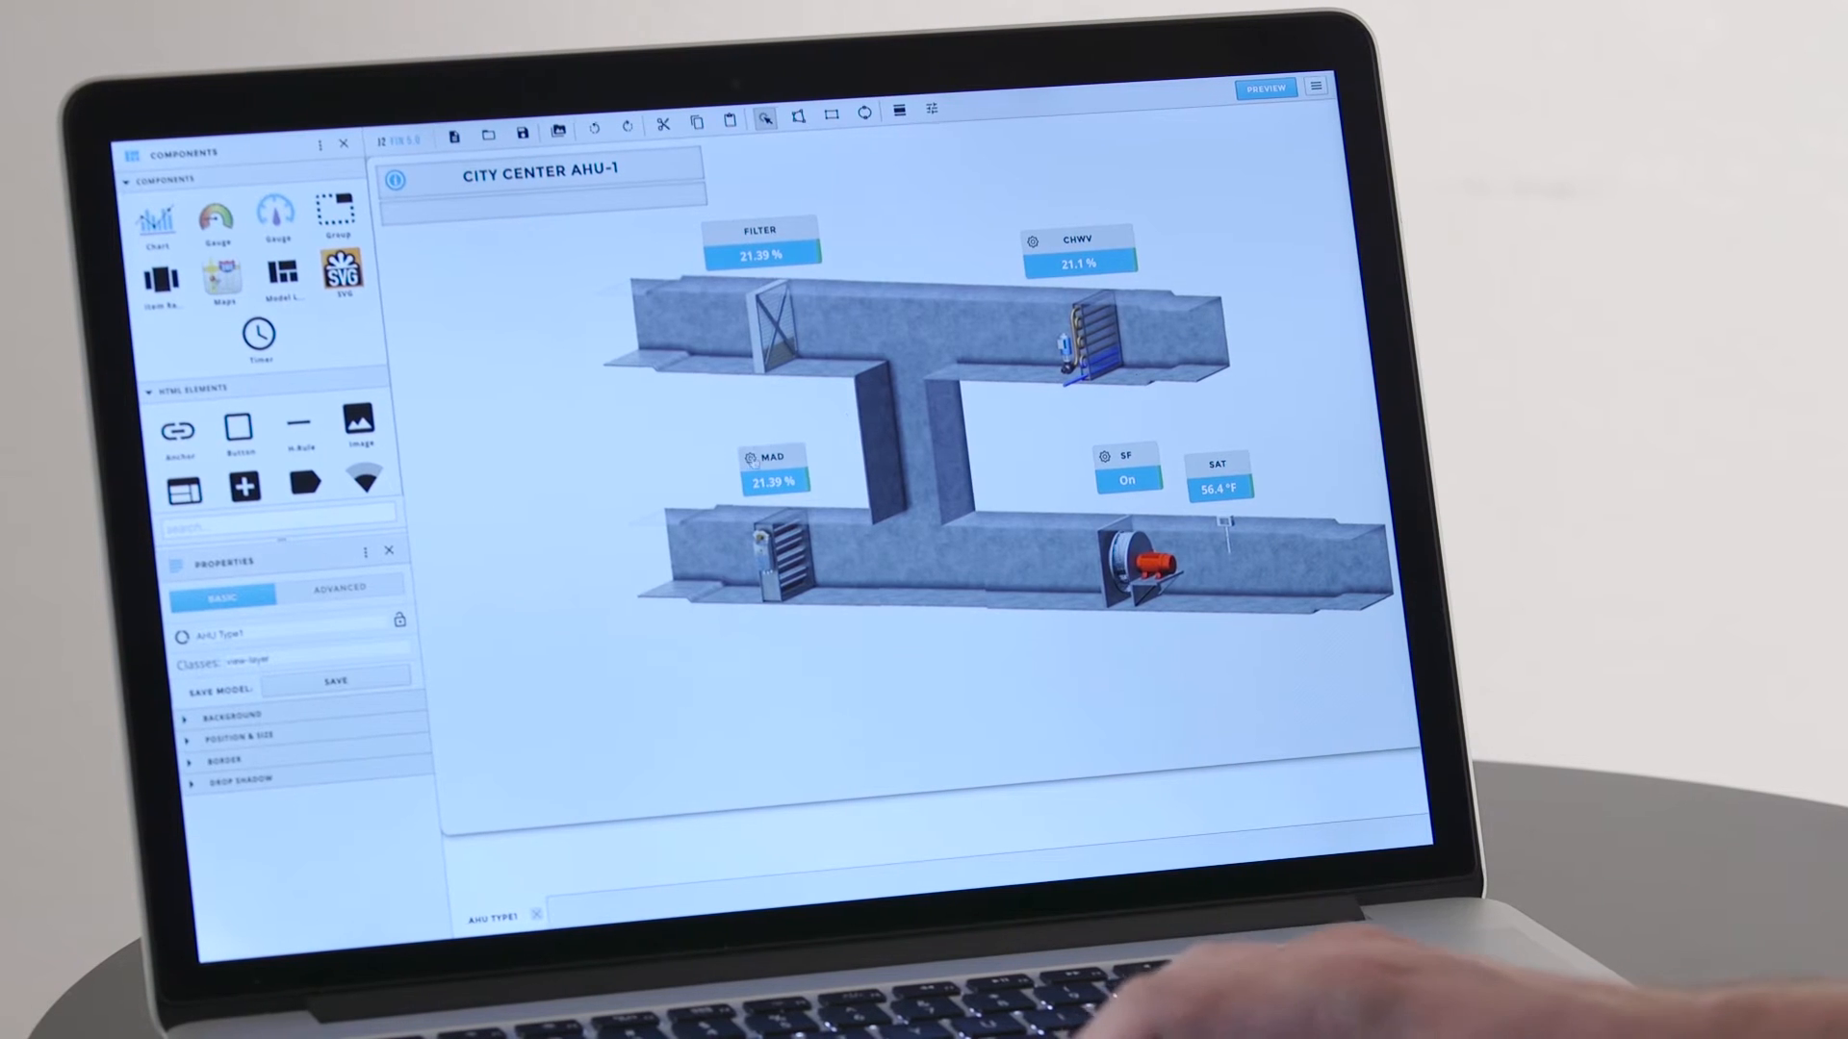
pyautogui.click(1316, 85)
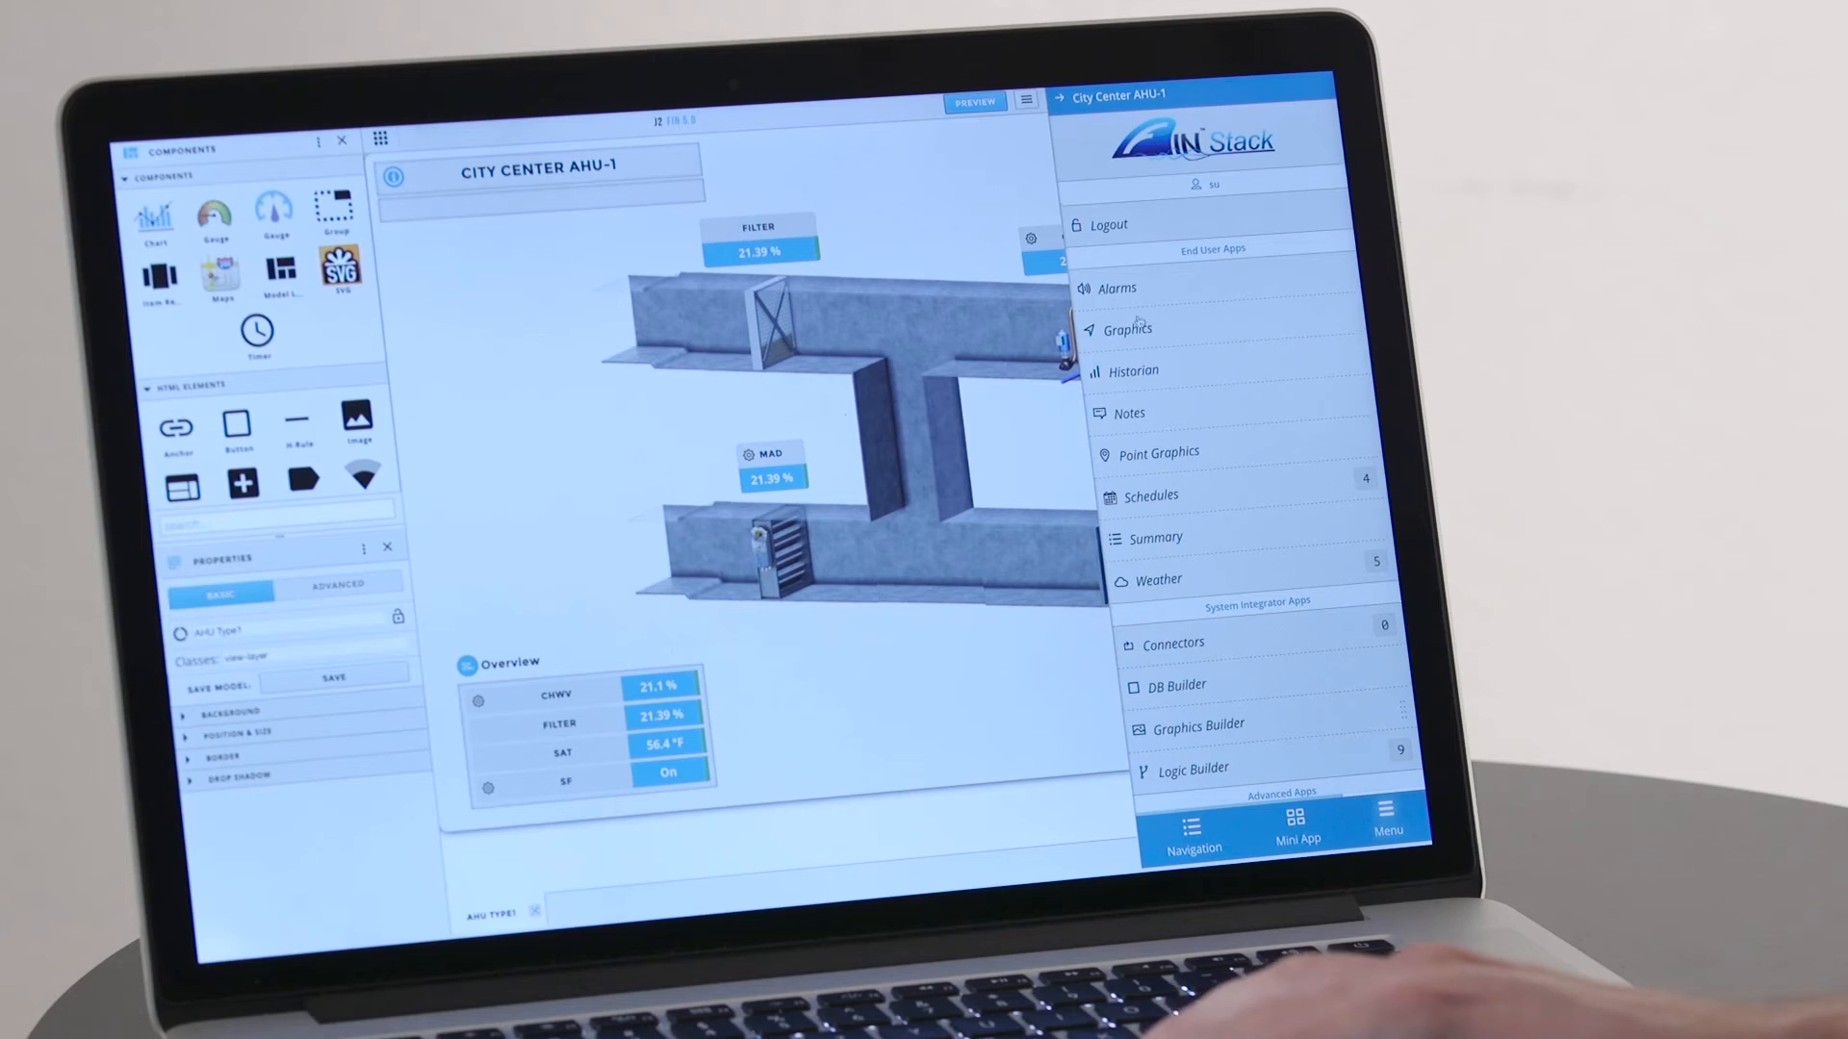
# - Preview the AHU graphic in the Graphics viewer, then return to the Menu
pyautogui.click(1127, 329)
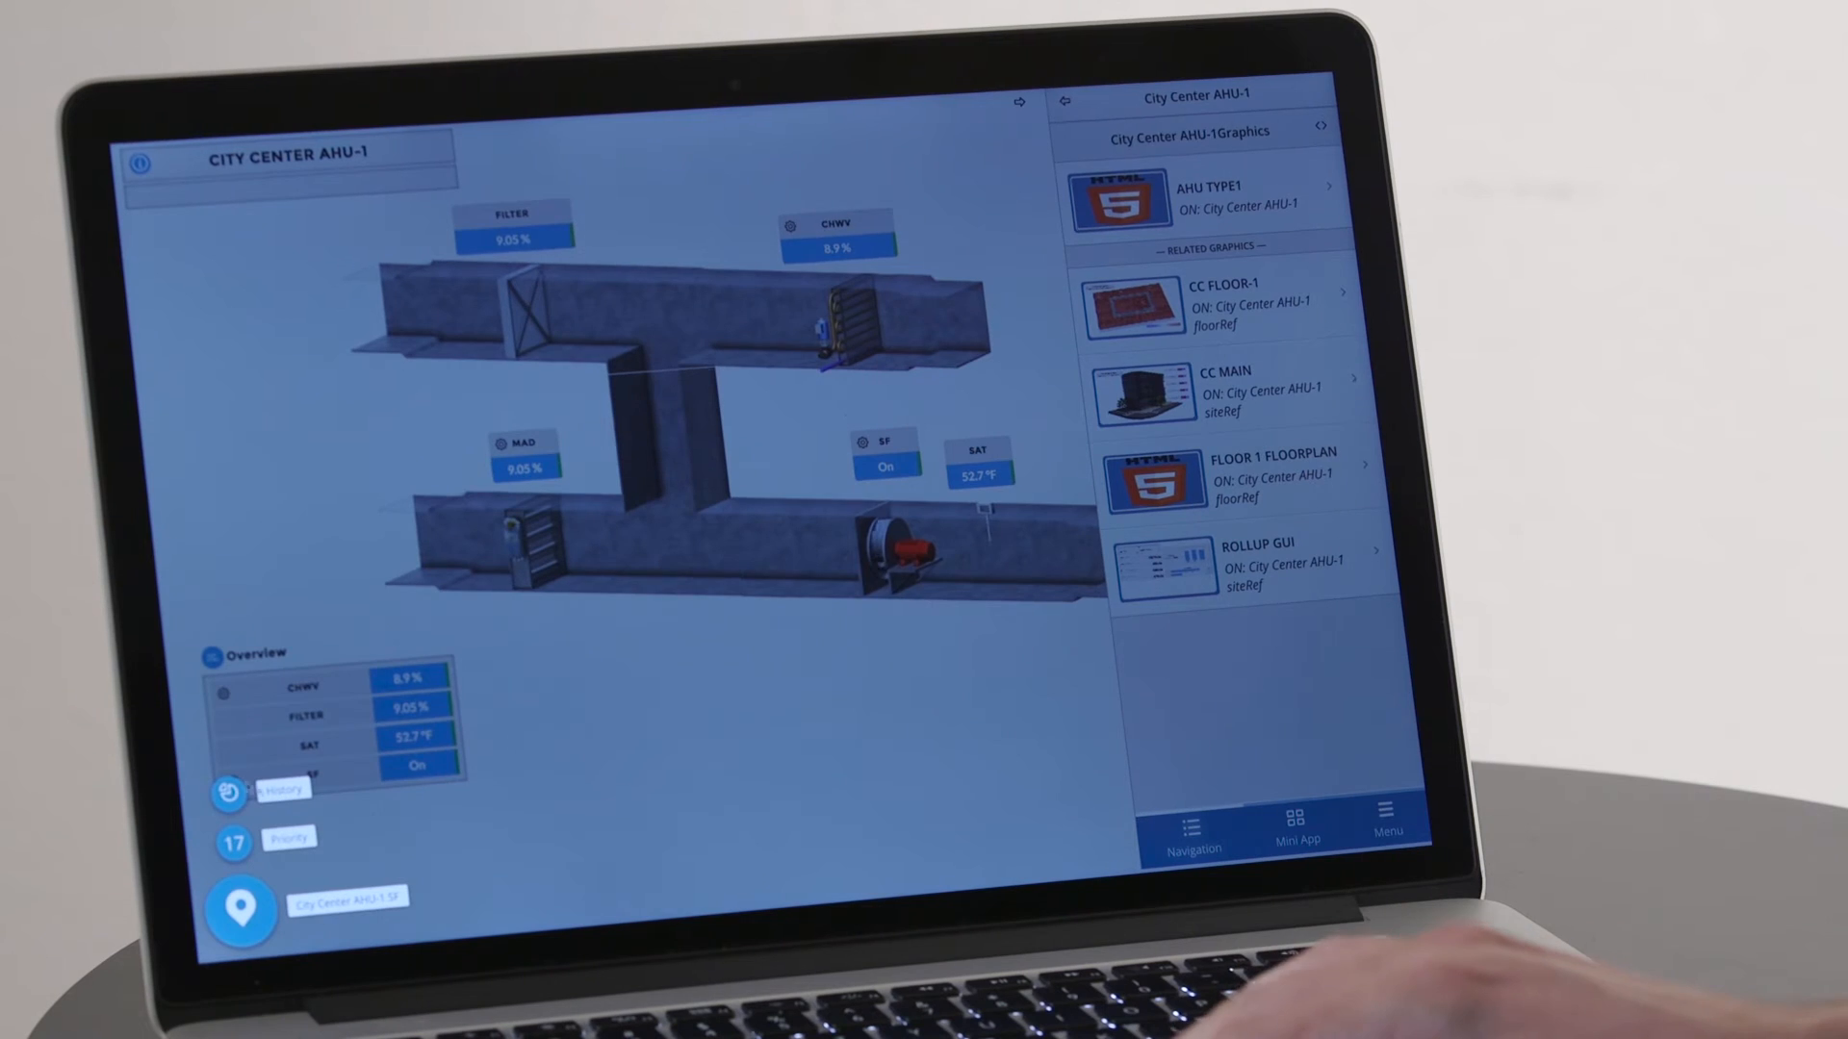
pyautogui.click(283, 789)
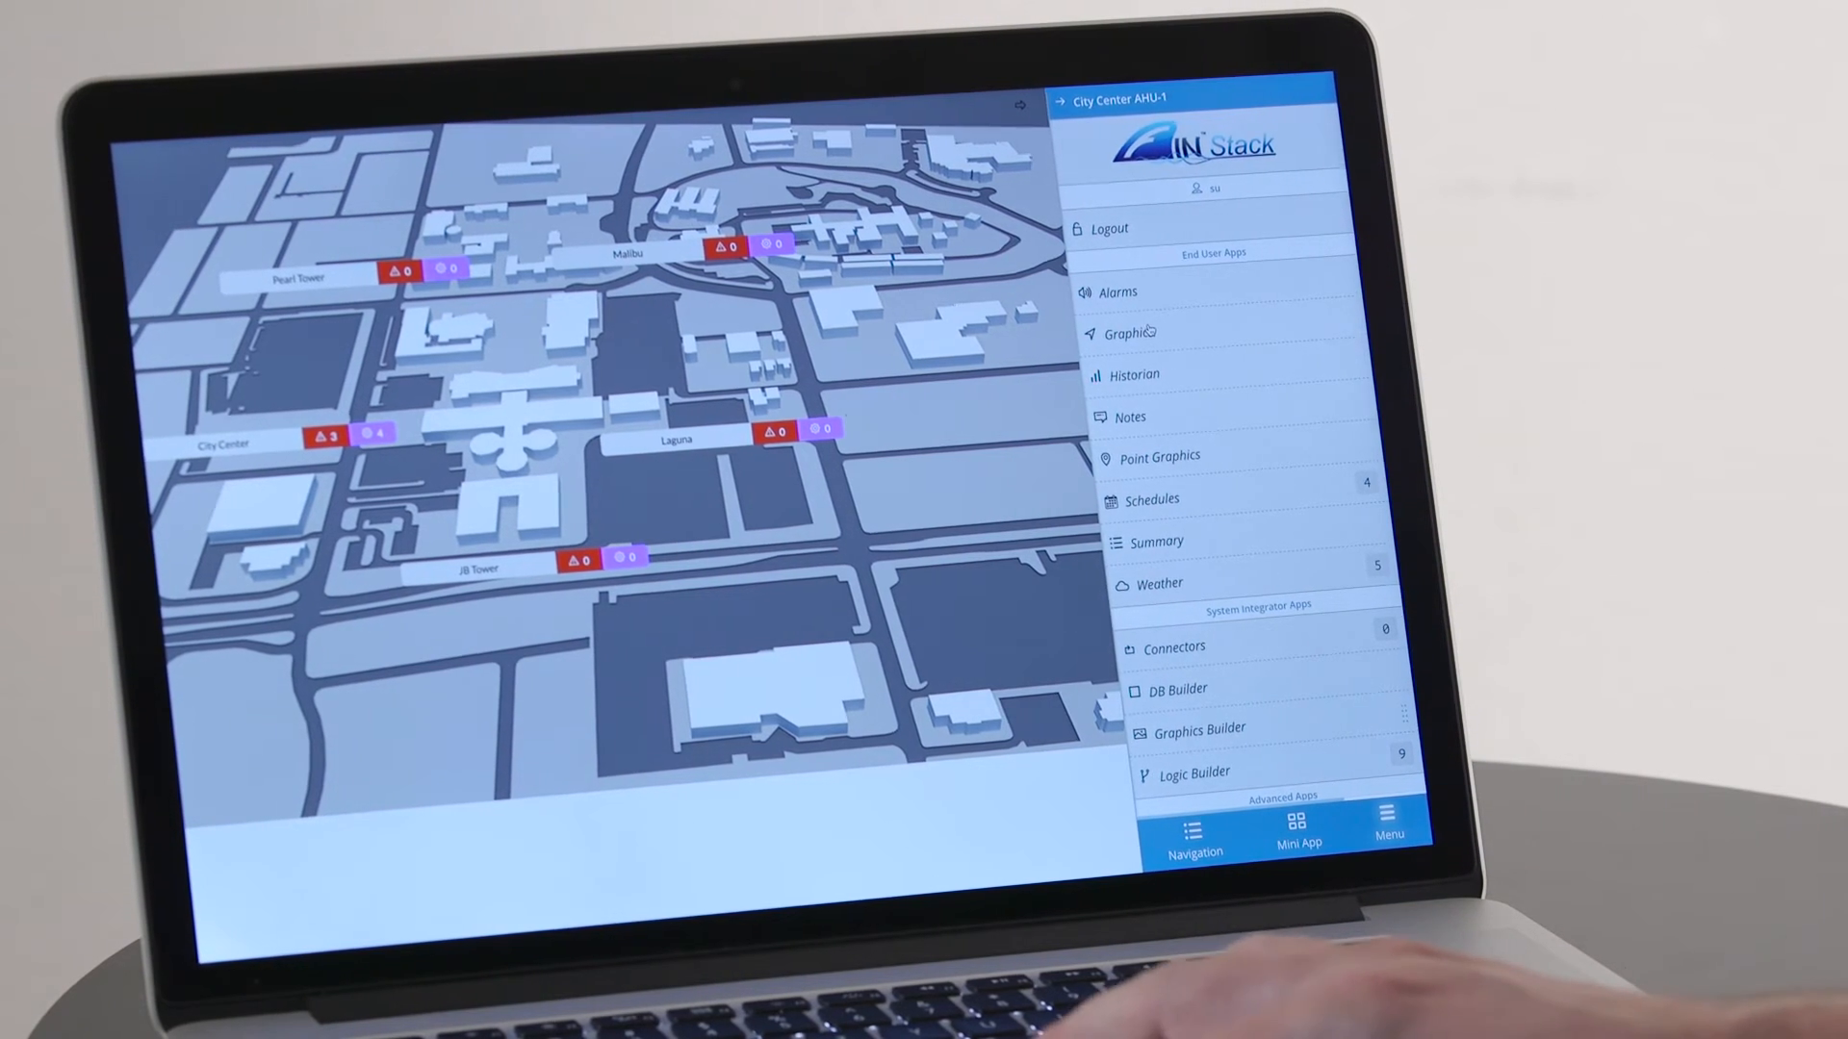
# - View the City Center AHU-1 TYPE1 graphic live and inspect the SF point details
pyautogui.click(1123, 334)
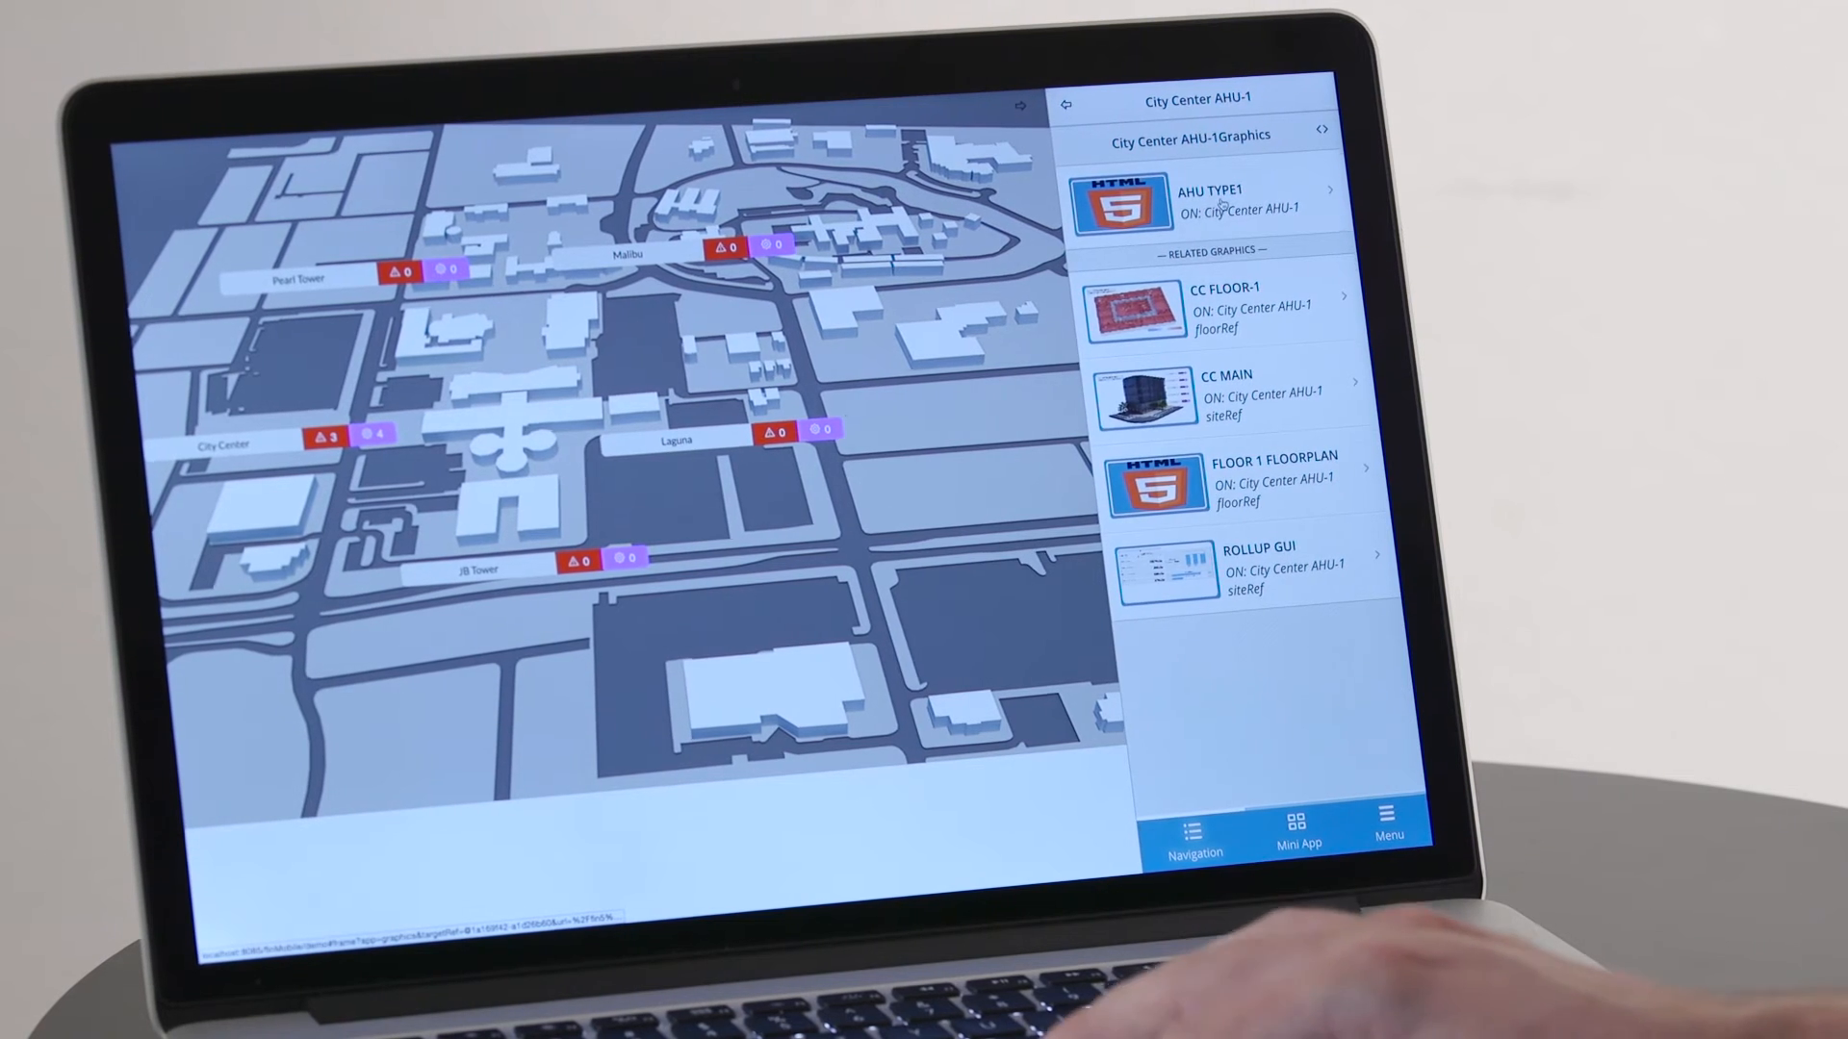
pyautogui.click(1208, 198)
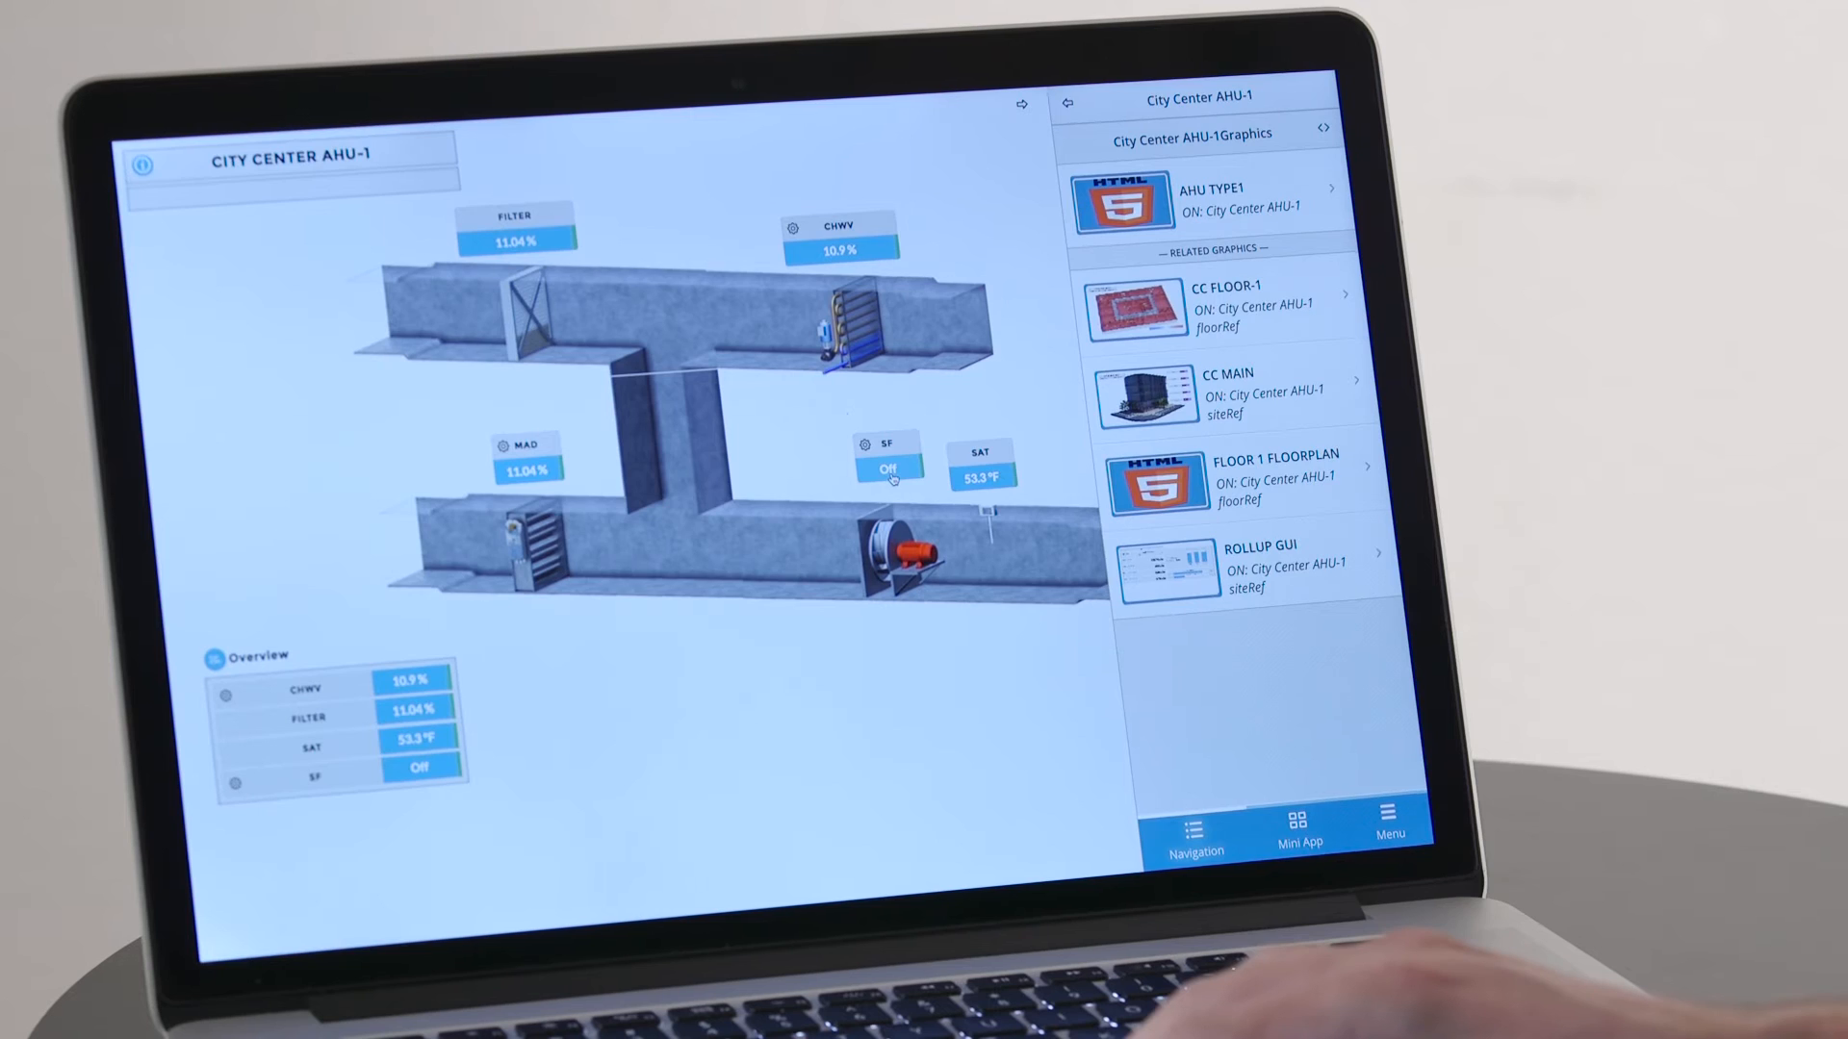
pyautogui.click(887, 469)
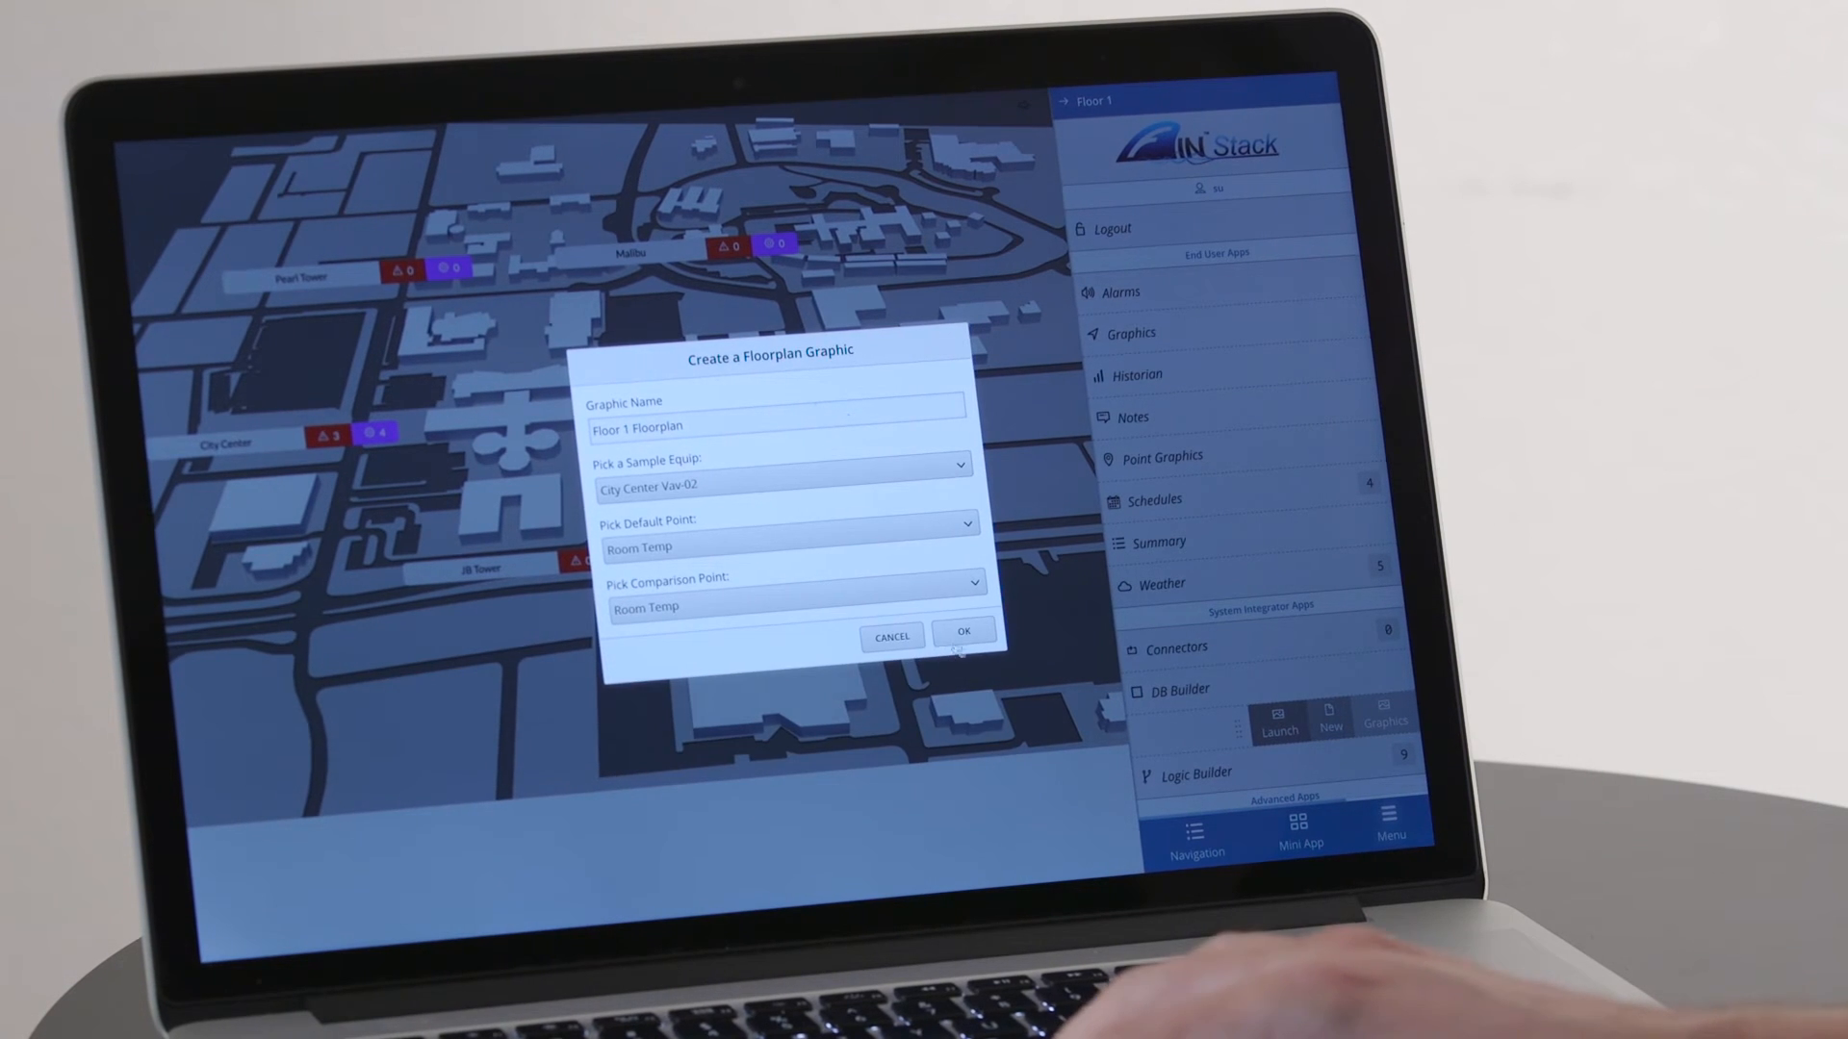
# - Create the Floor 1 Floorplan graphic with its -5 to 5 legend and open it for editing
pyautogui.click(962, 632)
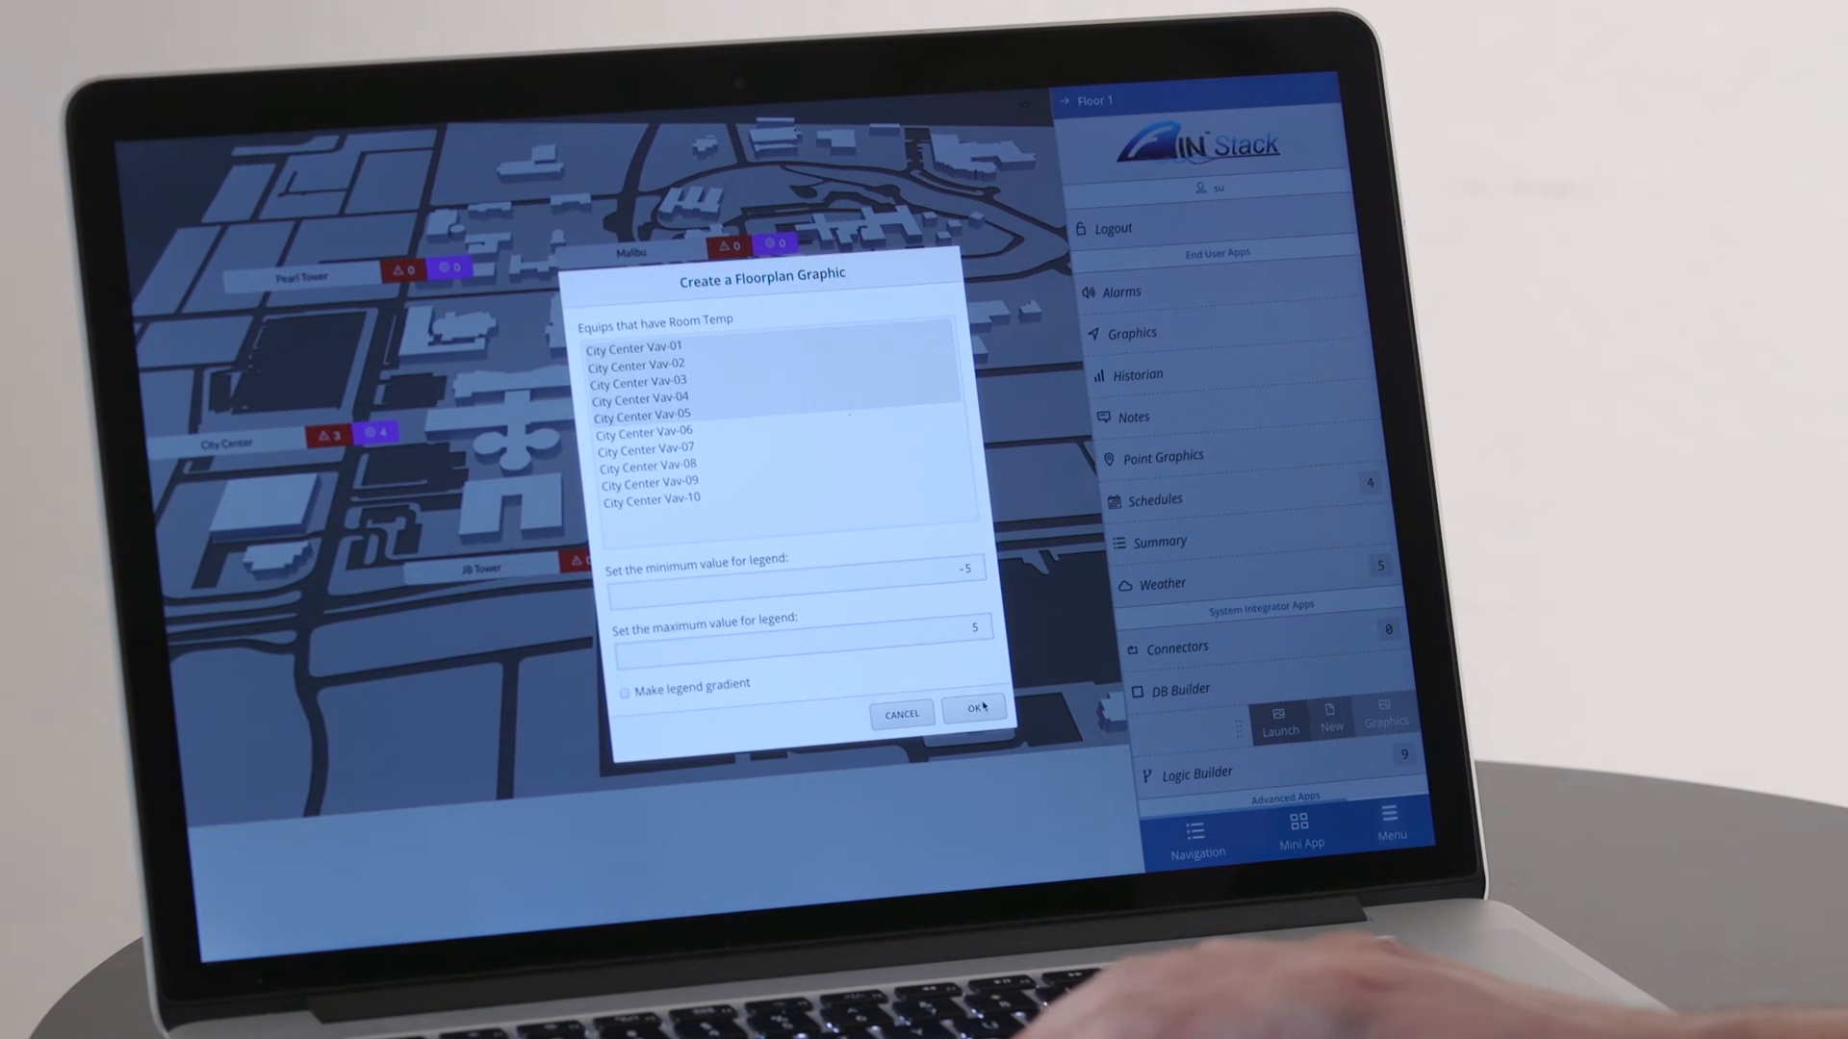
pyautogui.click(971, 708)
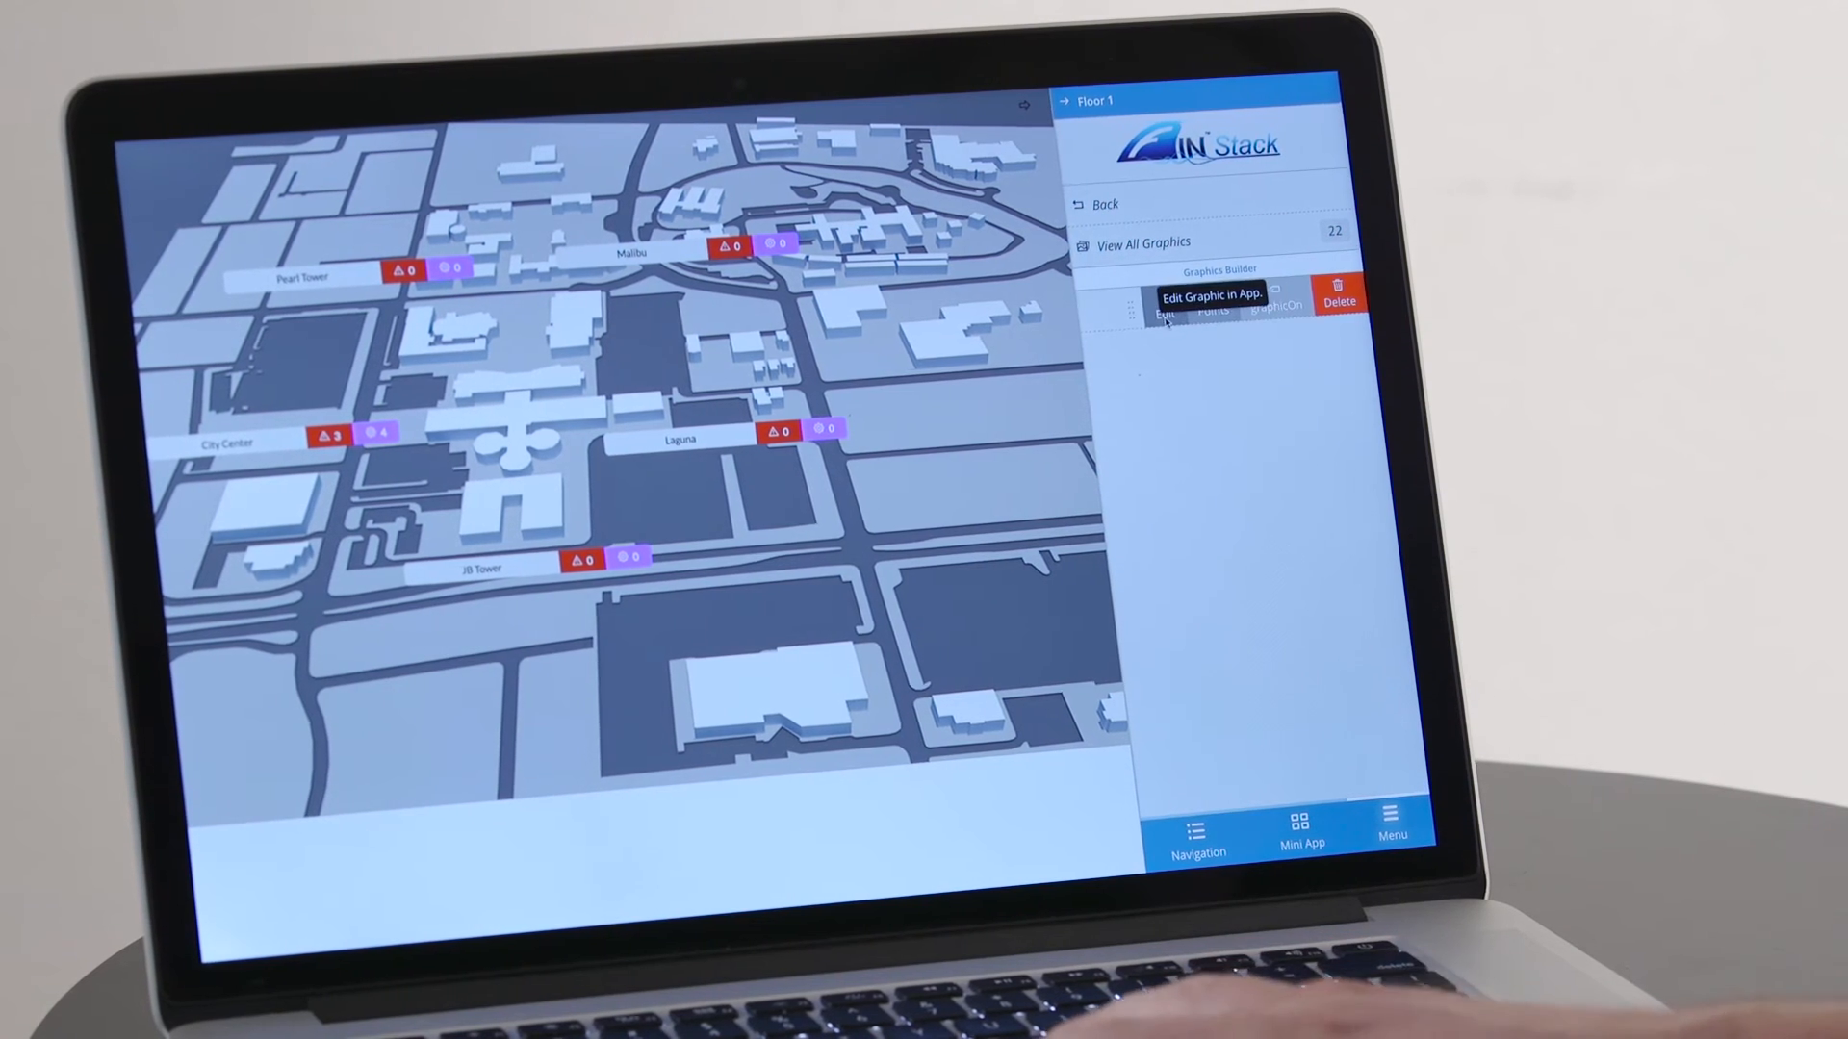
pyautogui.click(1192, 303)
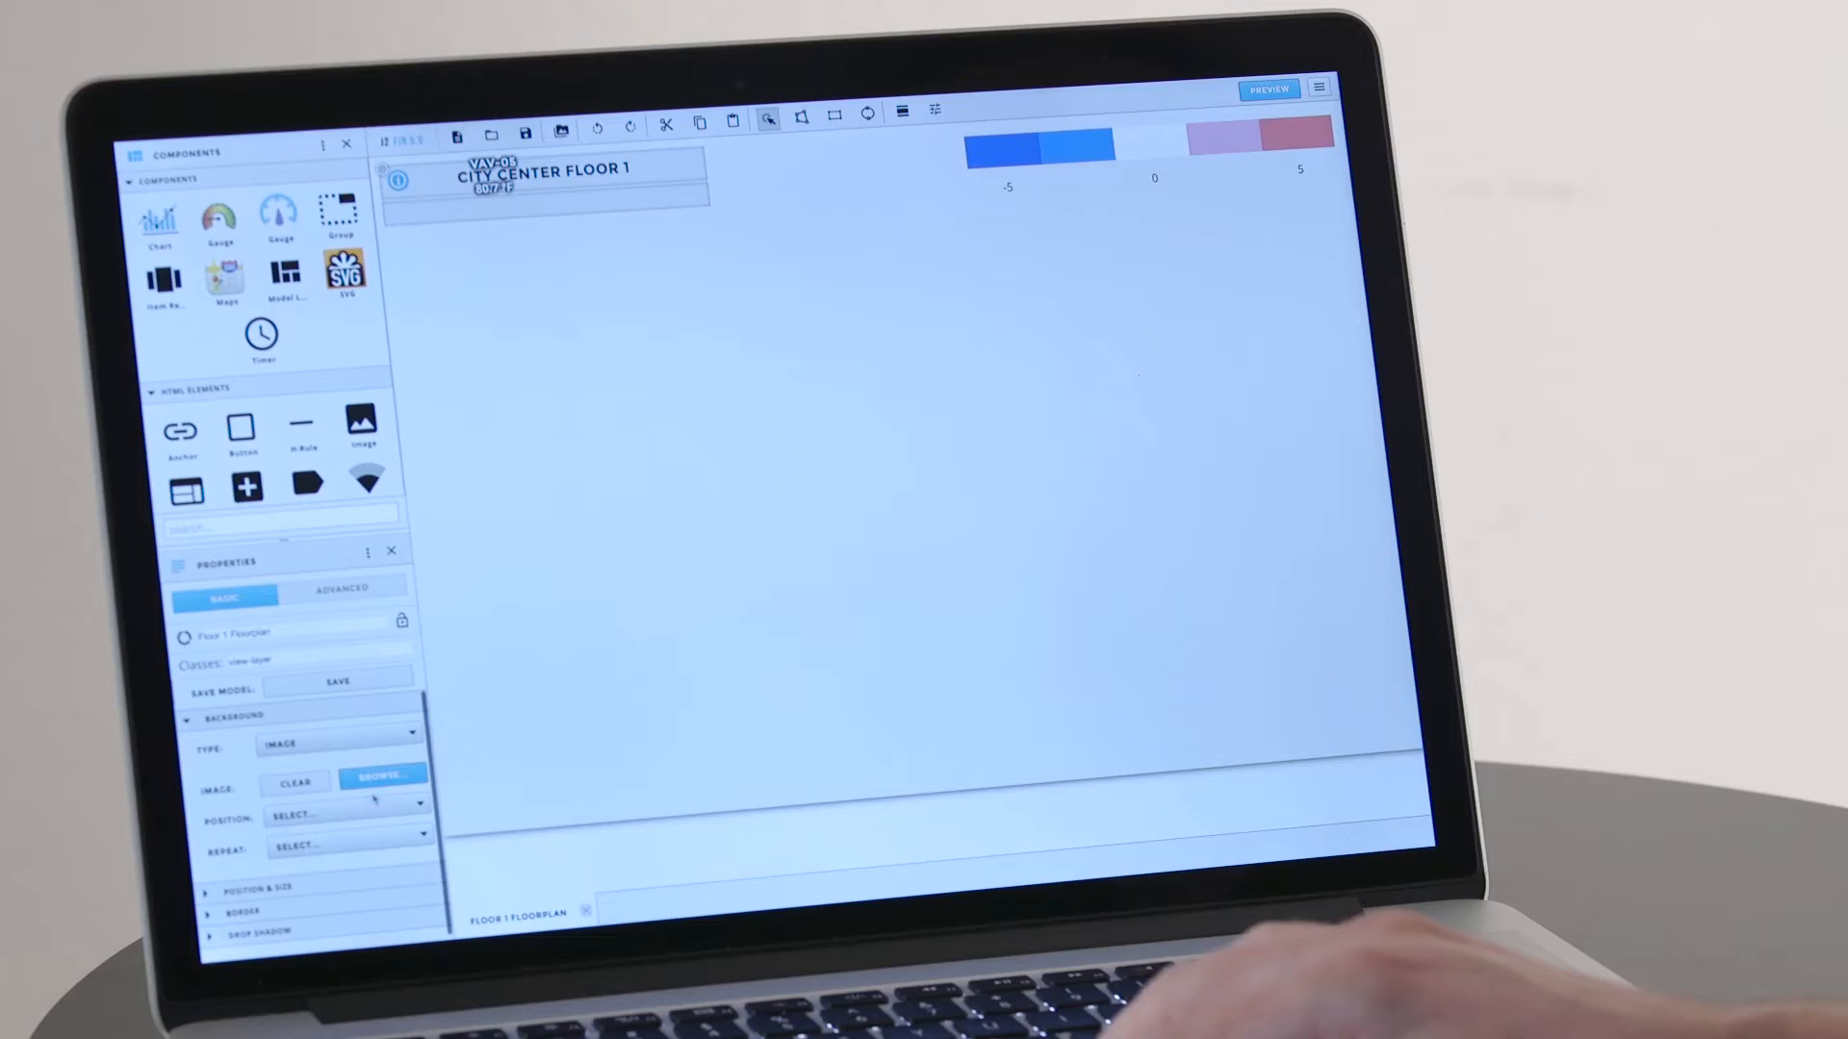
# - Import the 3D floor plan PNG as the Floor 1 background image
pyautogui.click(382, 776)
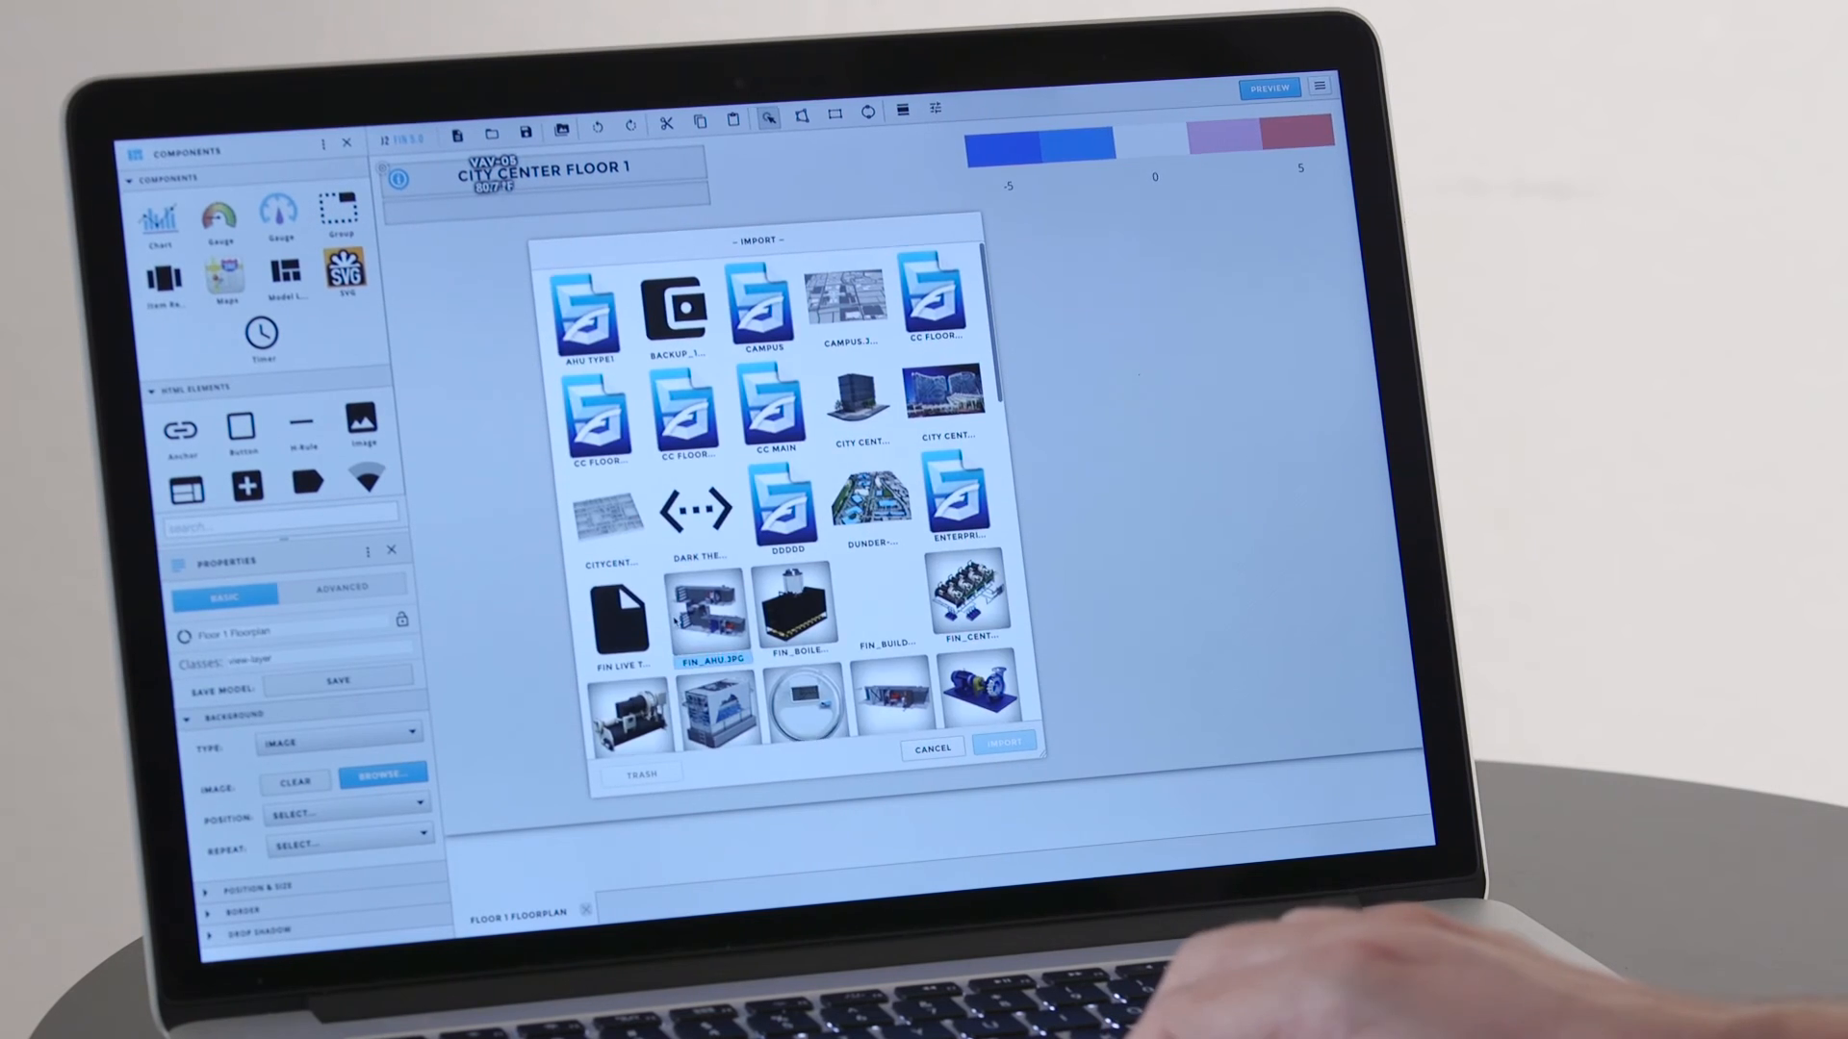
pyautogui.scroll(-3)
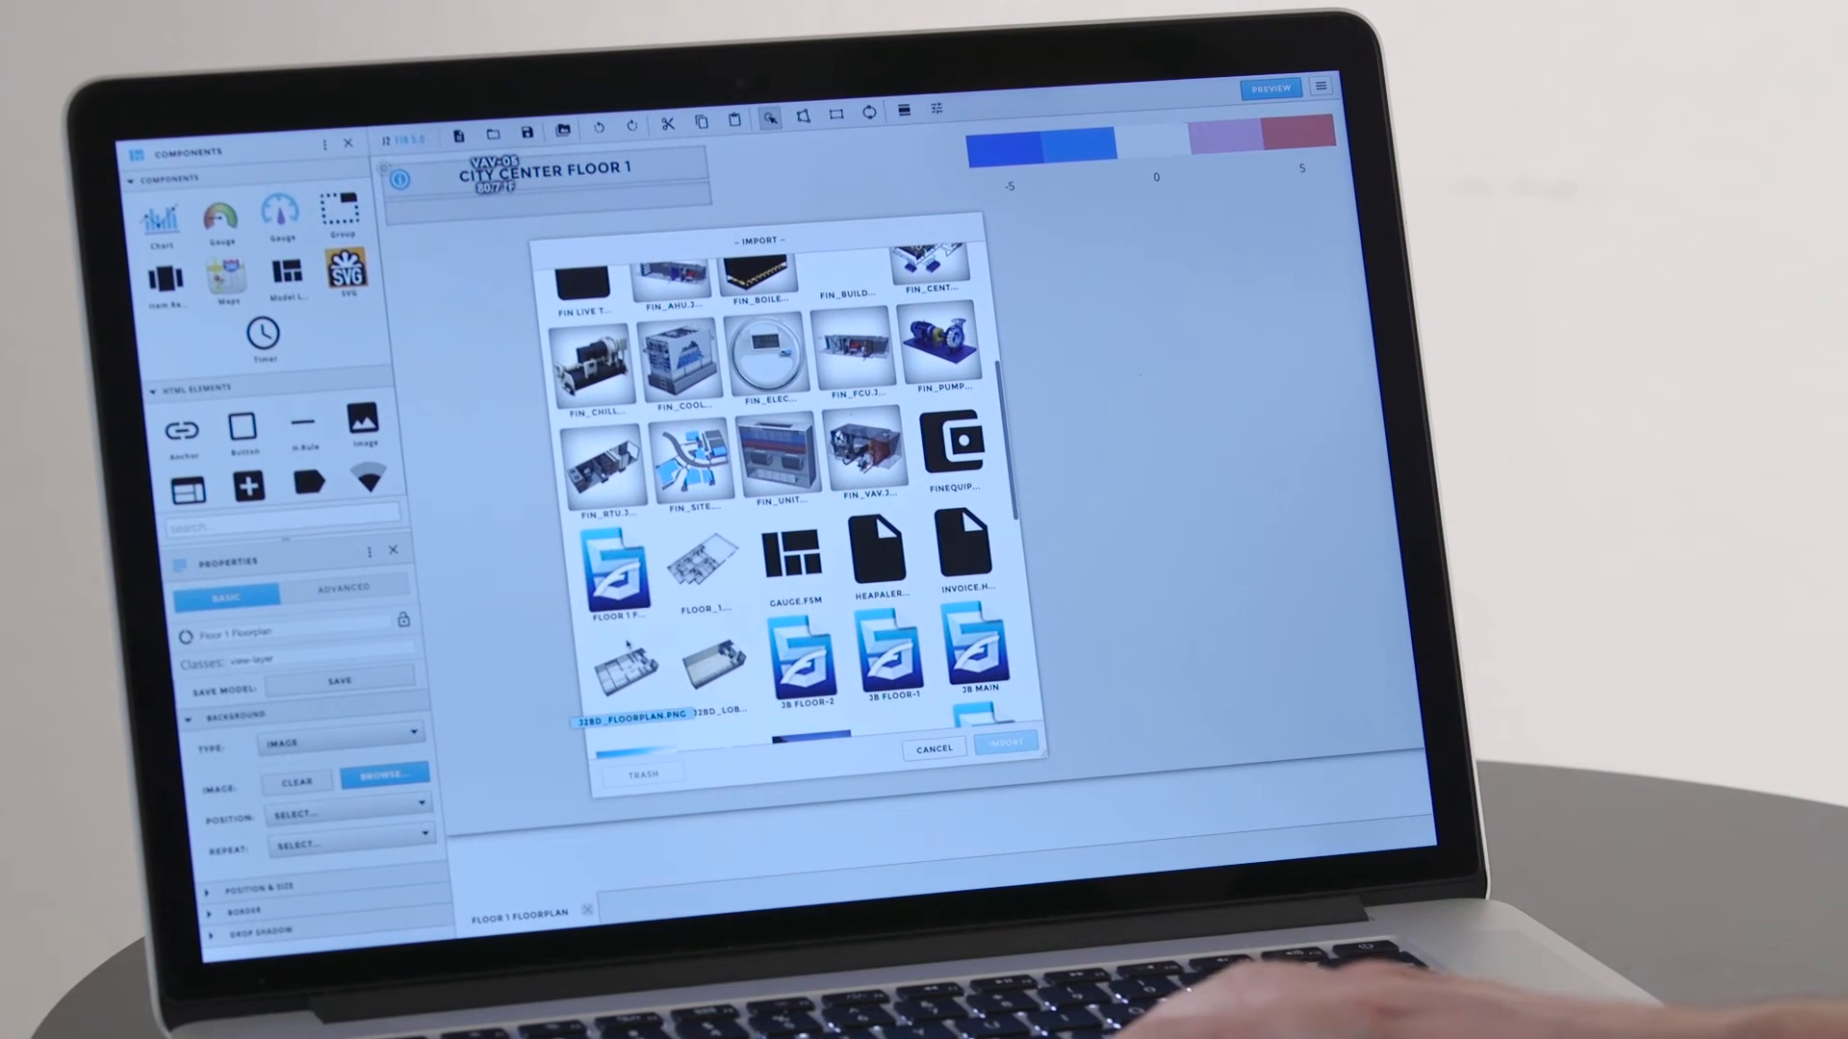
pyautogui.click(1004, 746)
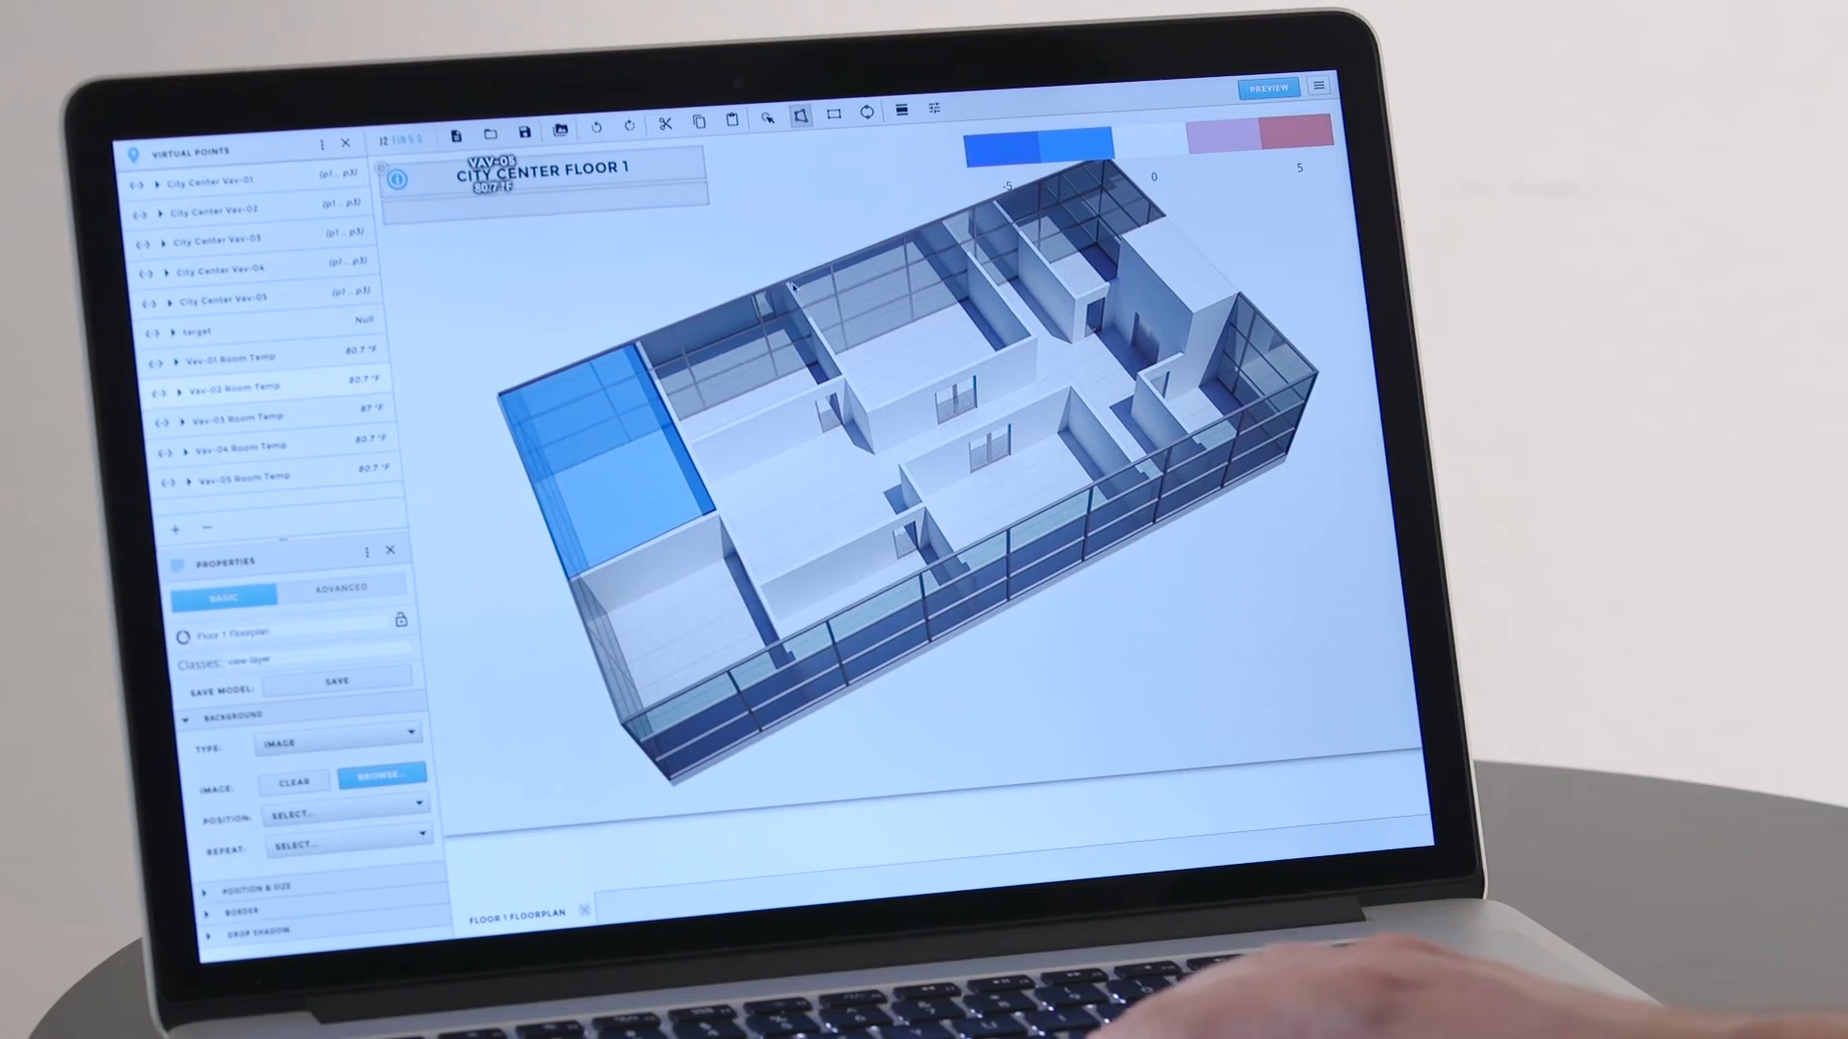
# - Draw the remaining room zones and link them to VAV-01 to VAV-05 room temperatures
pyautogui.click(883, 341)
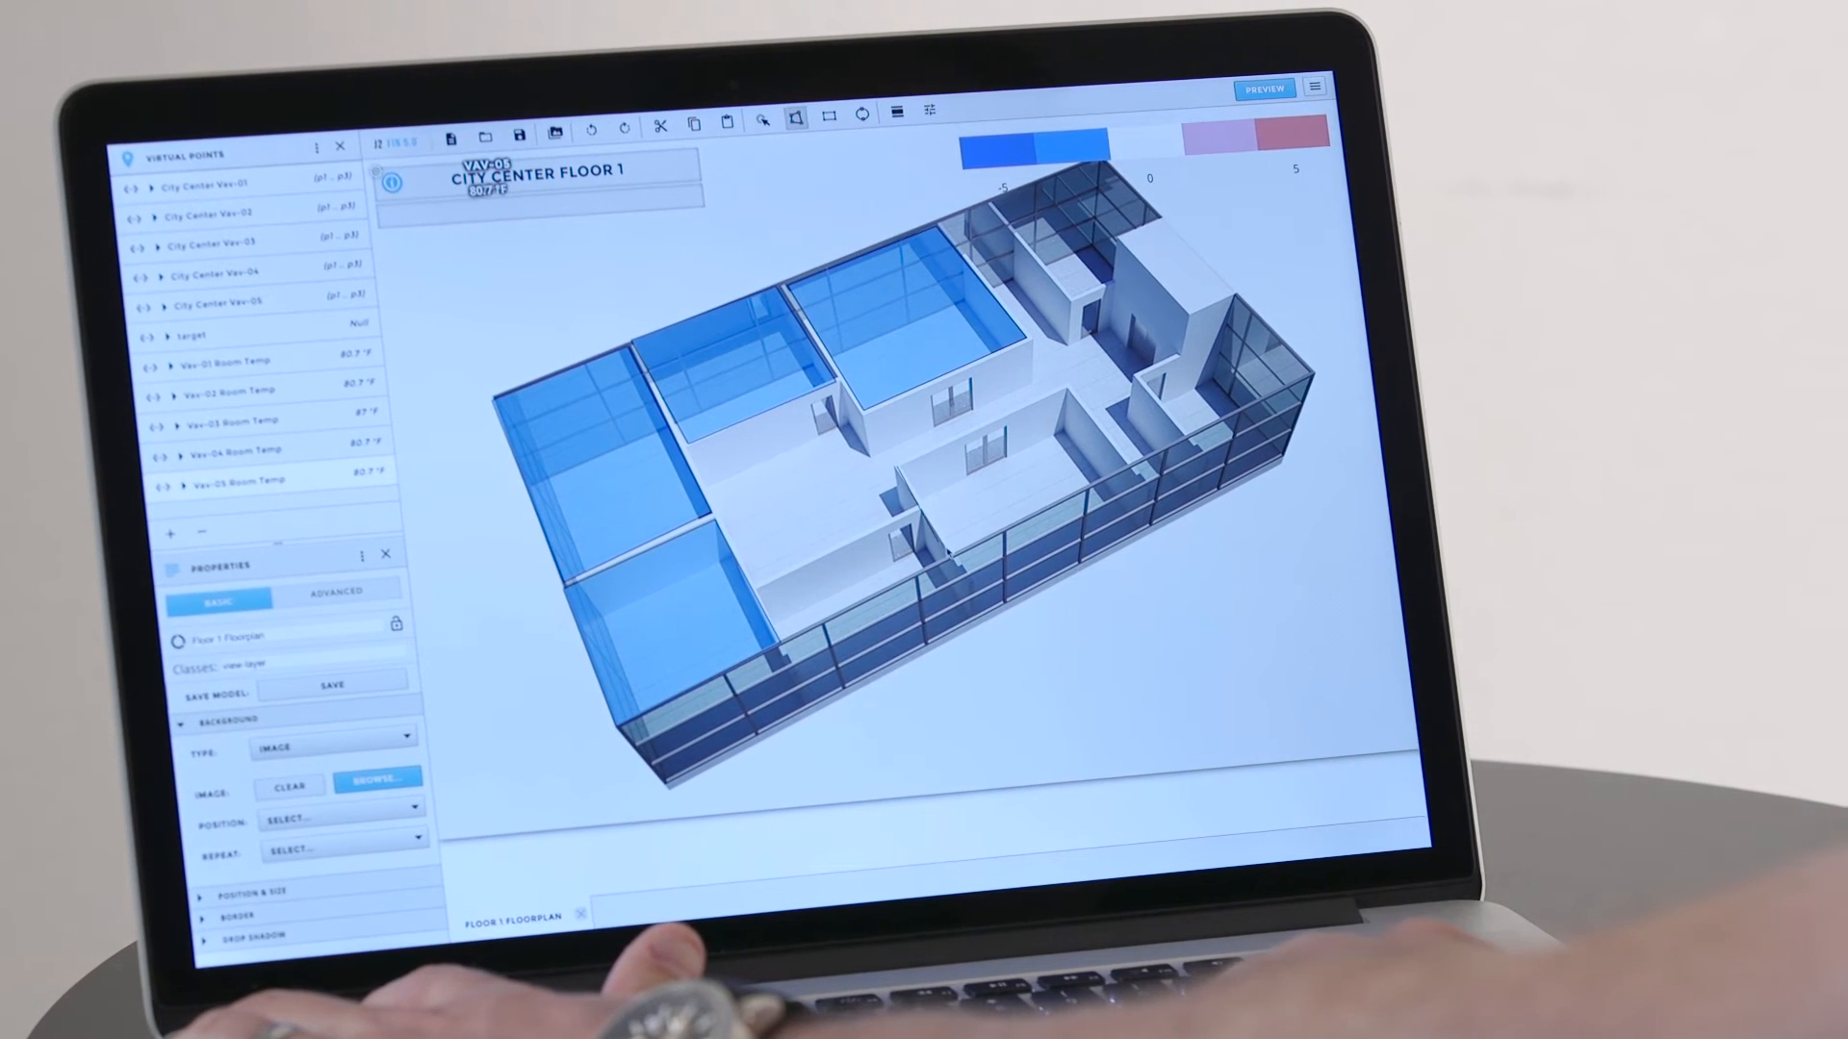
pyautogui.click(1014, 471)
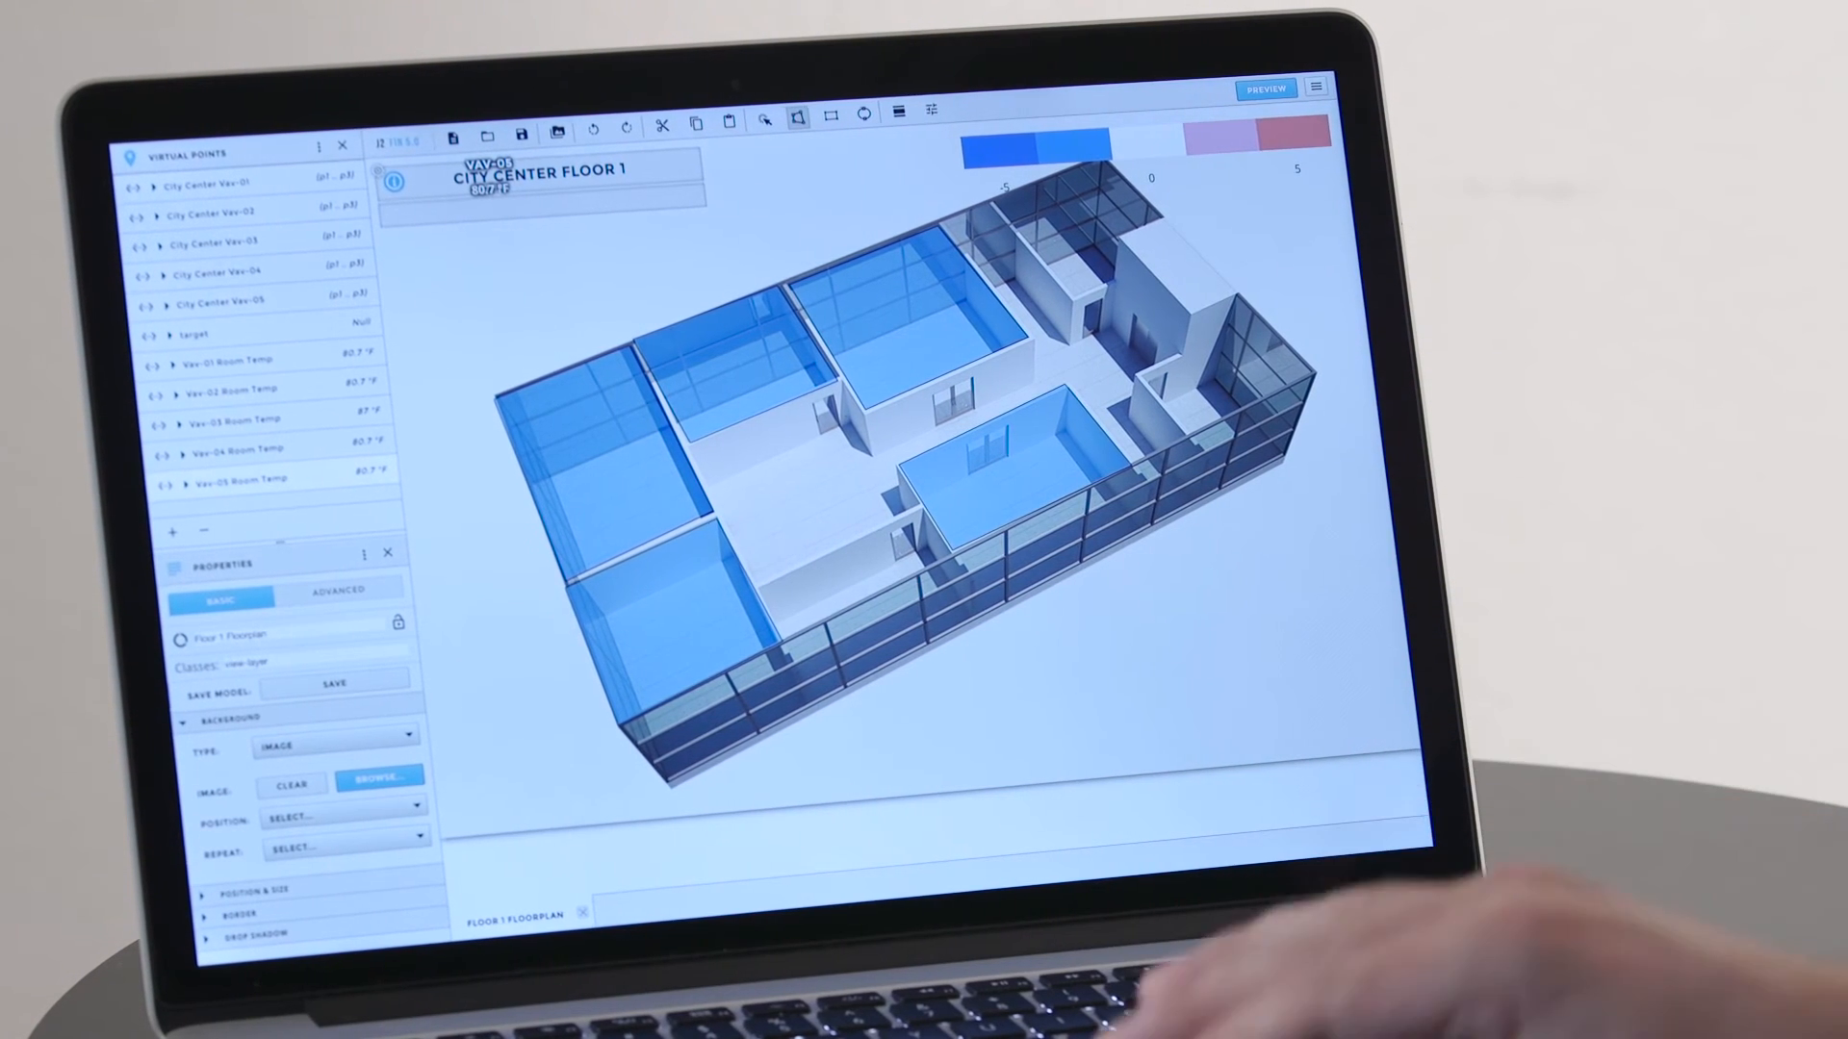
pyautogui.click(1316, 85)
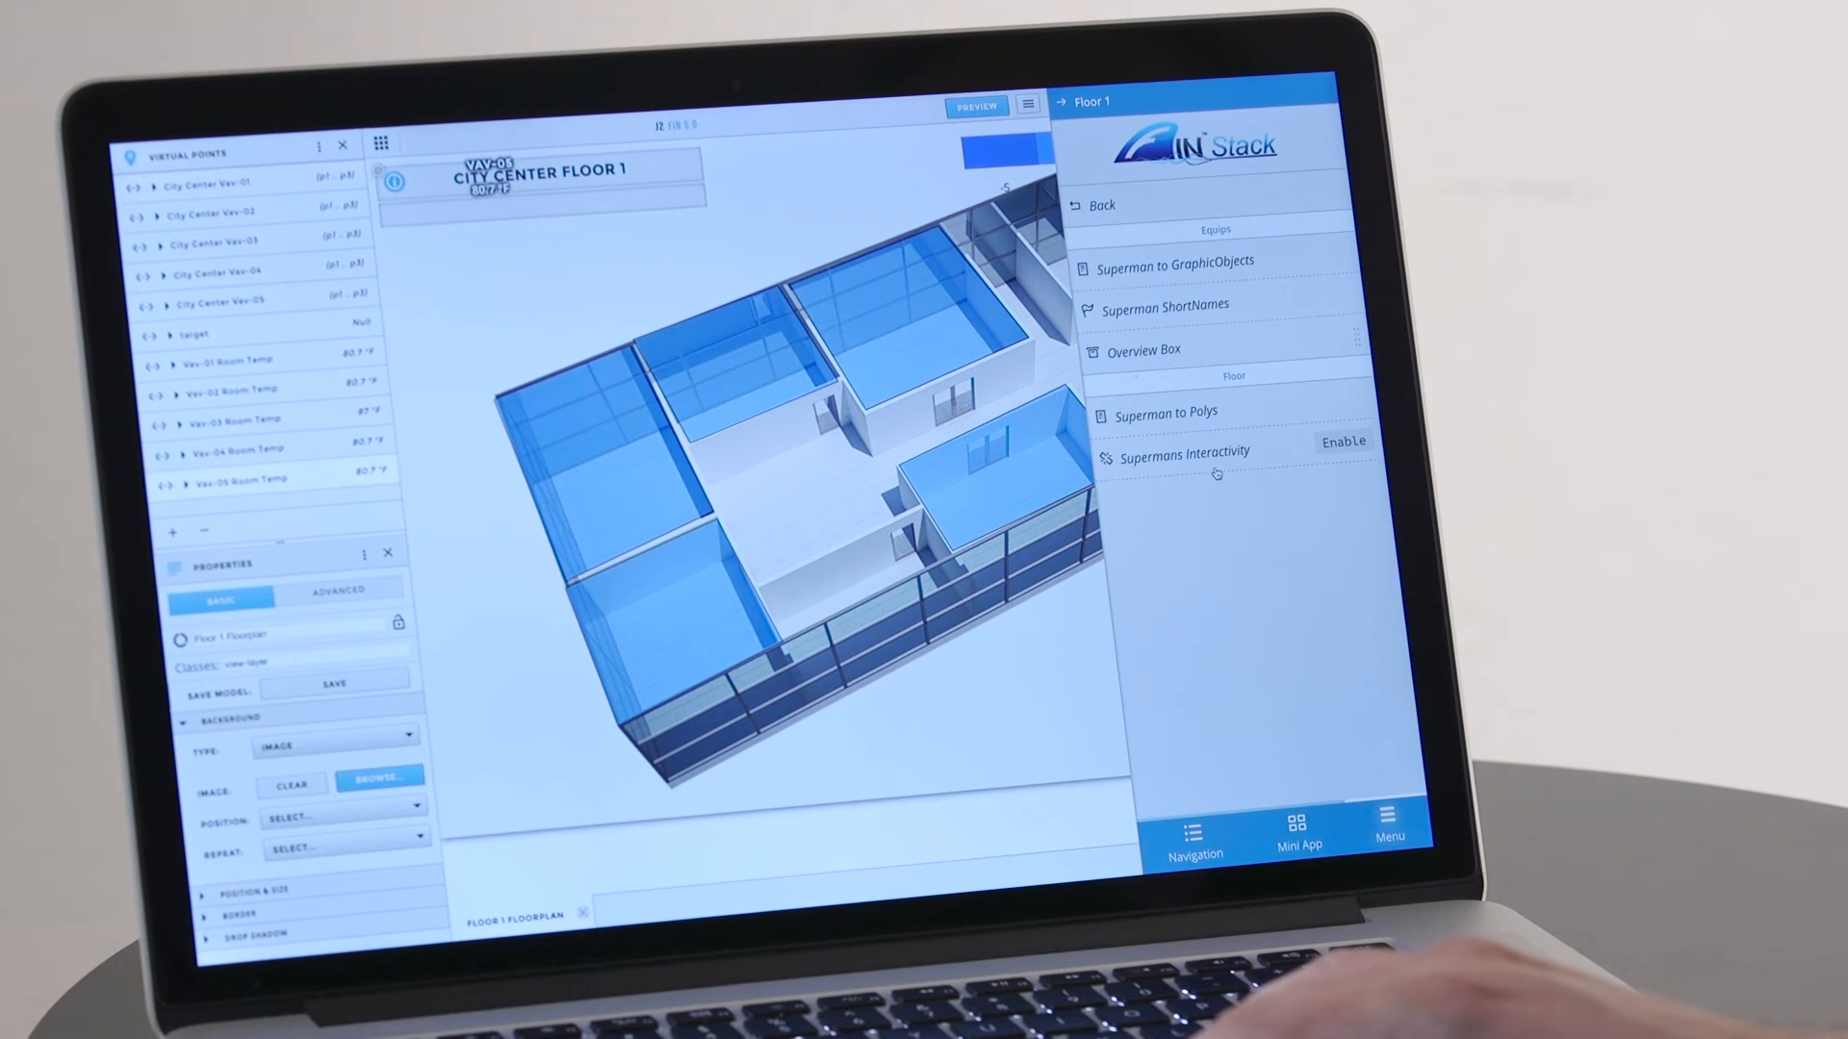
pyautogui.click(1164, 413)
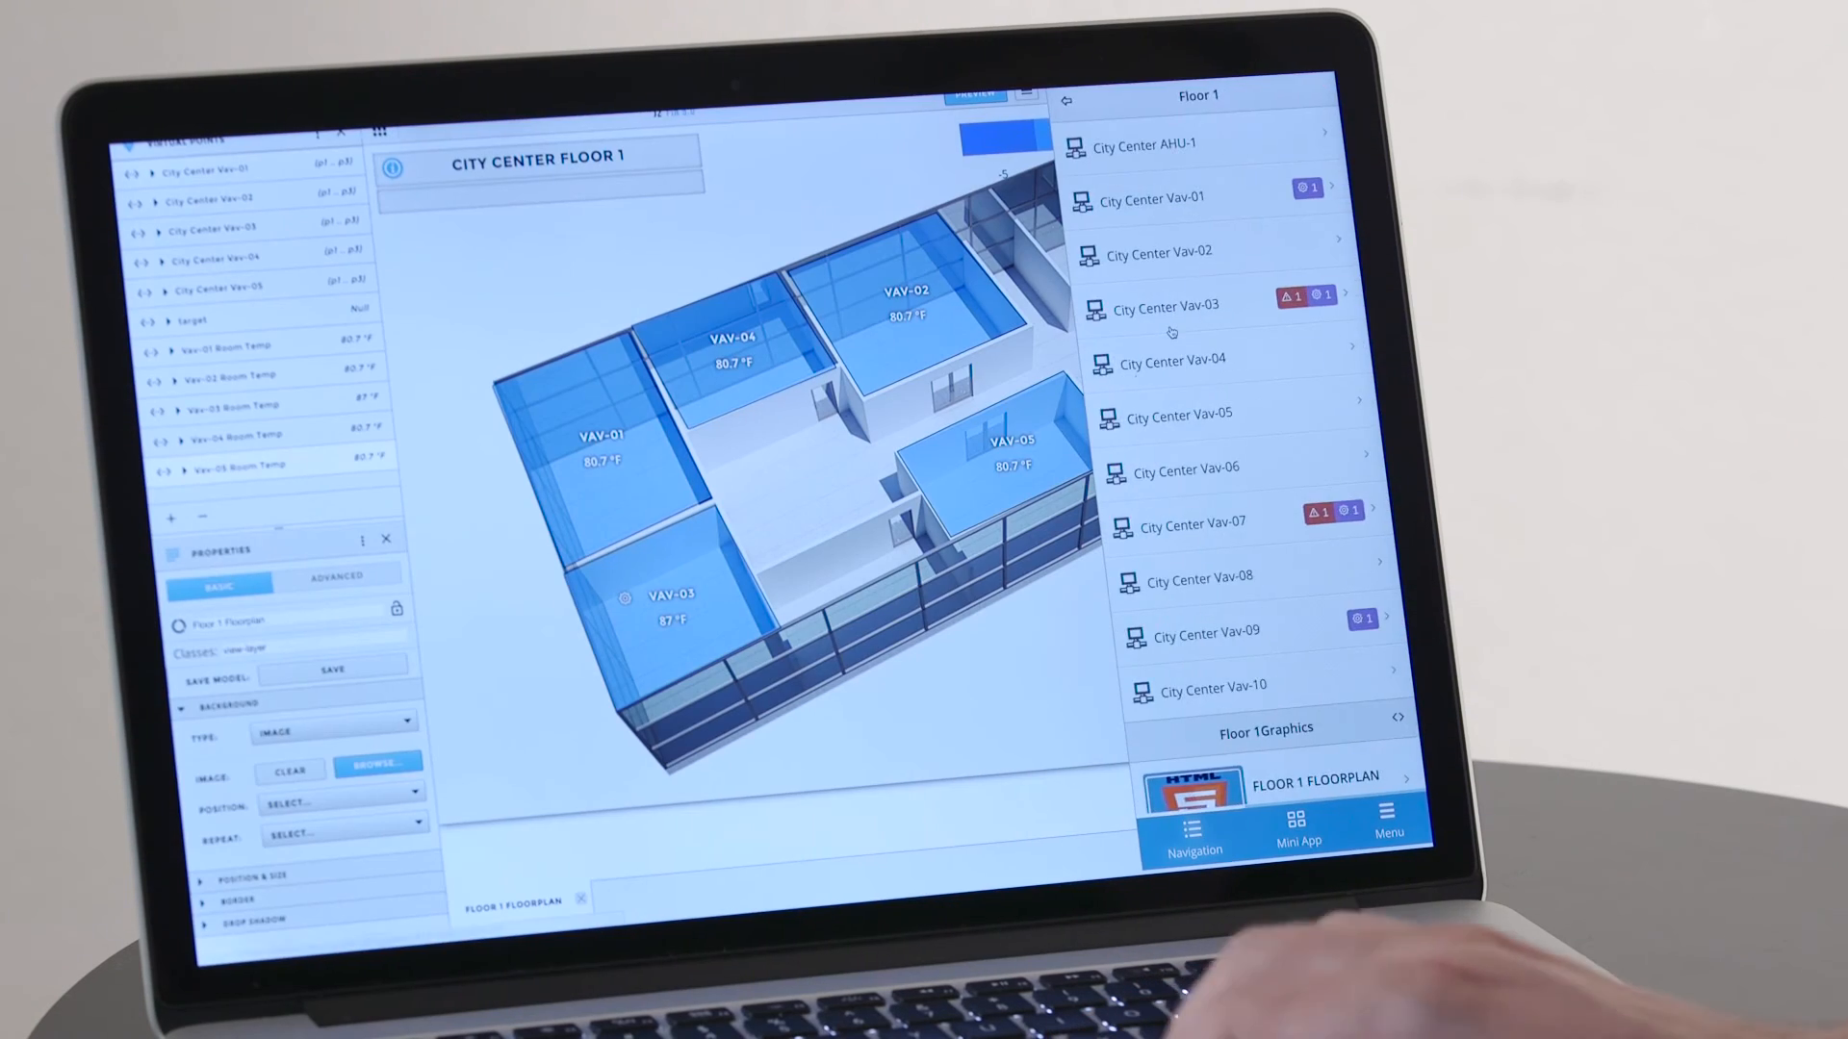
# - Preview the Floor 1 zone temperatures, then return to the app list
pyautogui.scroll(-3)
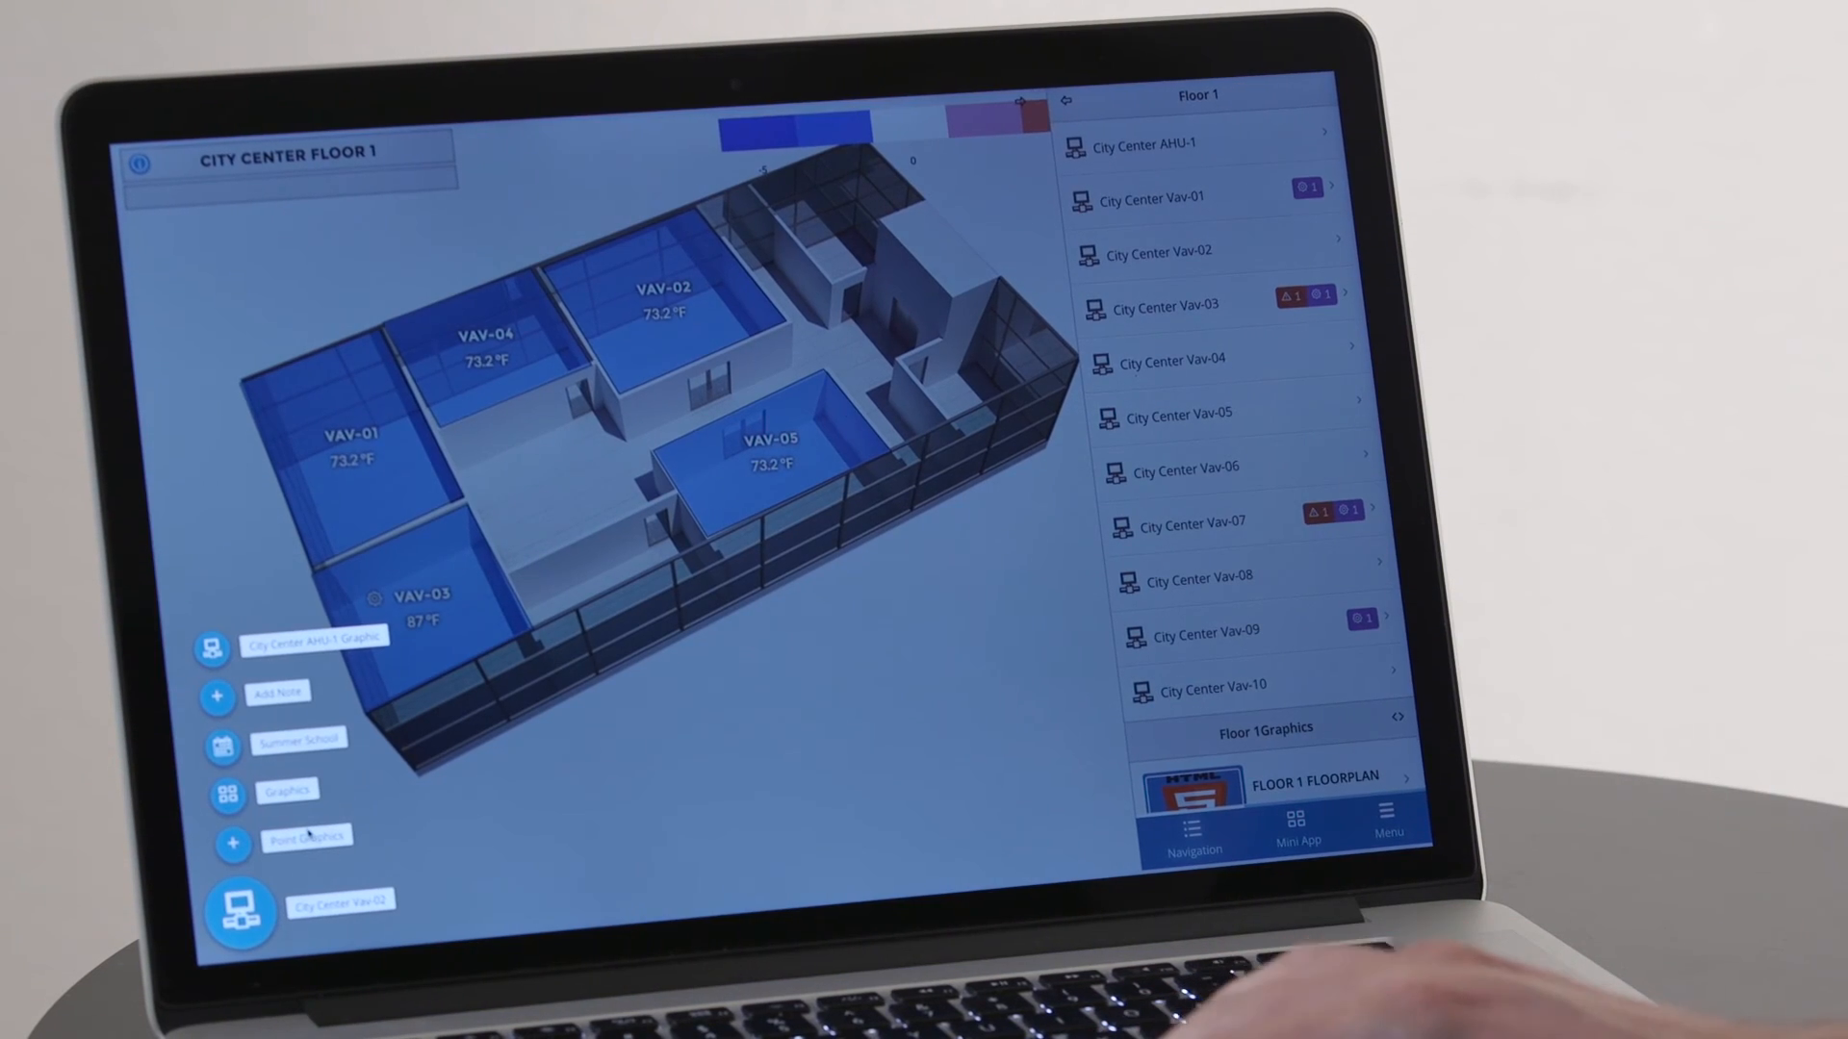
pyautogui.click(299, 739)
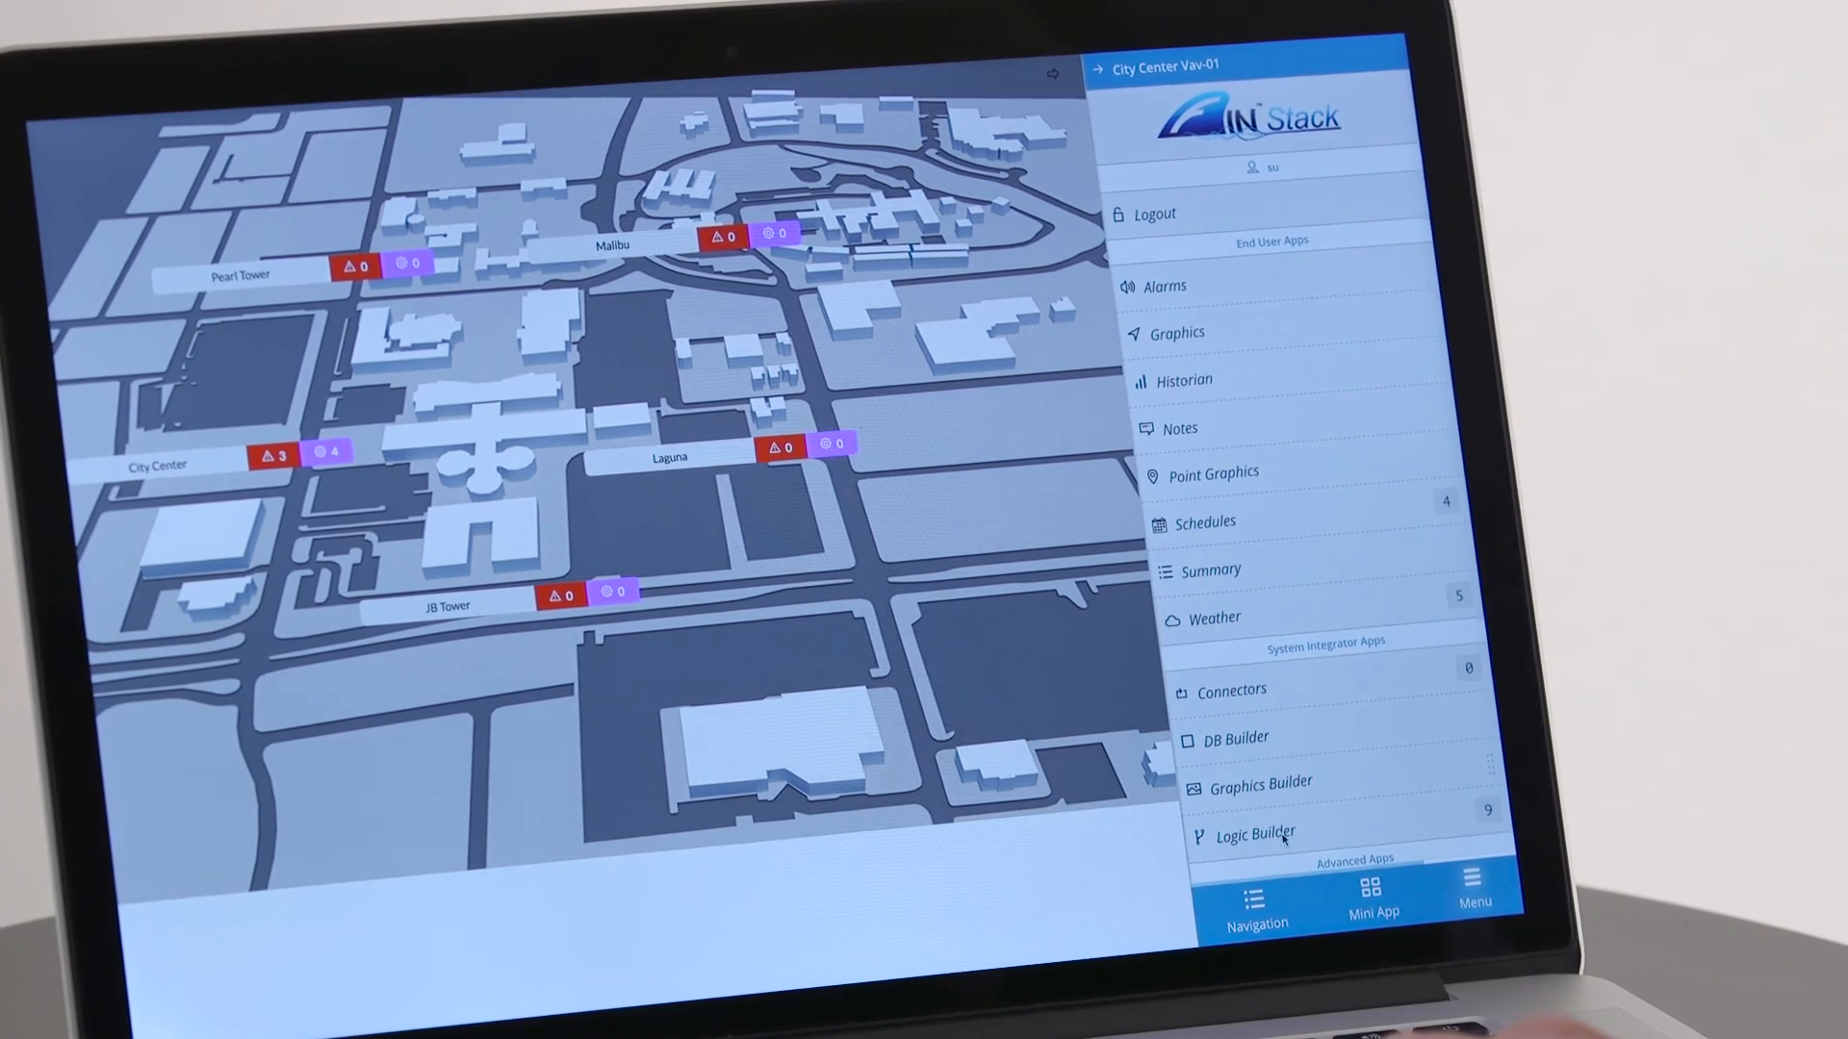
# - Create the VAV Delta T program using Room Delta Temp, Room Setpoint and Room Temp points
pyautogui.click(1255, 834)
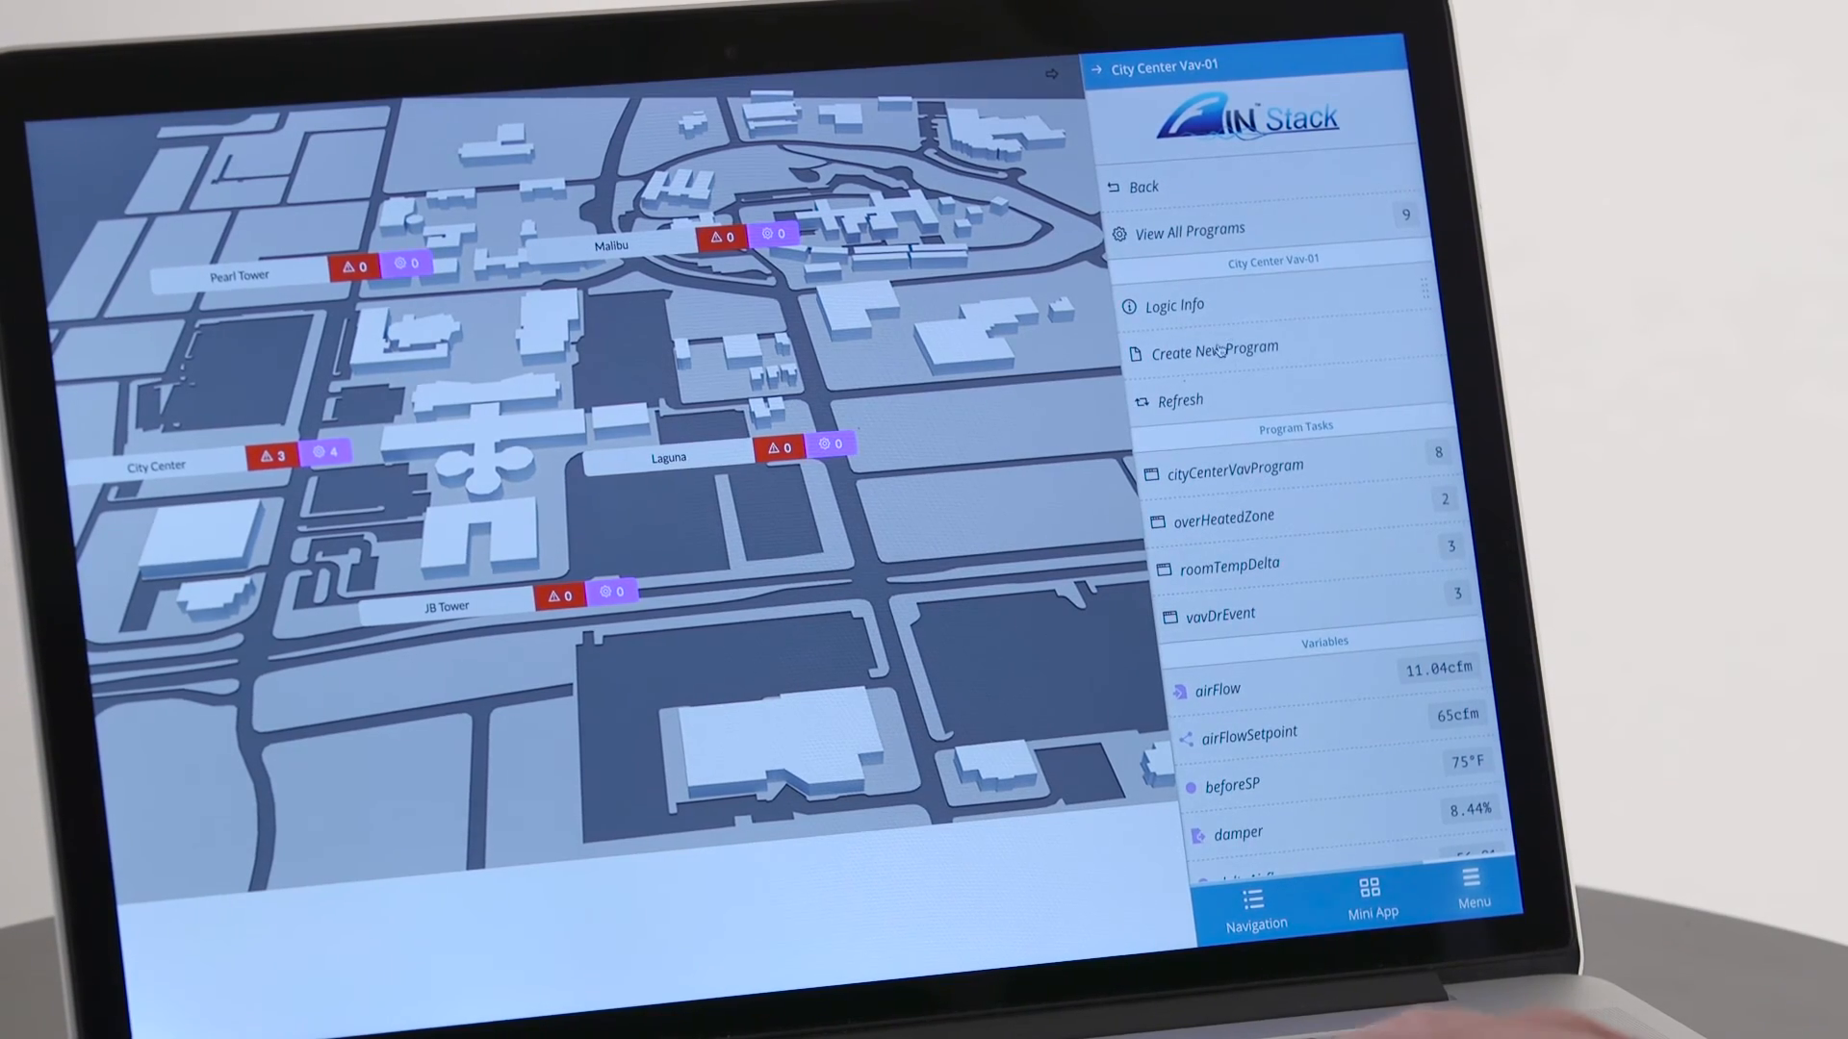
pyautogui.click(1213, 350)
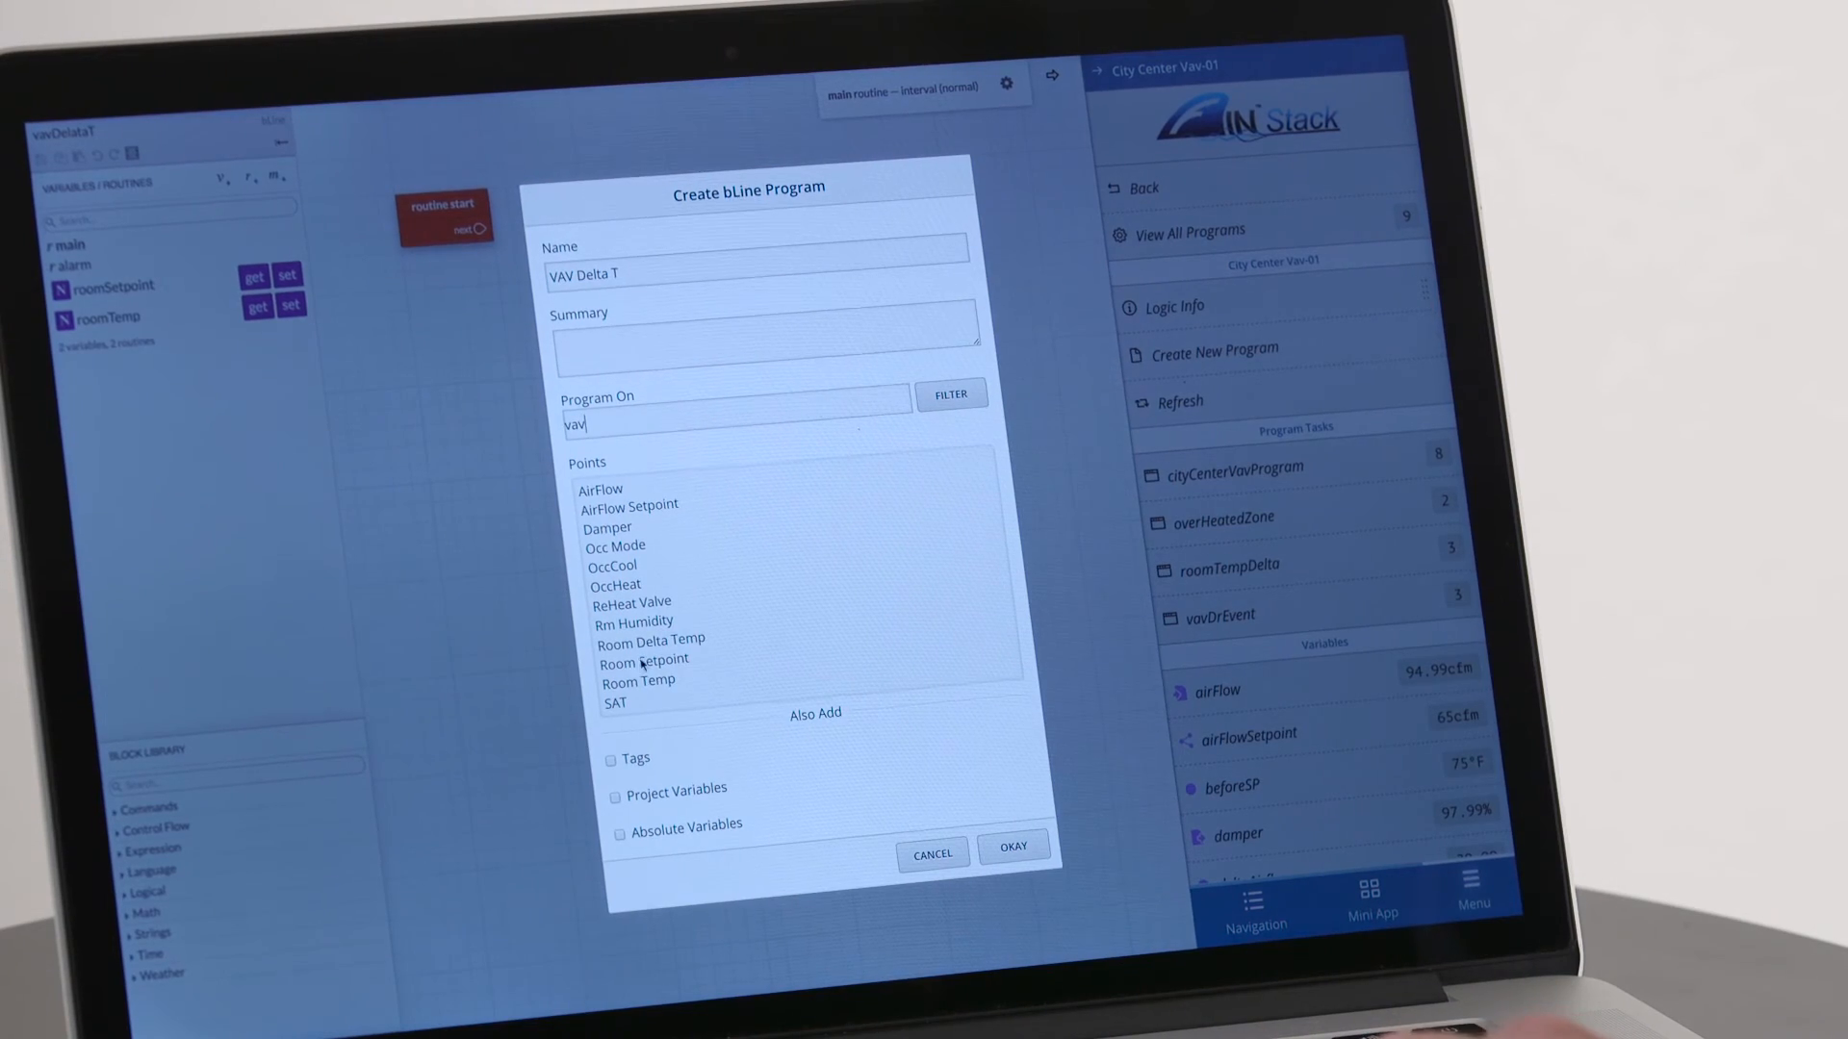
pyautogui.click(645, 661)
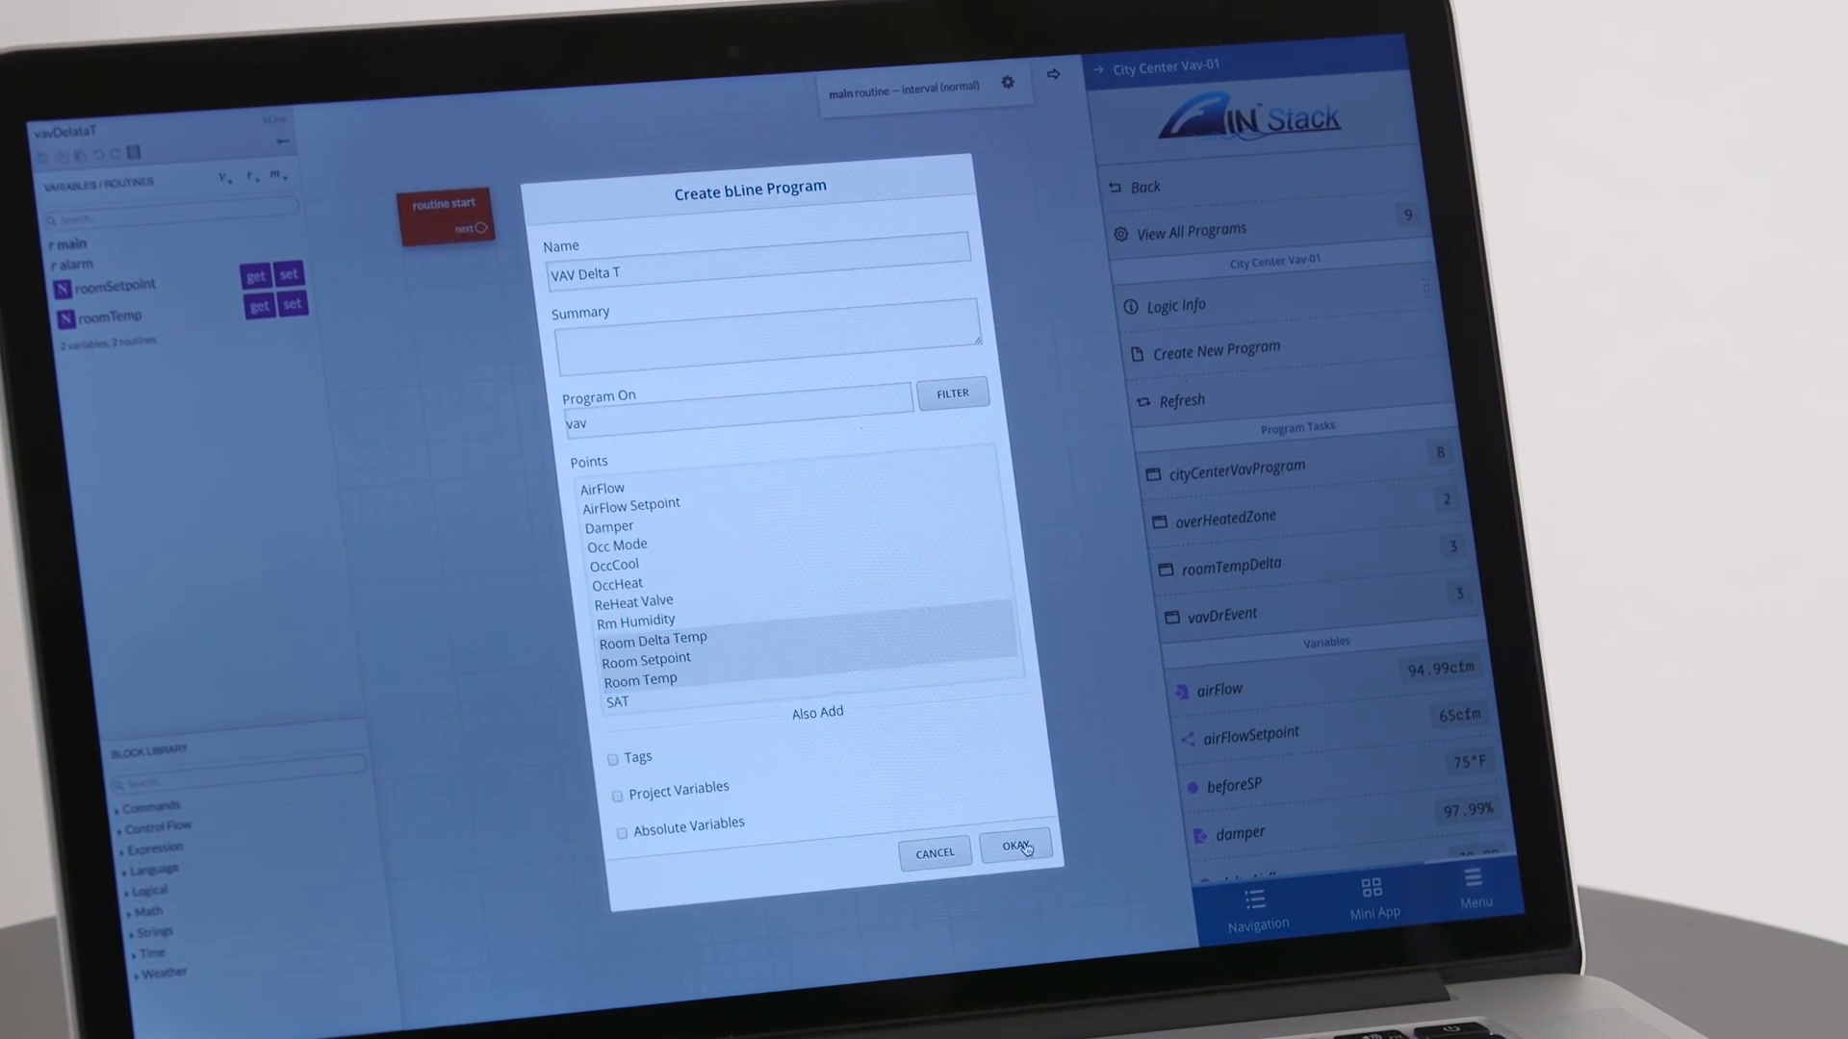
pyautogui.click(1016, 851)
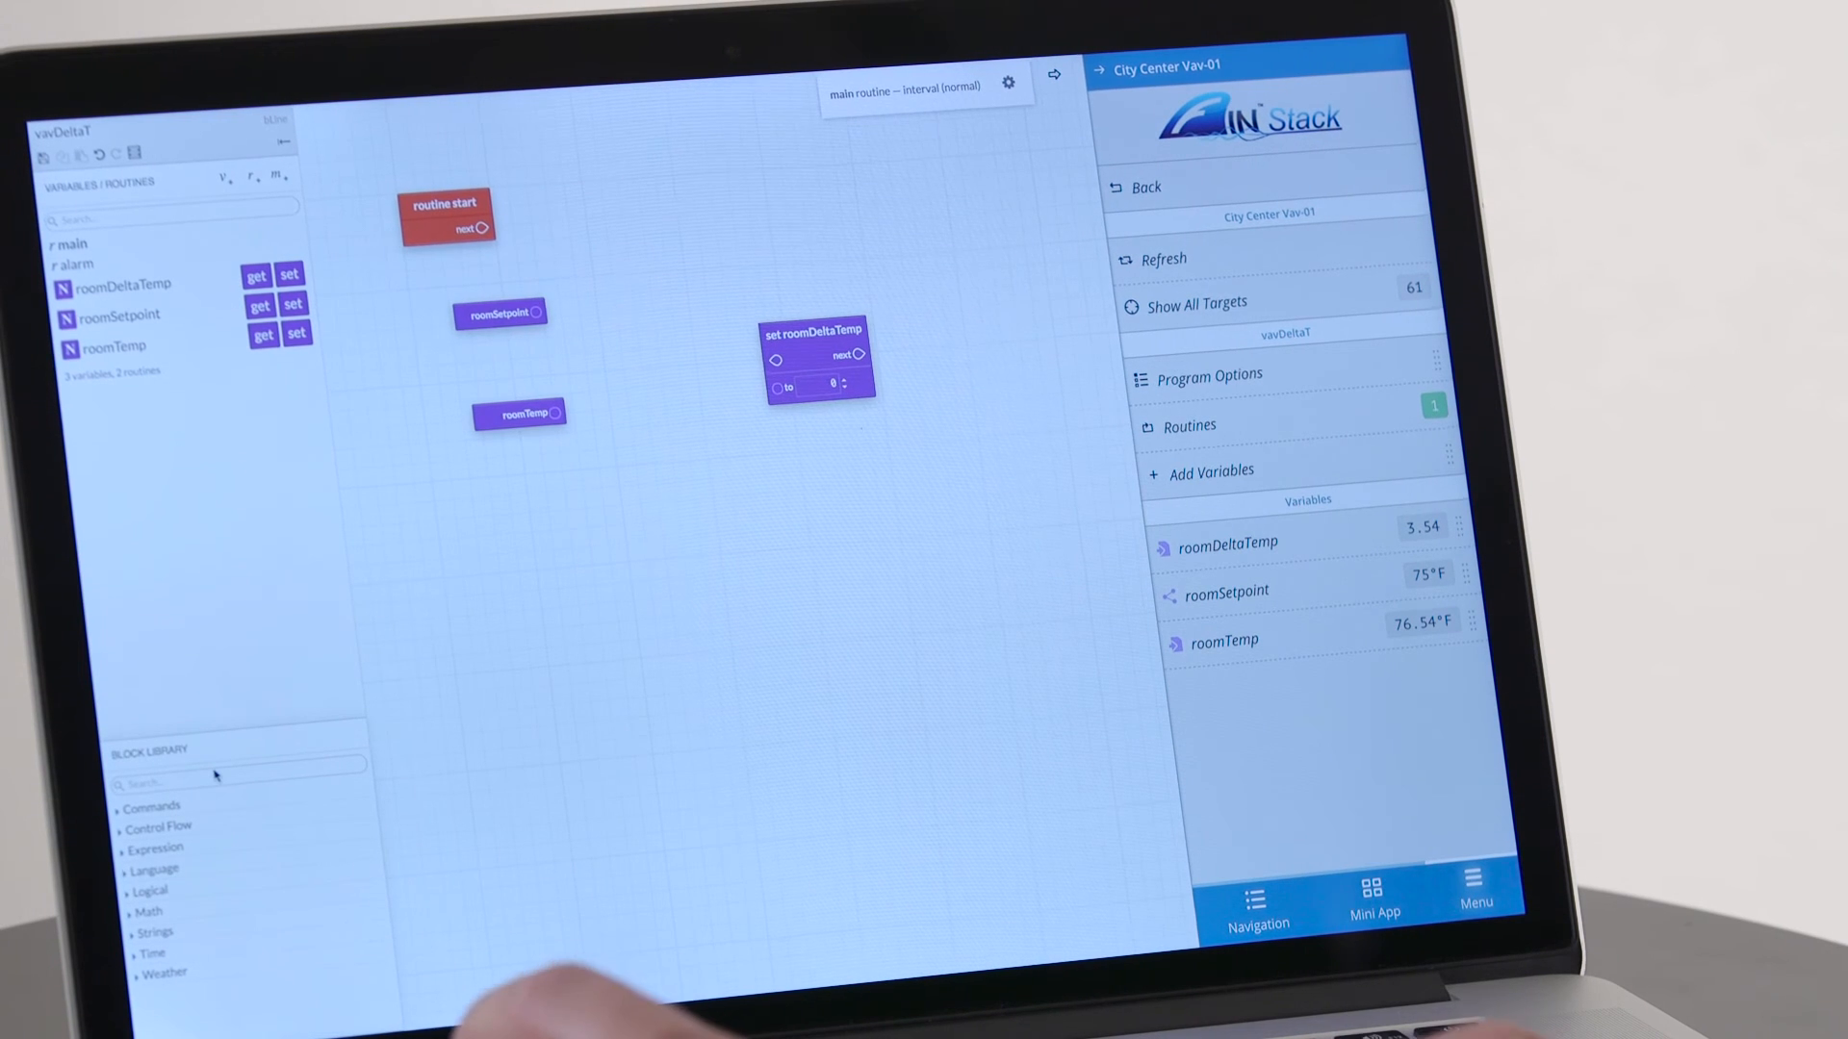
# - Add a Sub block computing roomSetpoint minus roomTemp and write the result to roomDeltaTemp
pyautogui.write('sub')
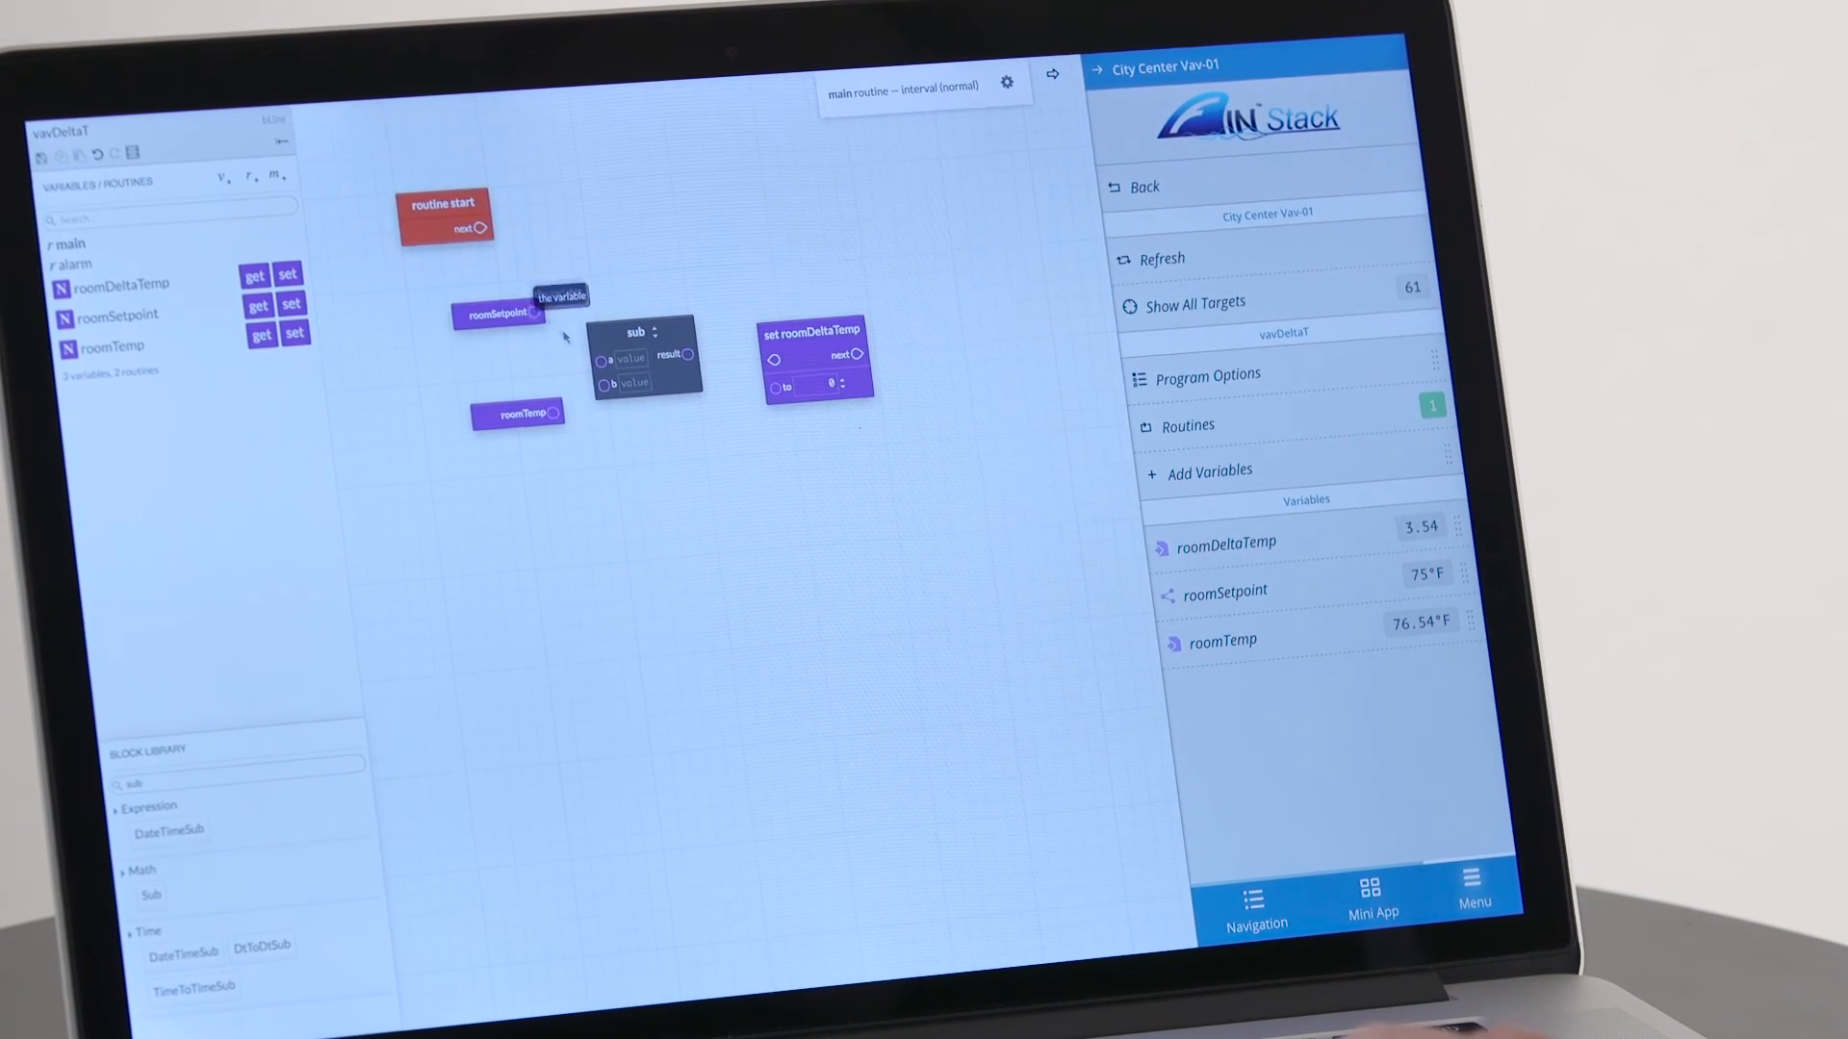
pyautogui.moveTo(536, 315); pyautogui.dragTo(603, 359)
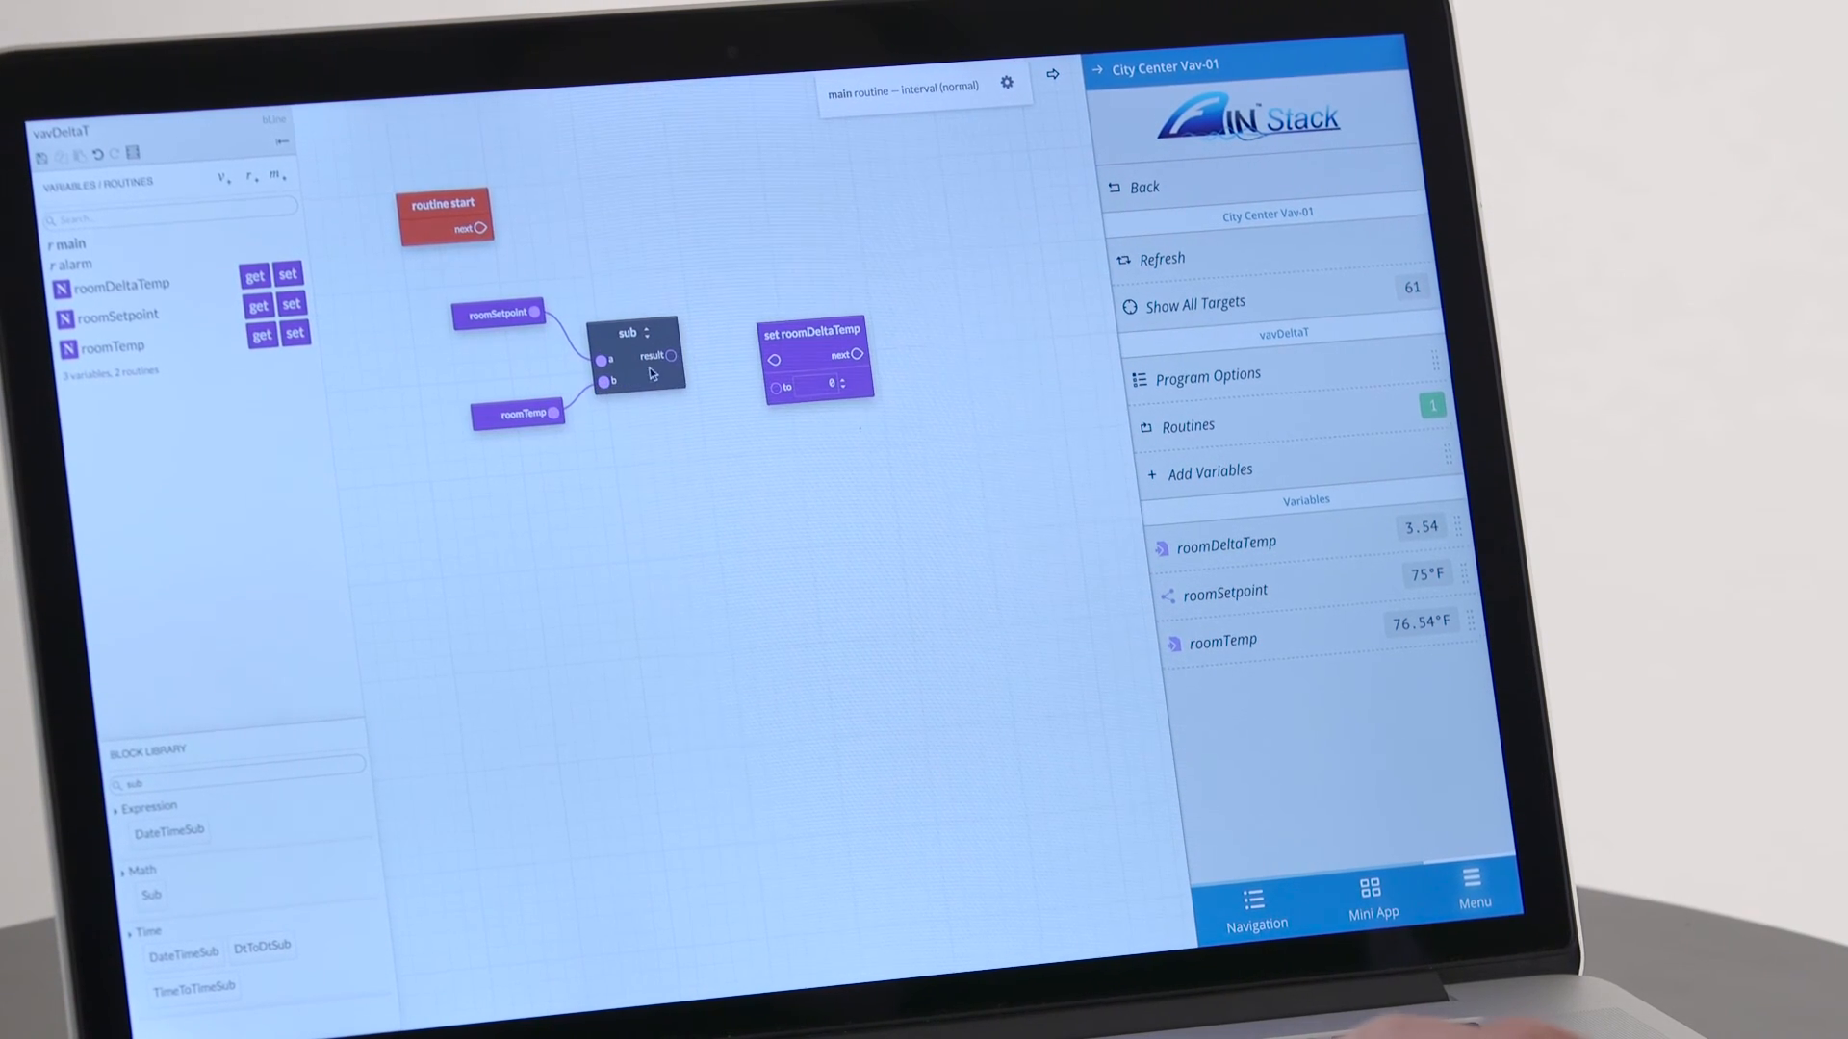
pyautogui.moveTo(671, 355); pyautogui.dragTo(777, 388)
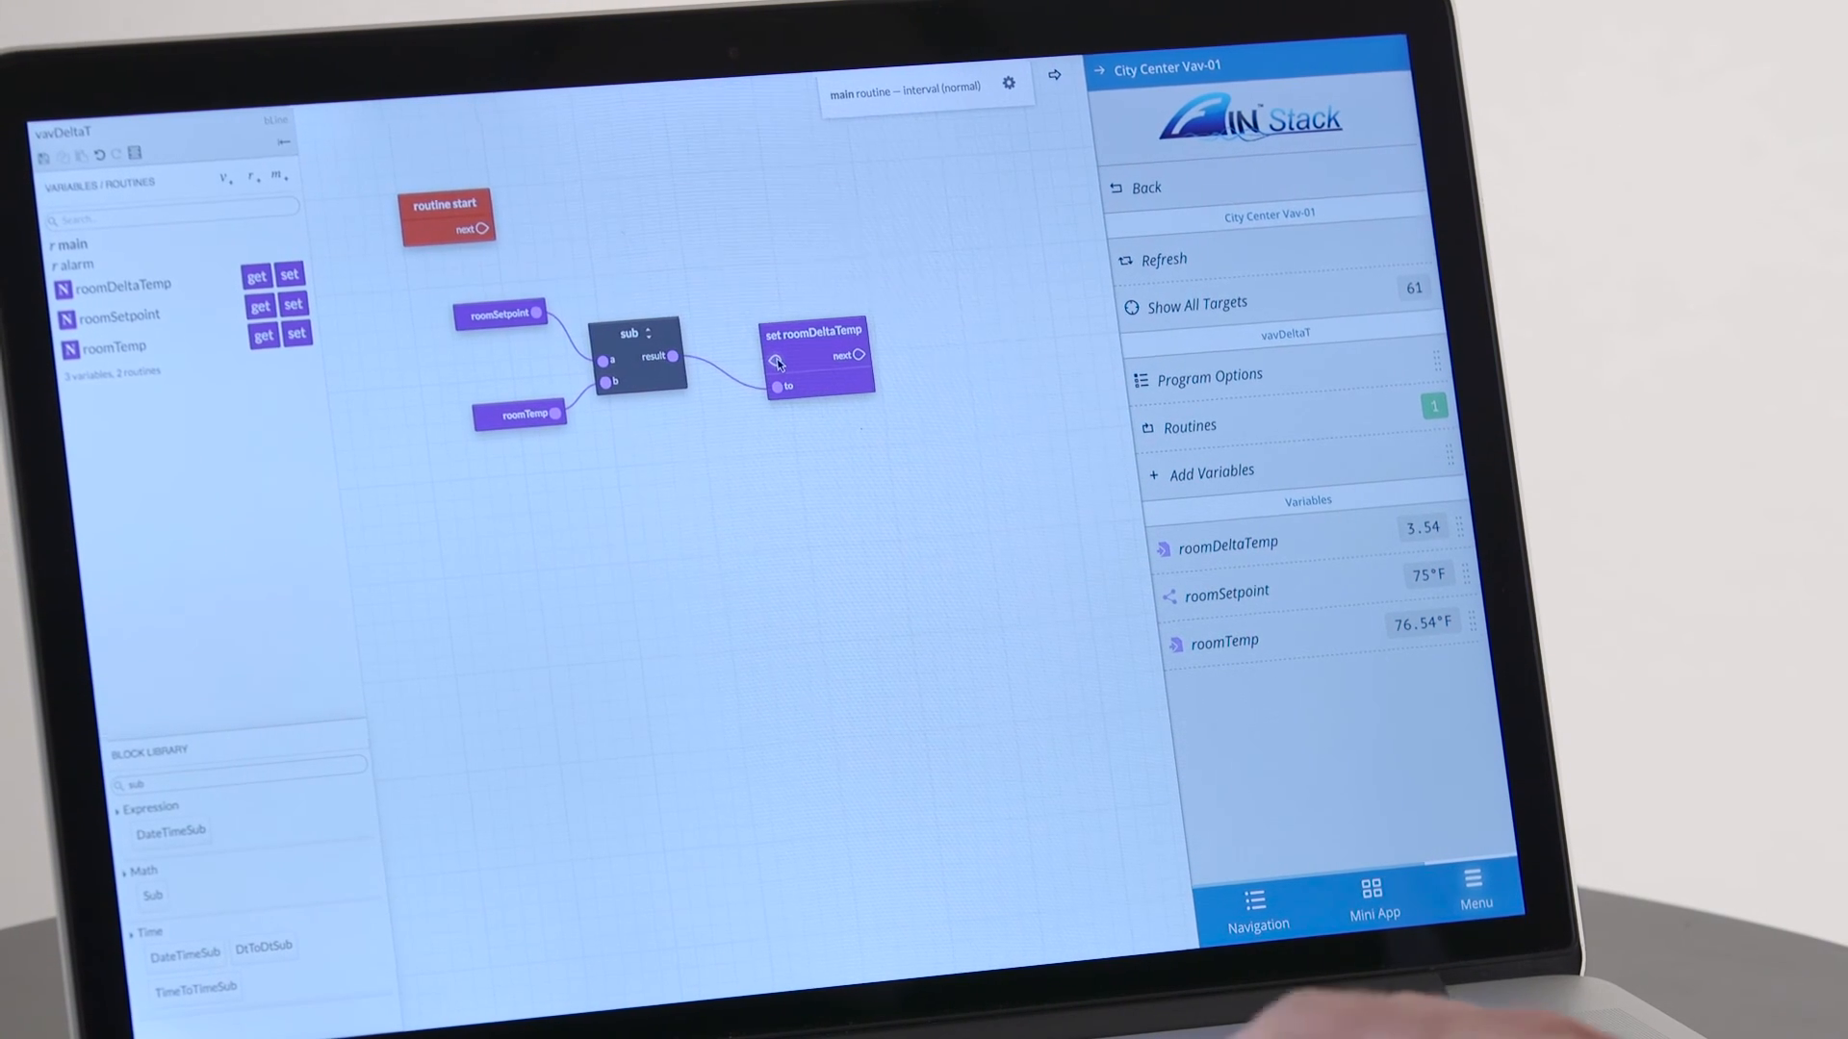
pyautogui.moveTo(811, 359); pyautogui.dragTo(836, 265)
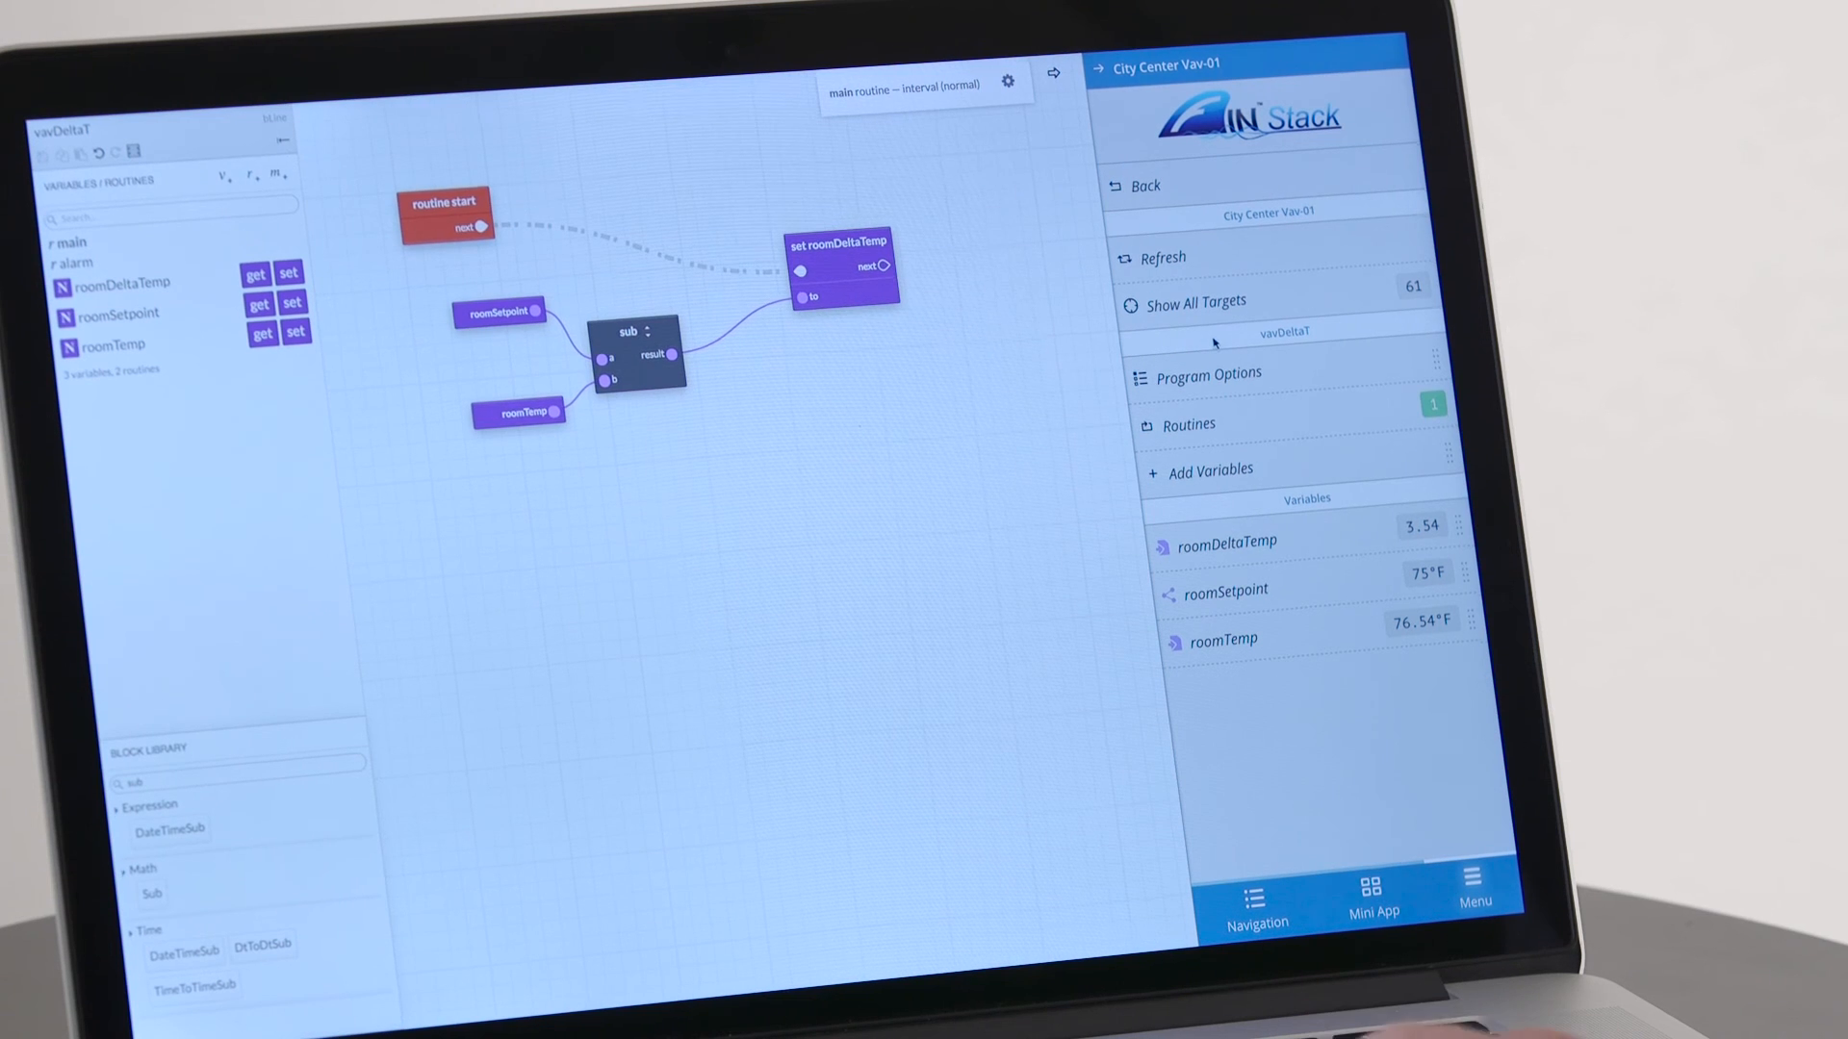